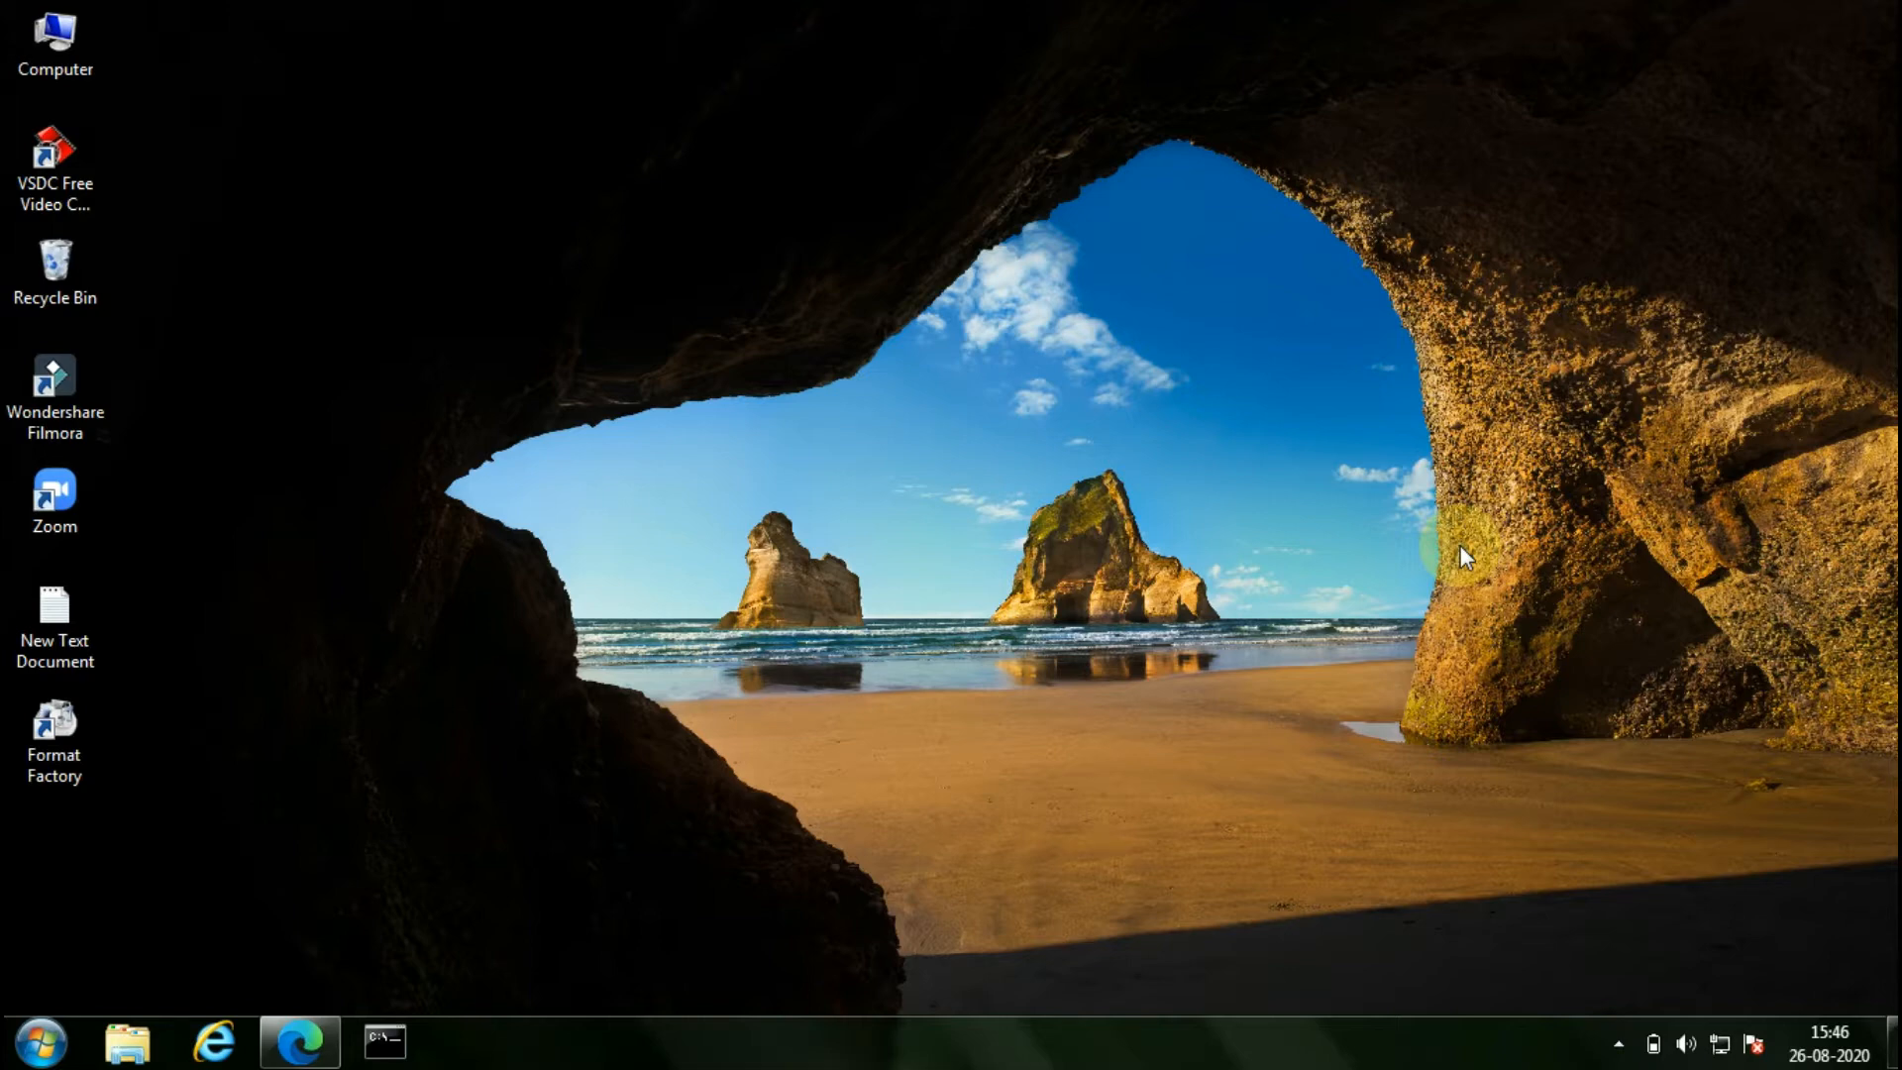
# Step: Try formatting the TECH CYBER drive, which fails as write-protected, then open the drive
pyautogui.click(55, 43)
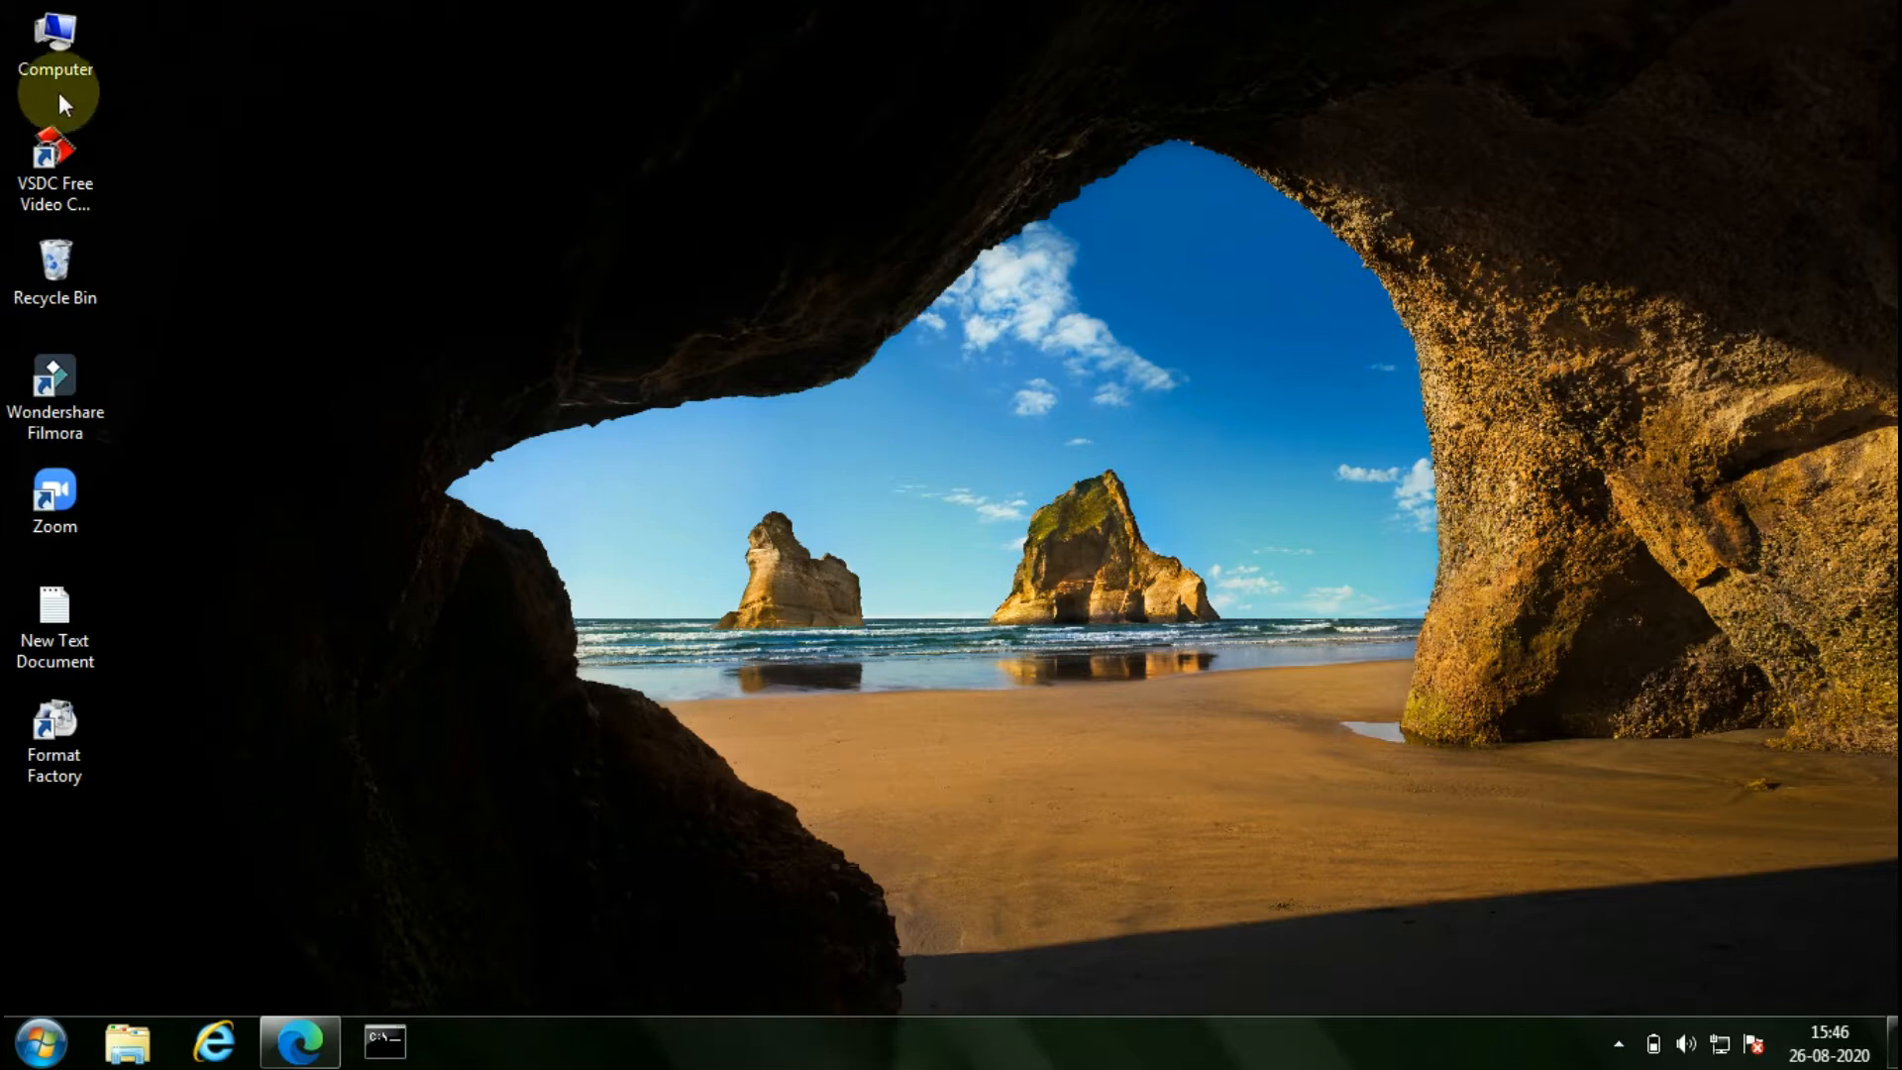
pyautogui.doubleClick(54, 37)
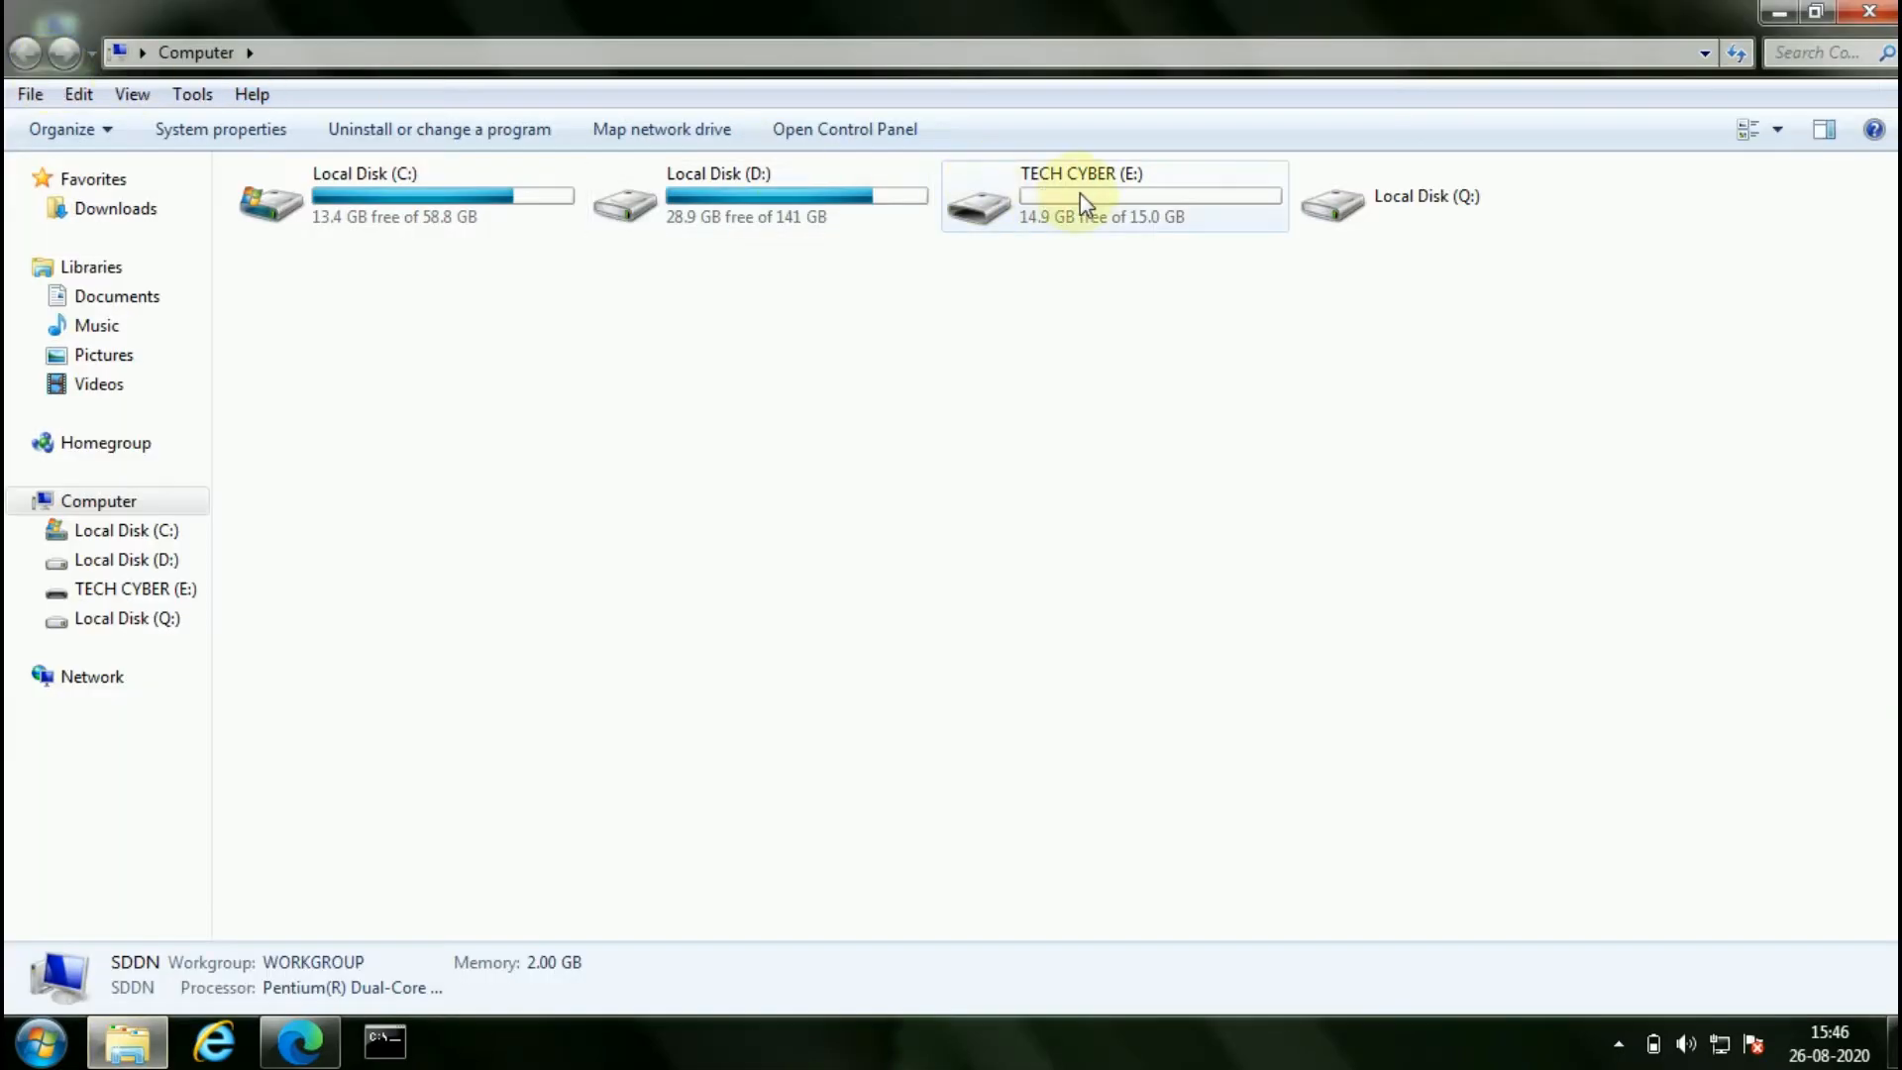
pyautogui.rightClick(1080, 200)
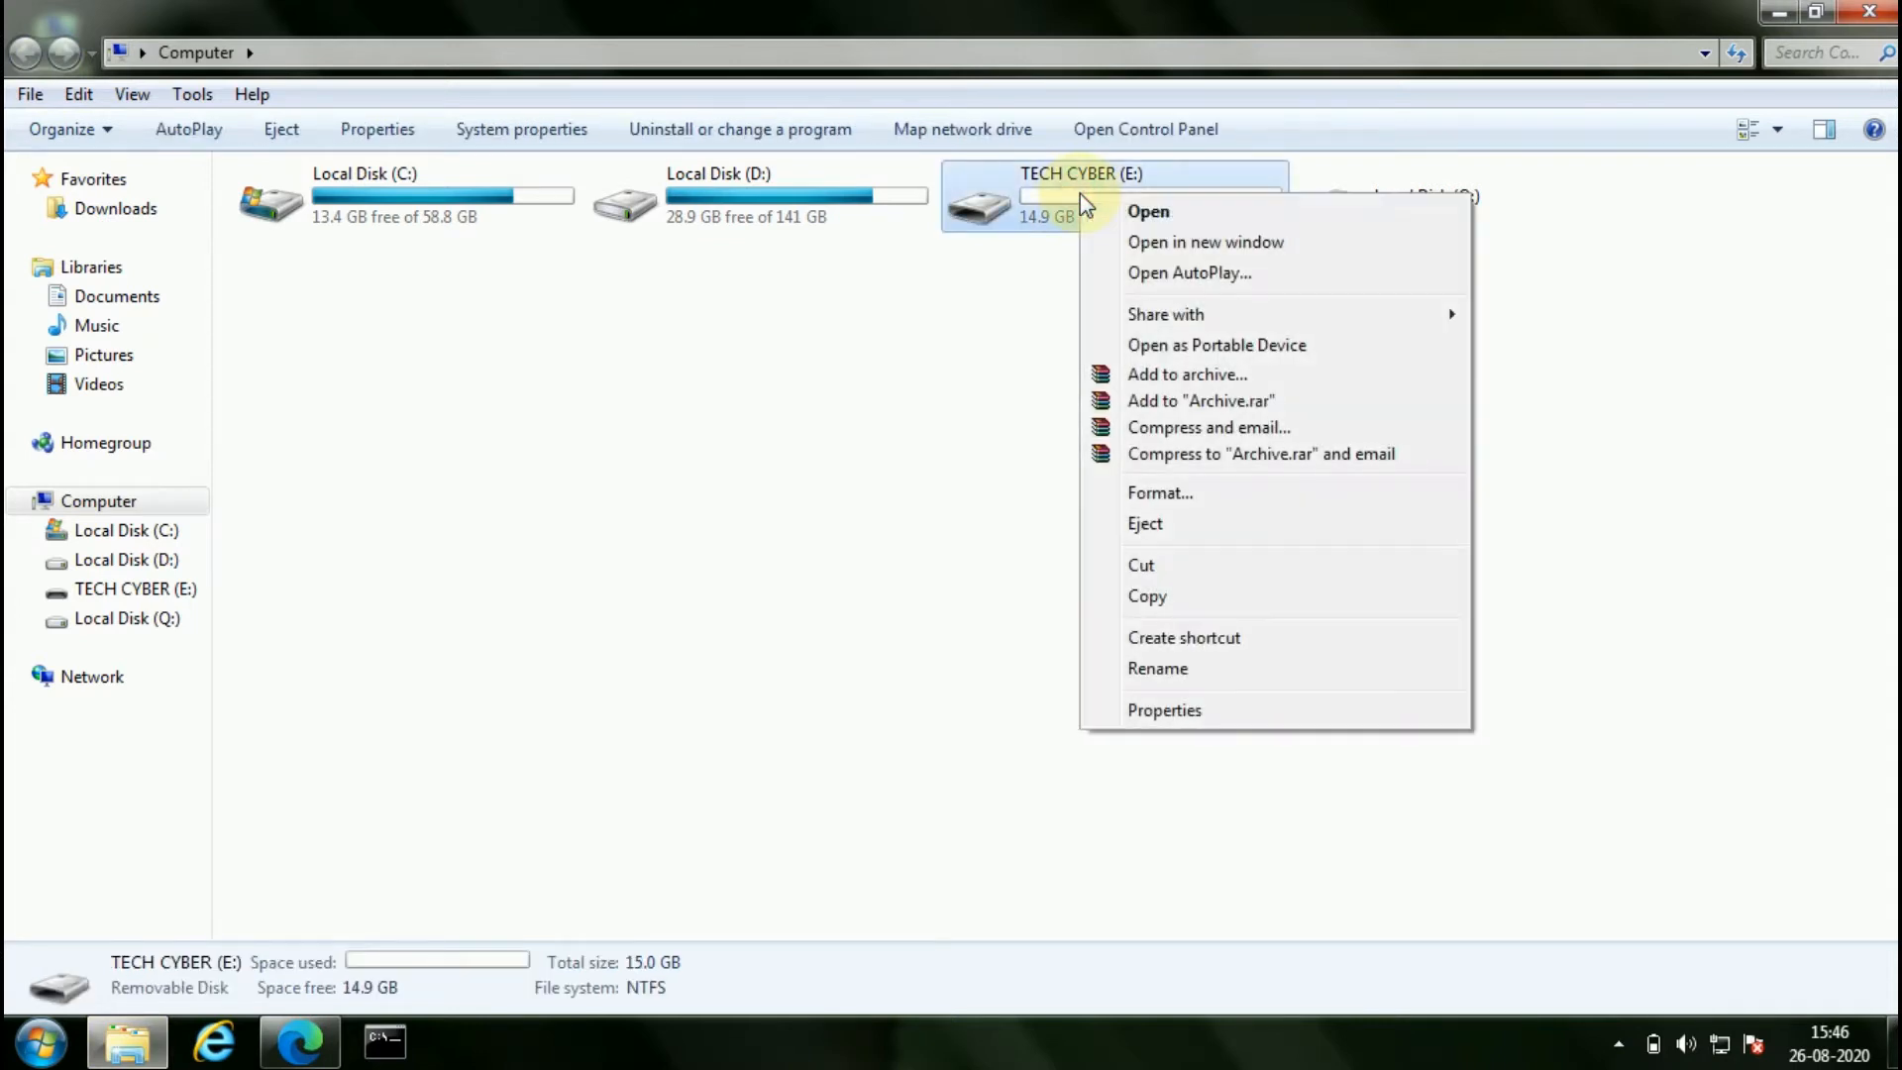
pyautogui.click(1158, 492)
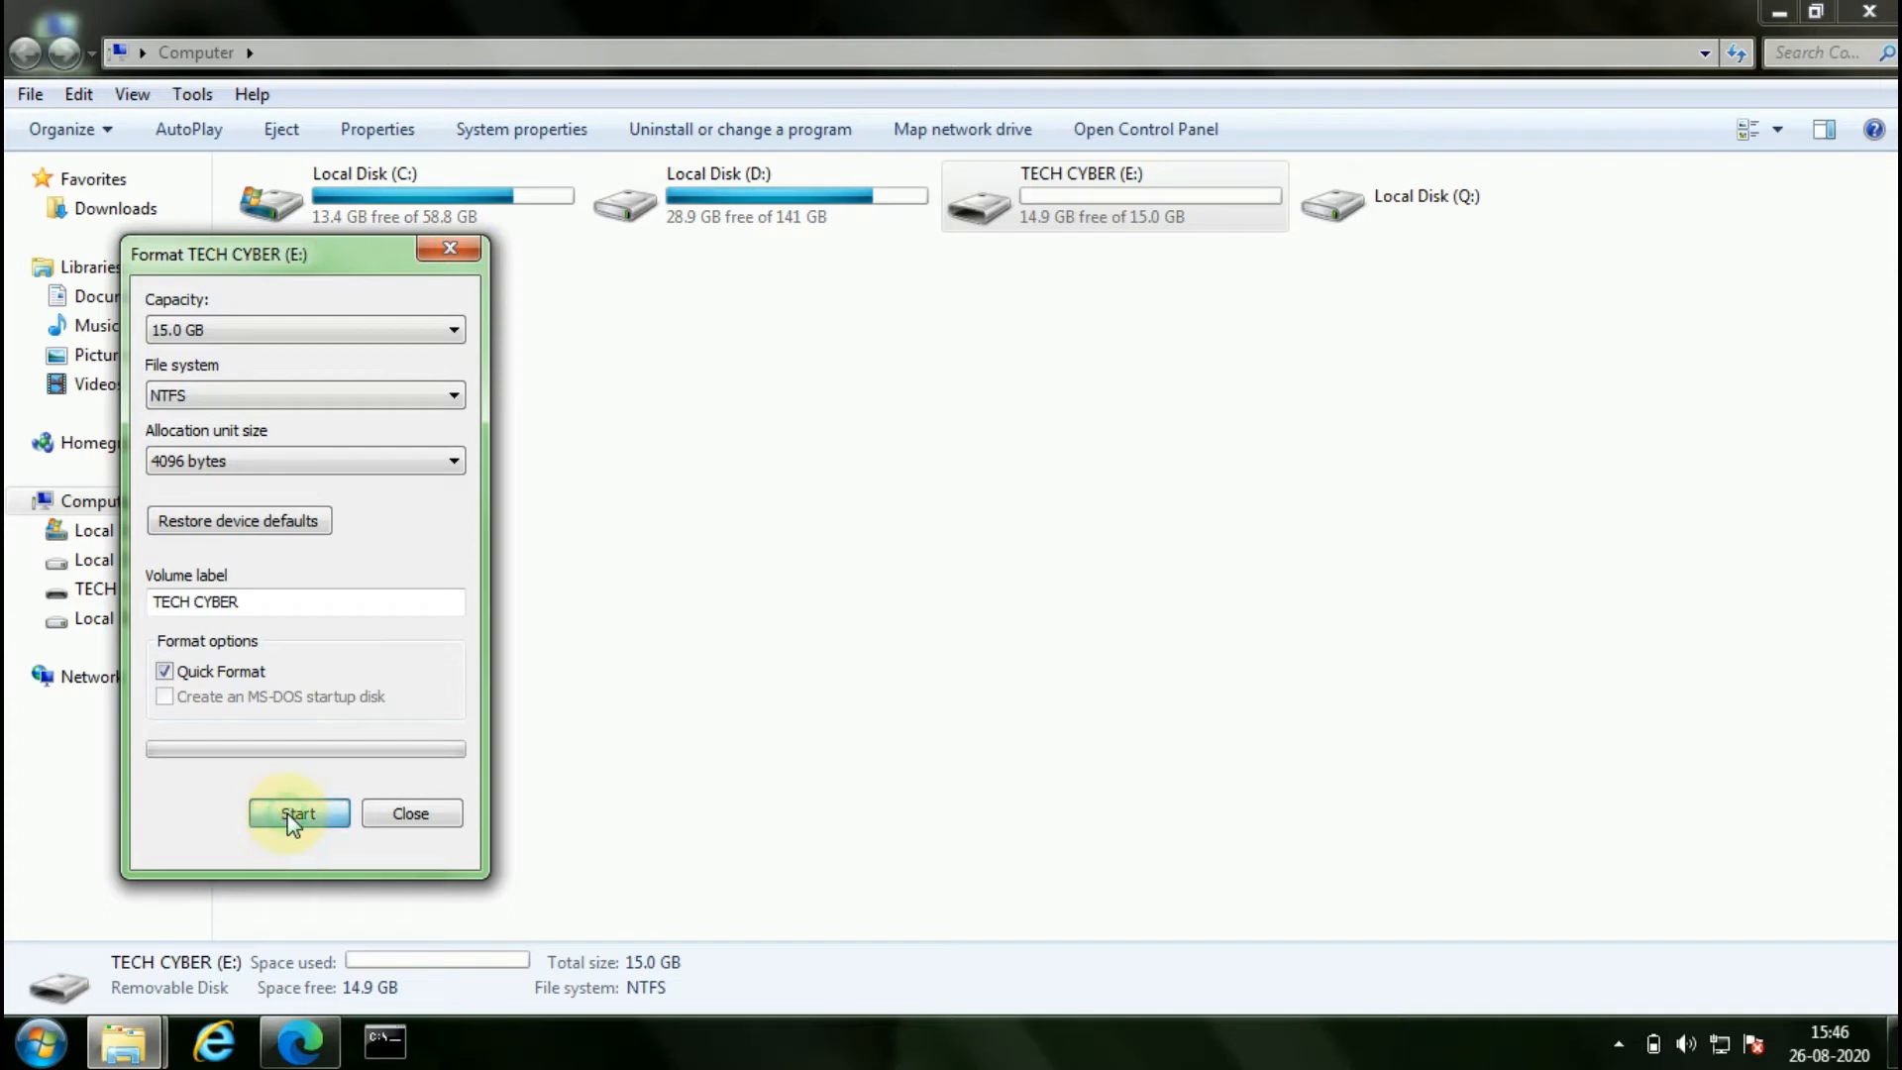
pyautogui.click(298, 812)
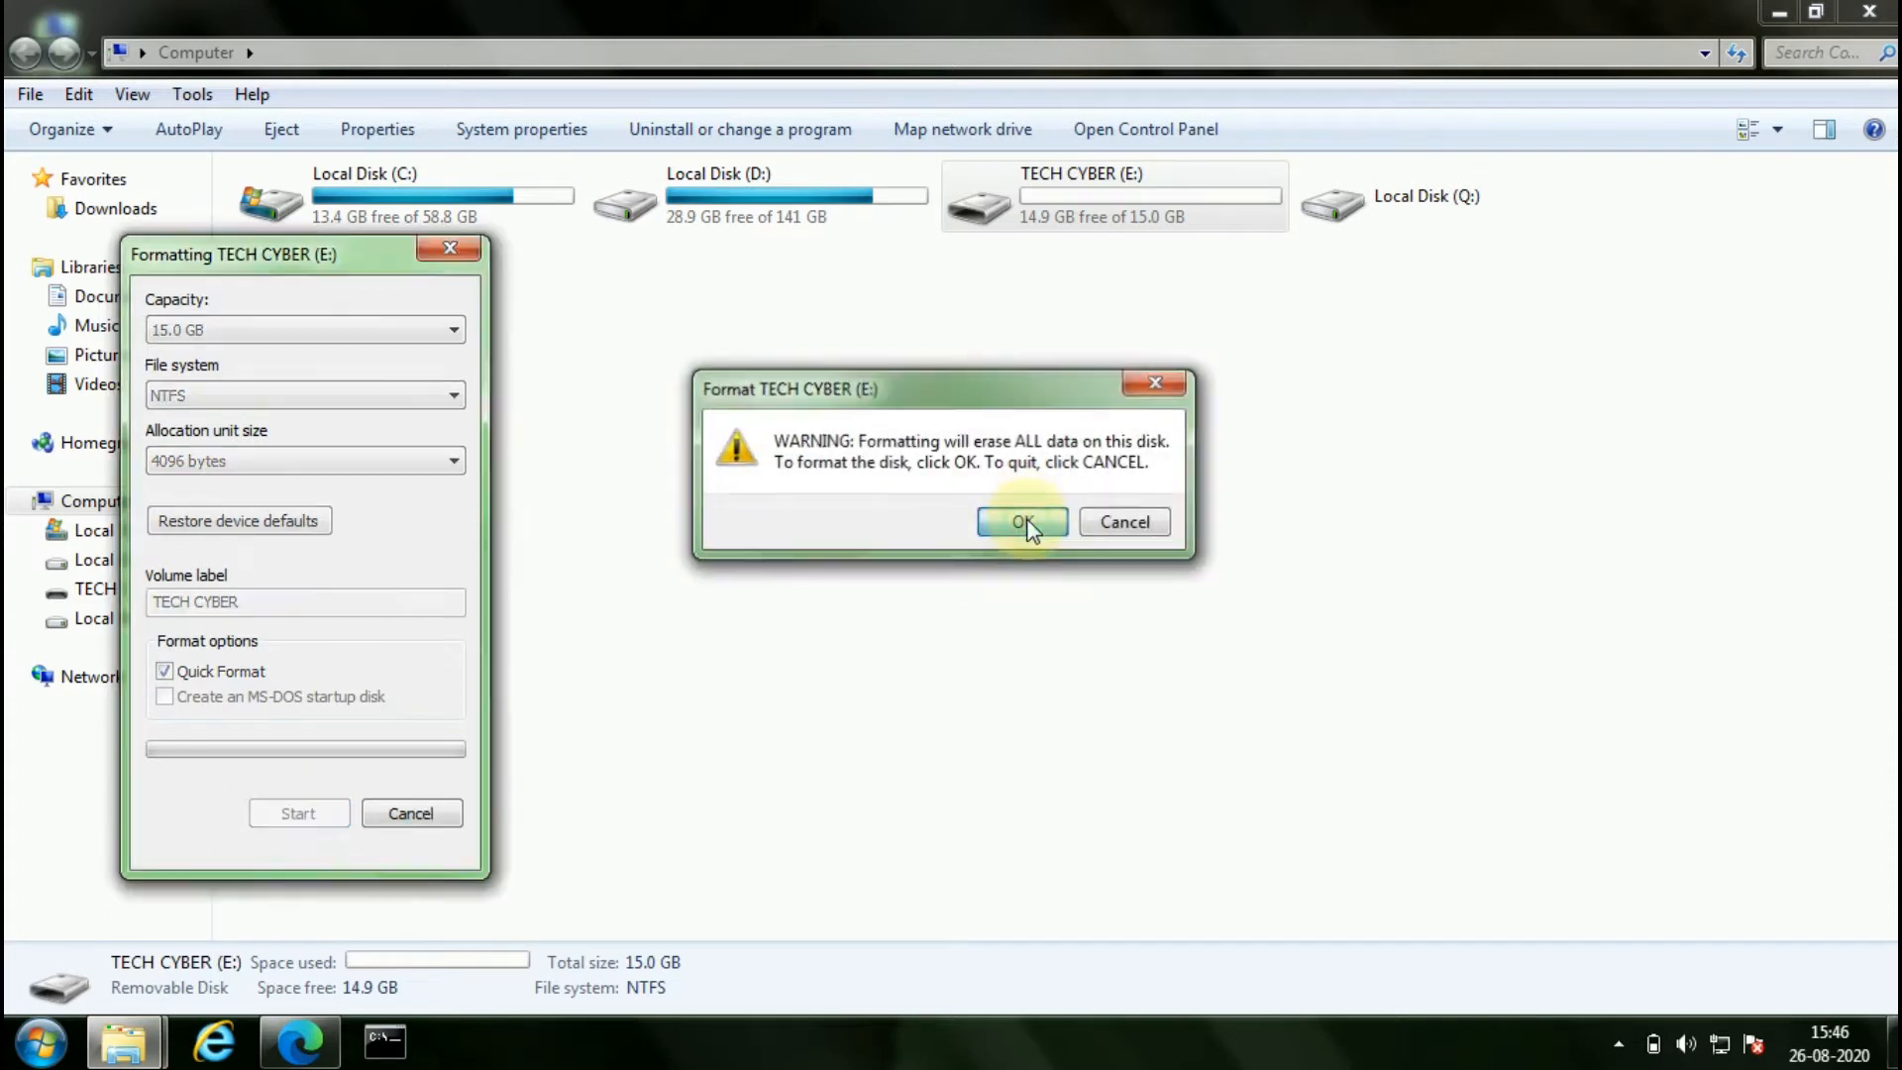
pyautogui.click(1022, 522)
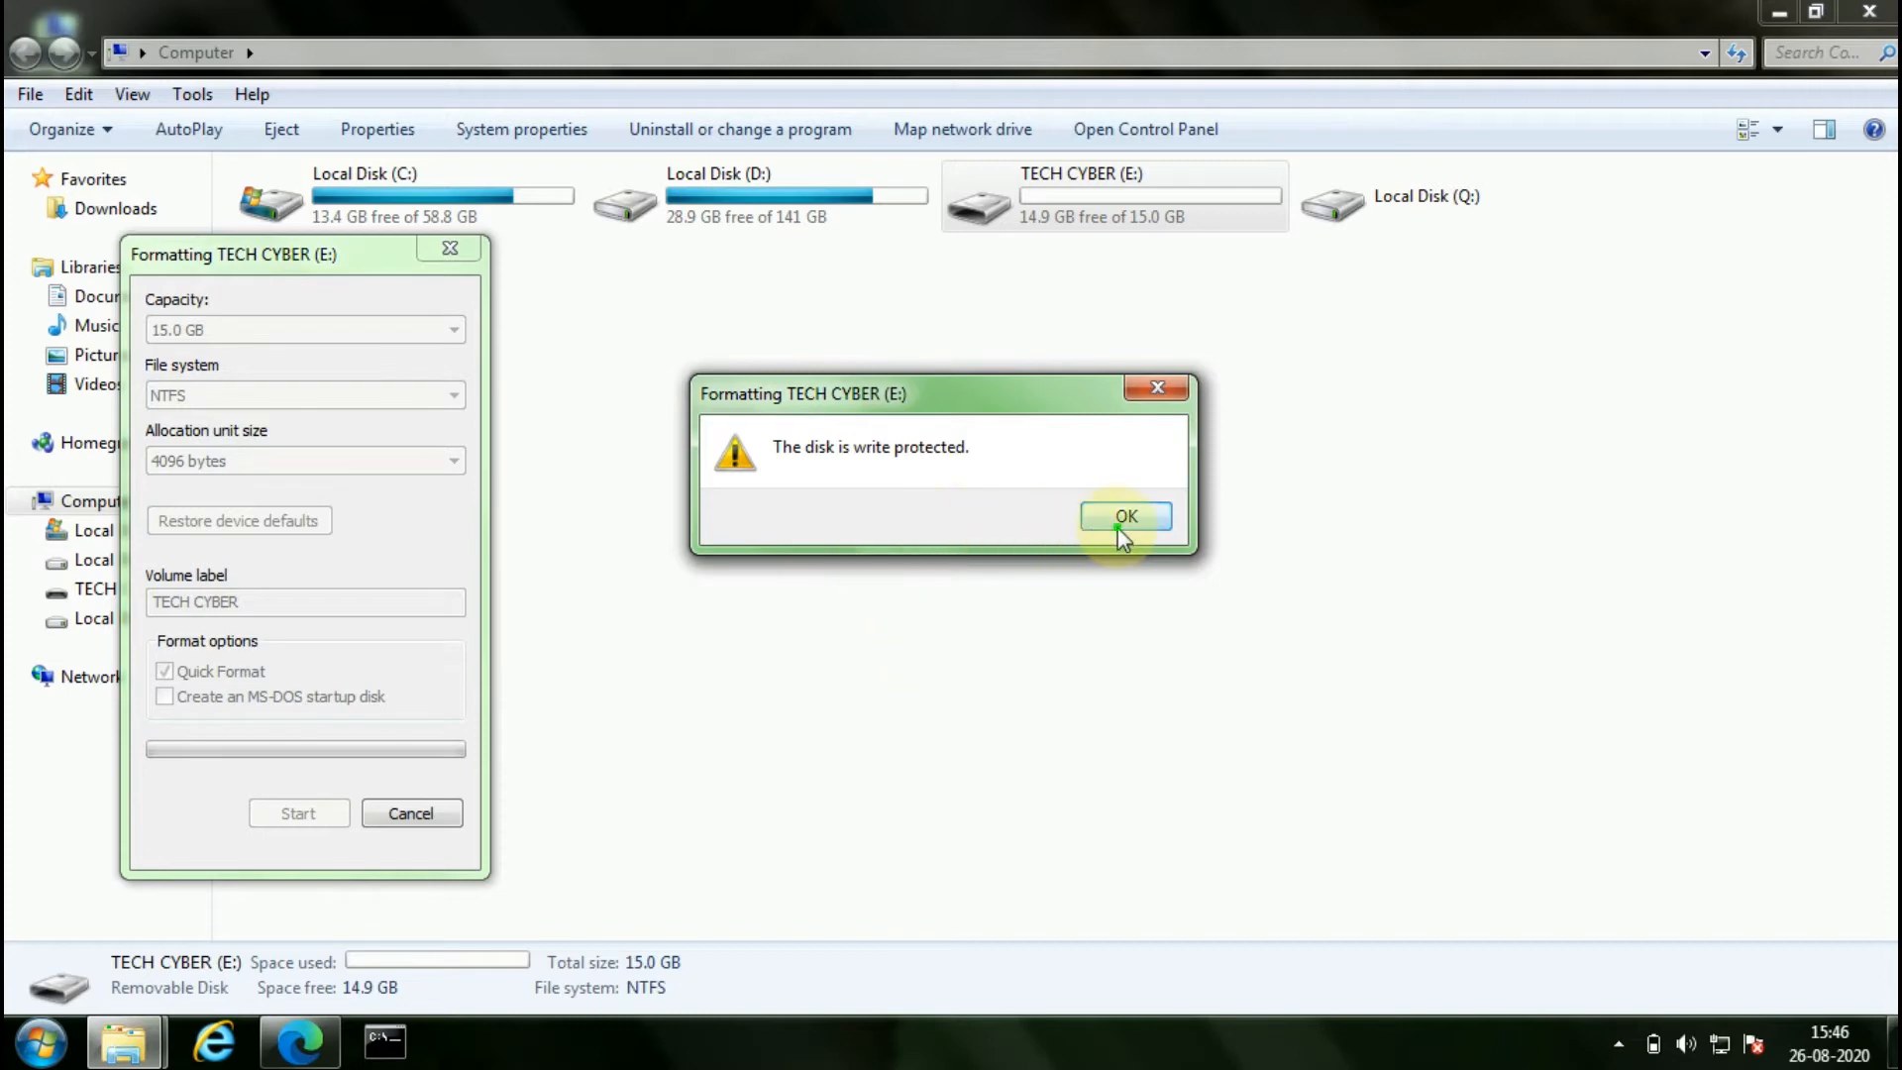
pyautogui.click(1123, 515)
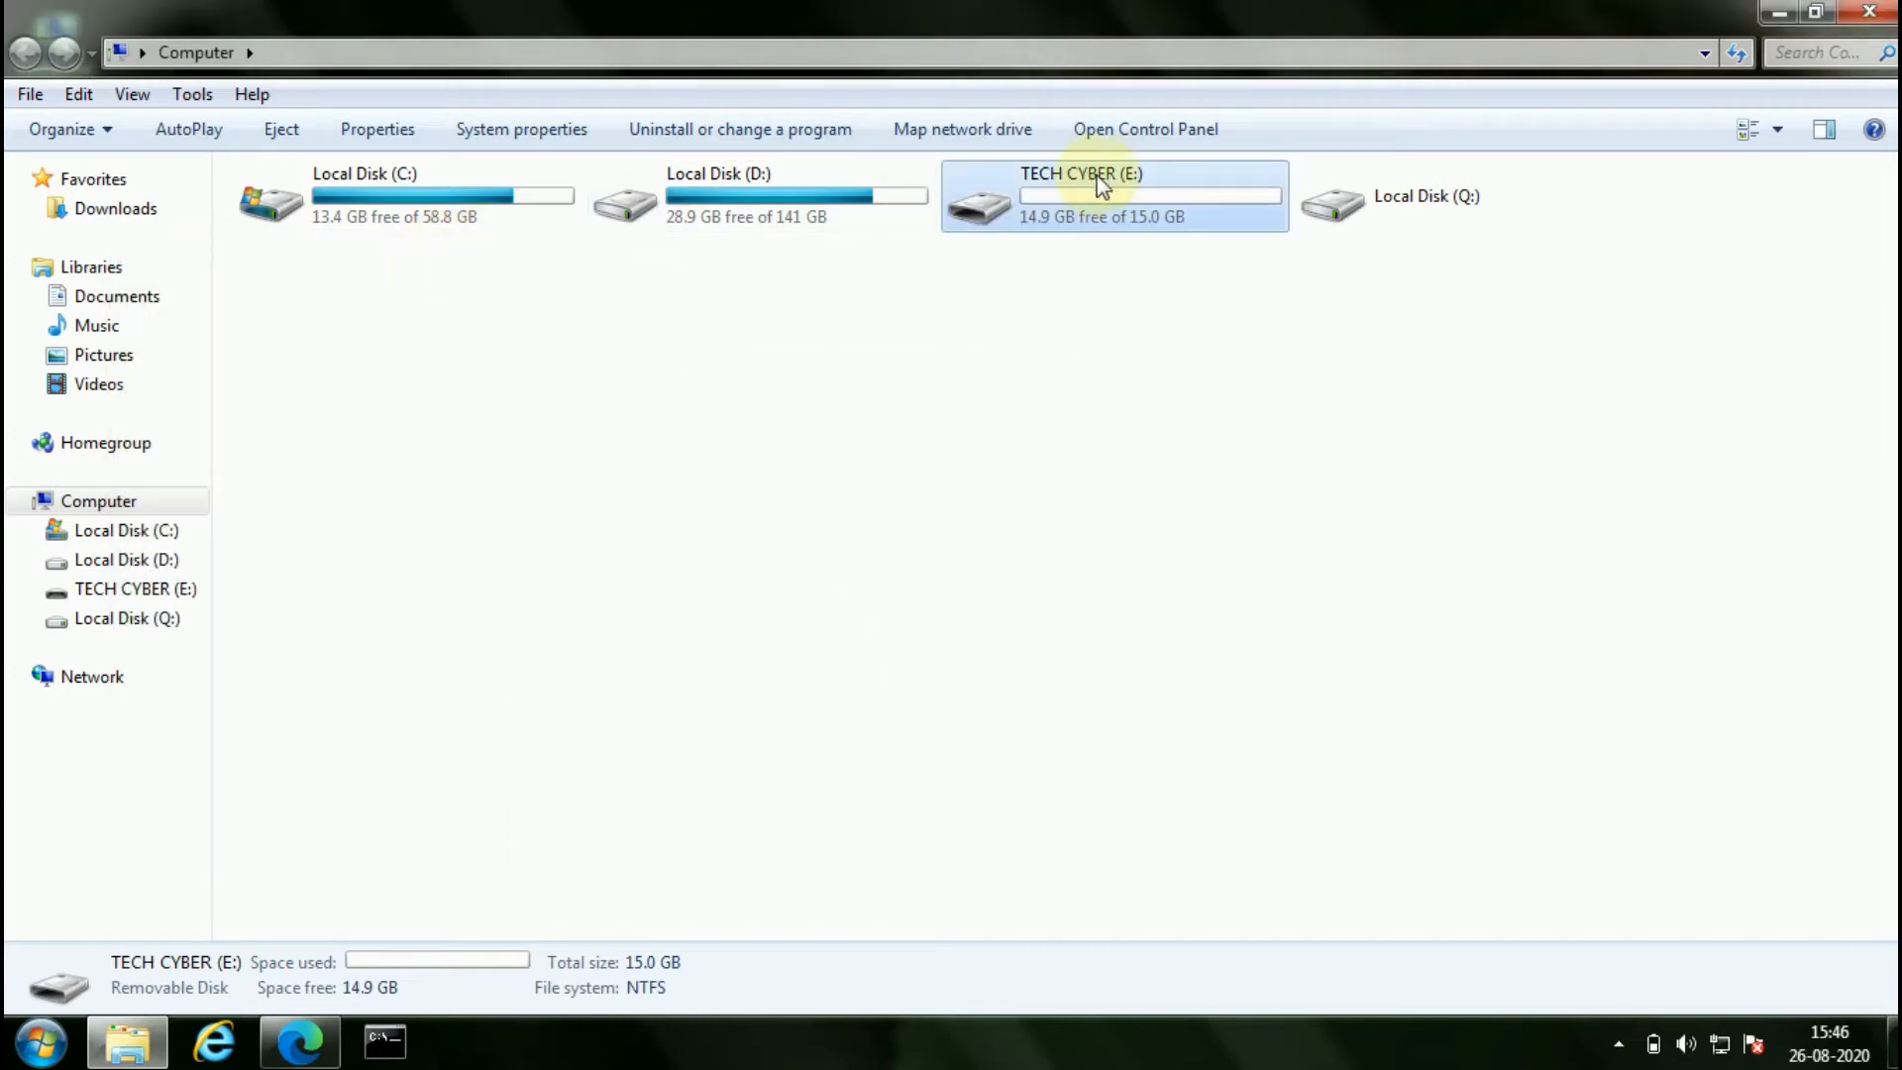
pyautogui.doubleClick(1114, 195)
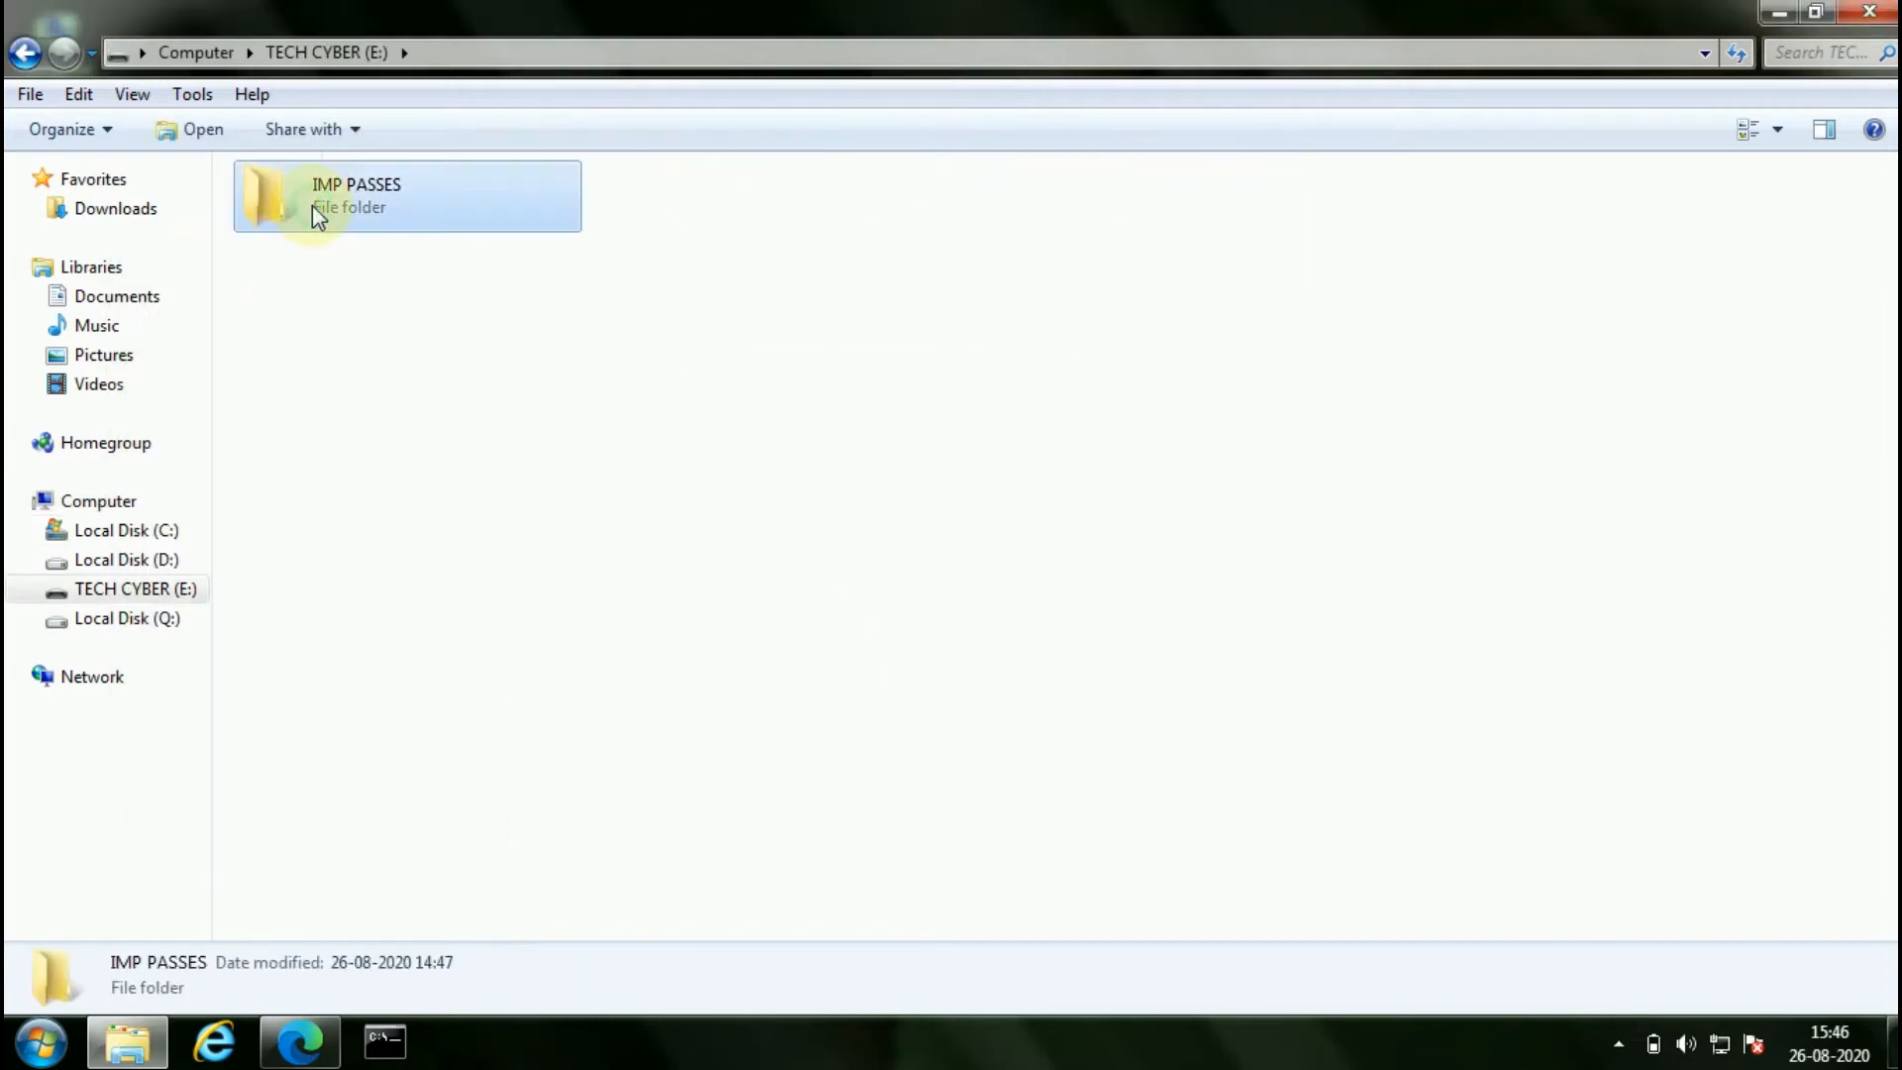
pyautogui.rightClick(315, 217)
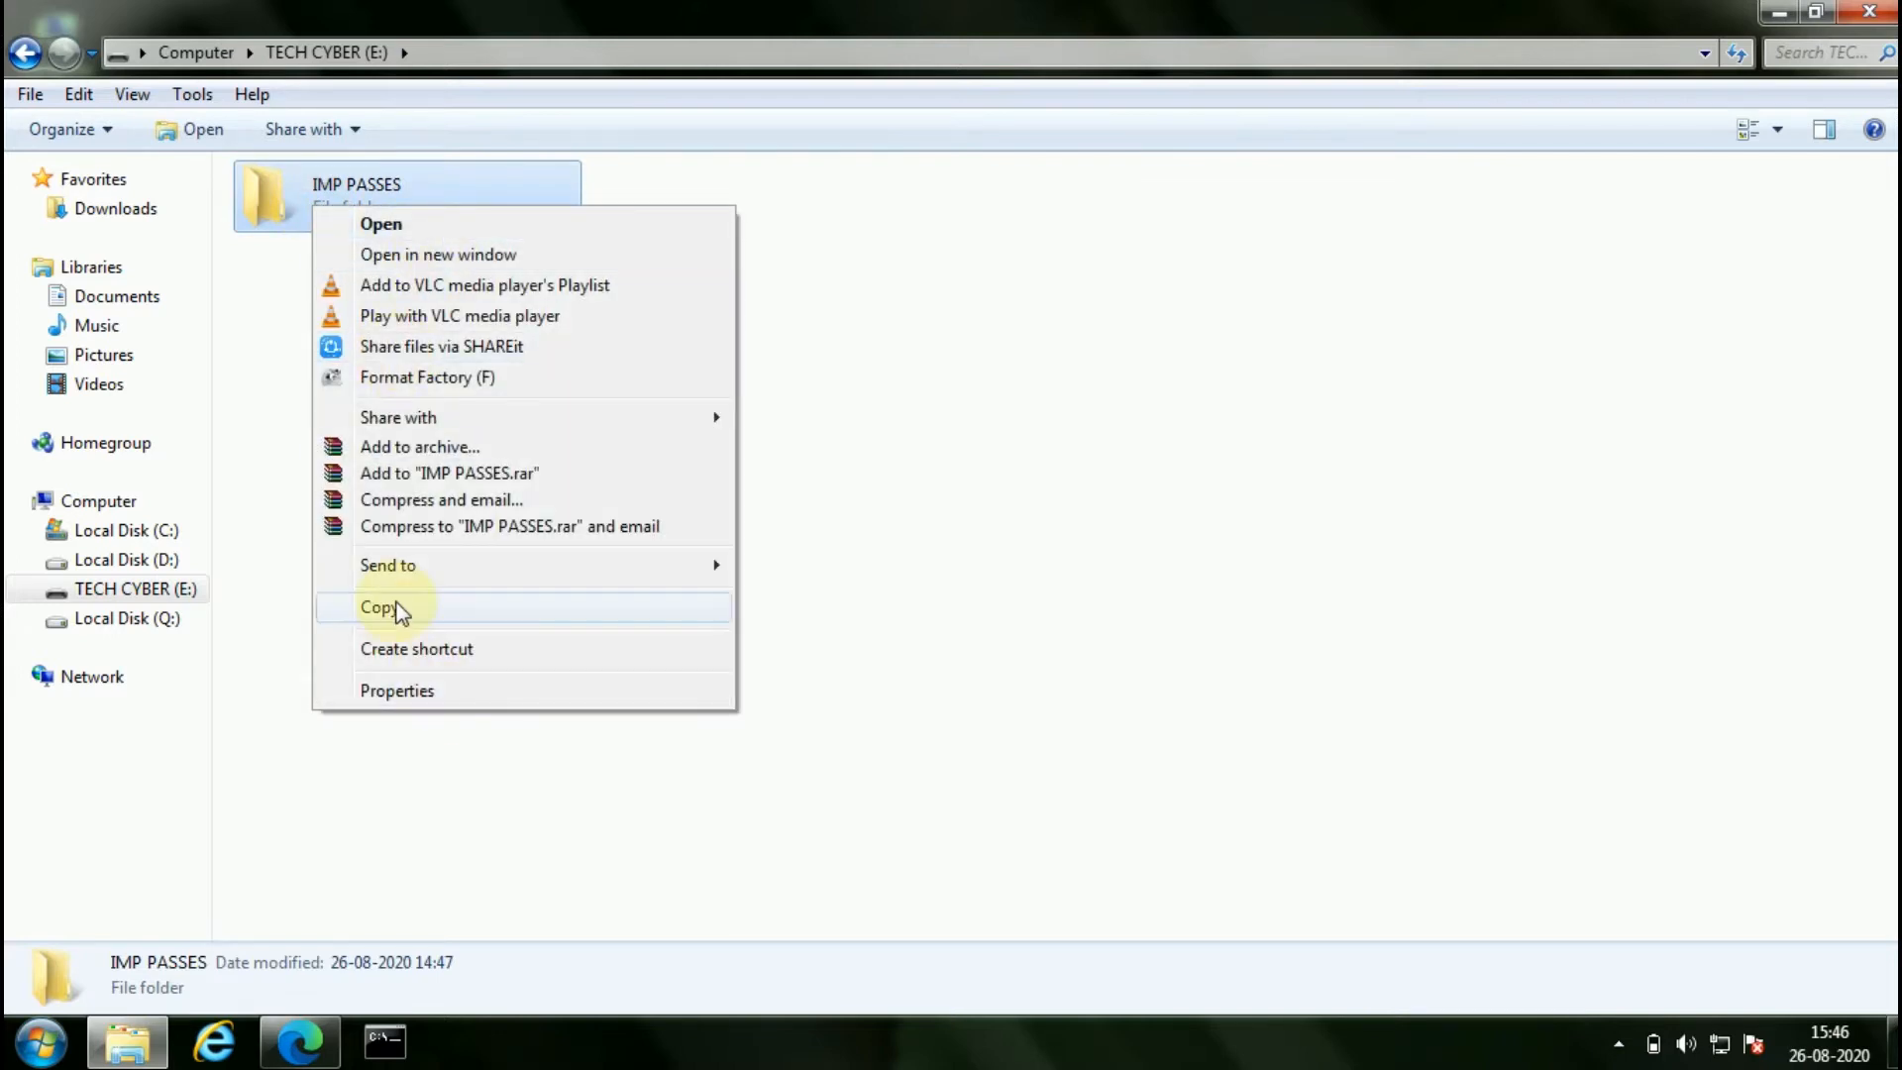
pyautogui.moveTo(418, 637)
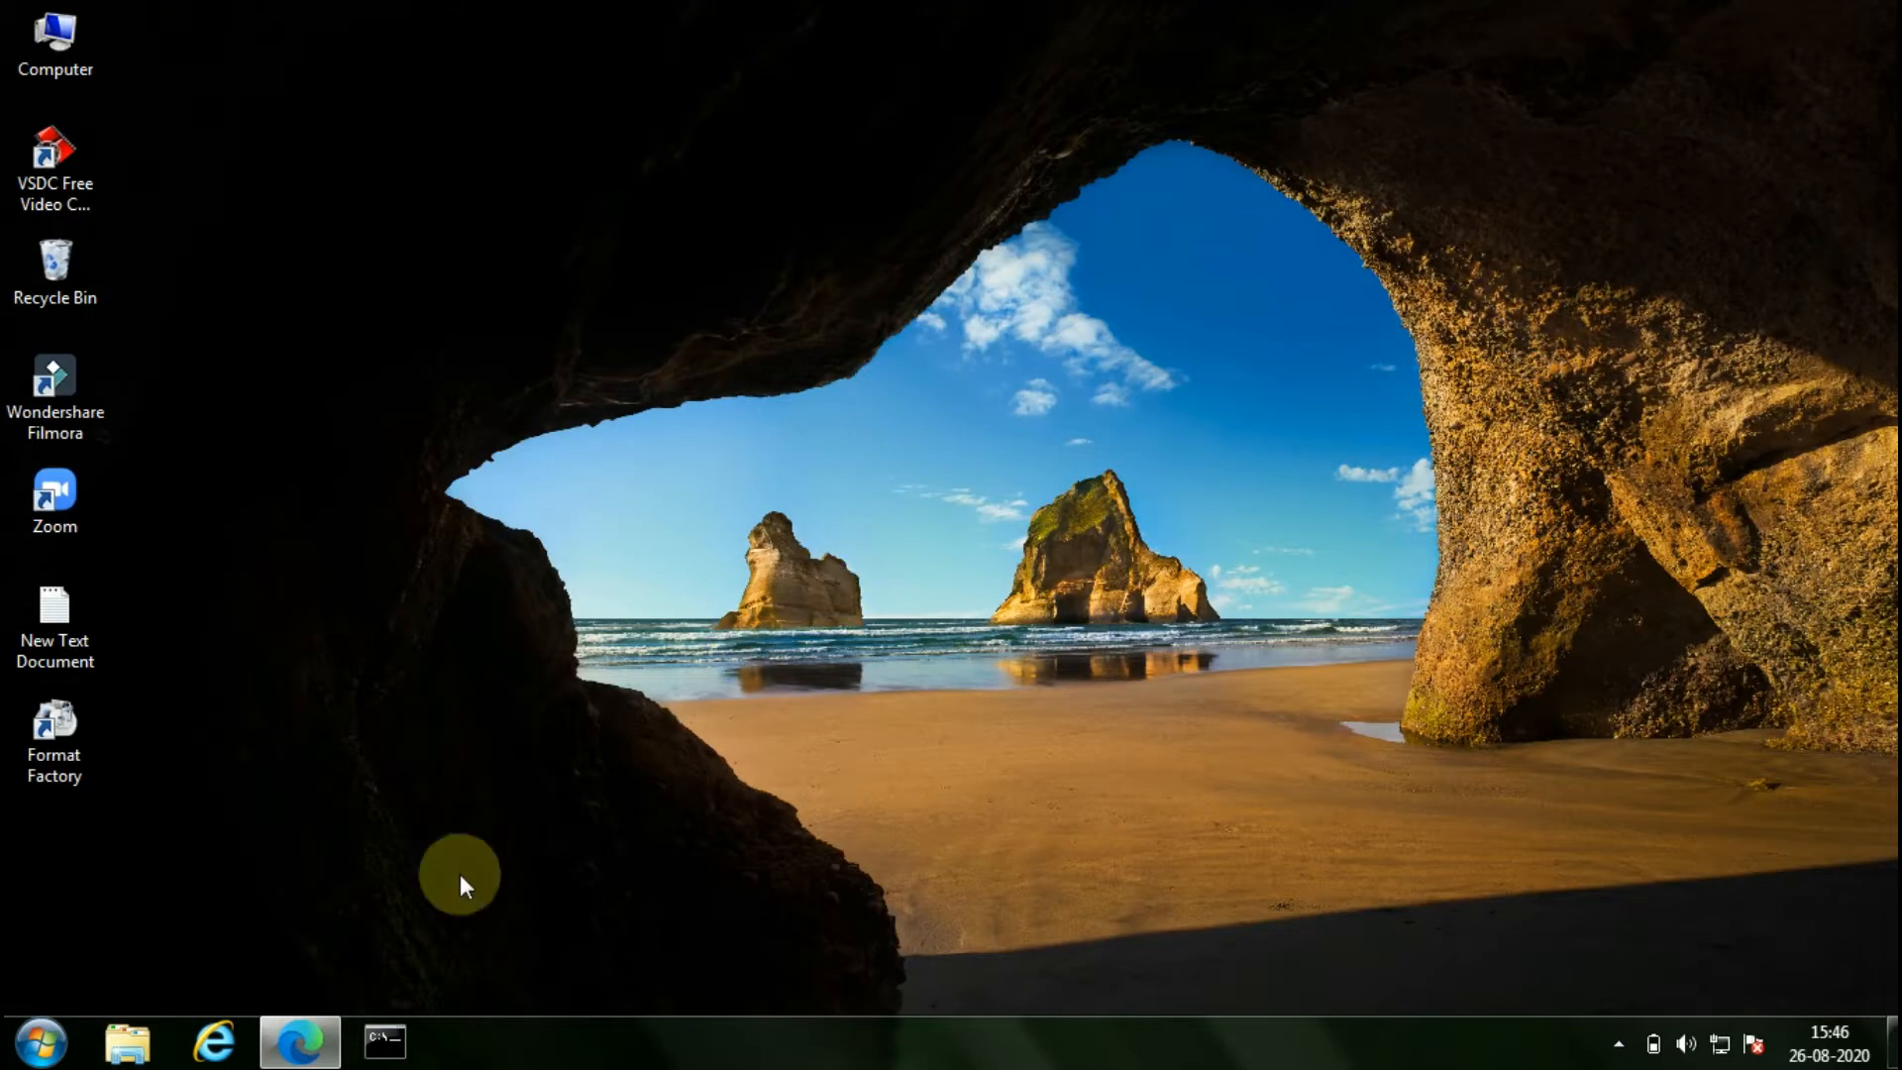
# Step: On the Tech Cyber channel page, subscribe, enable the notification bell, and return to the desktop
pyautogui.click(298, 1040)
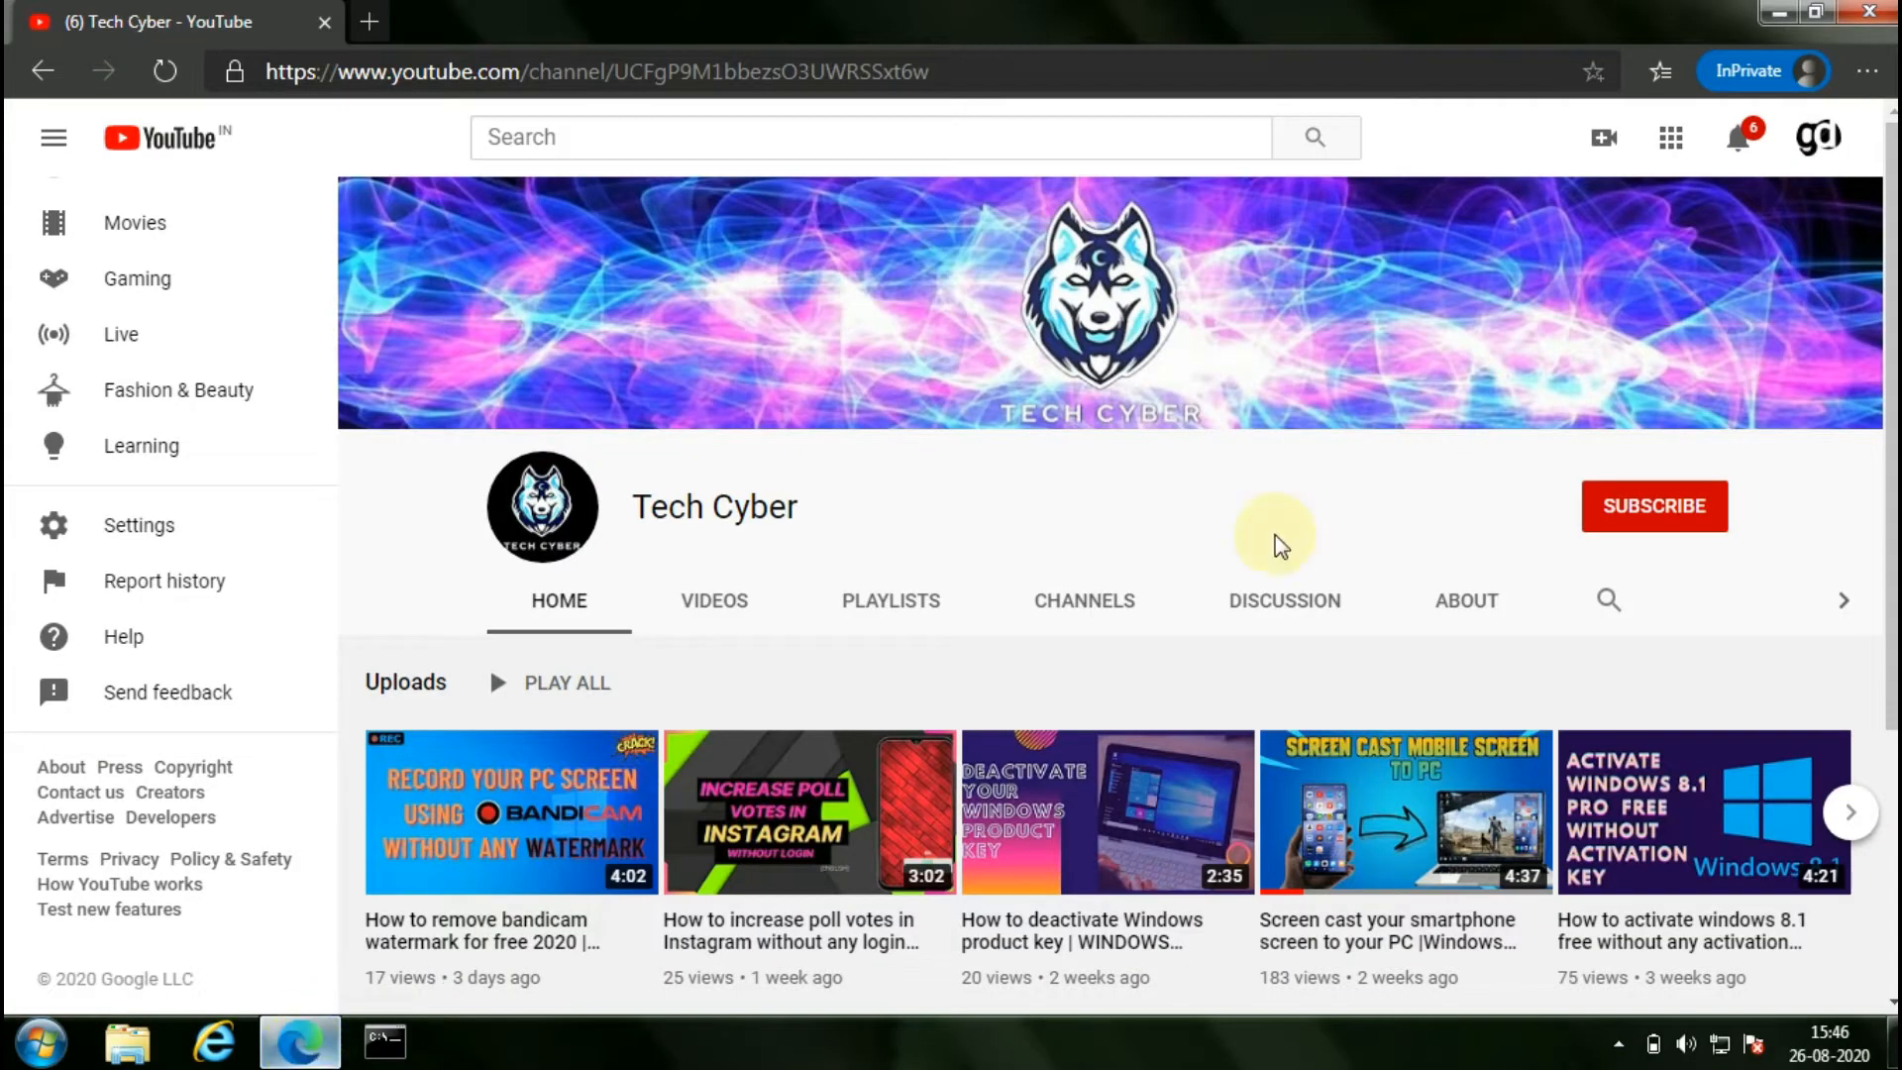
pyautogui.click(1653, 506)
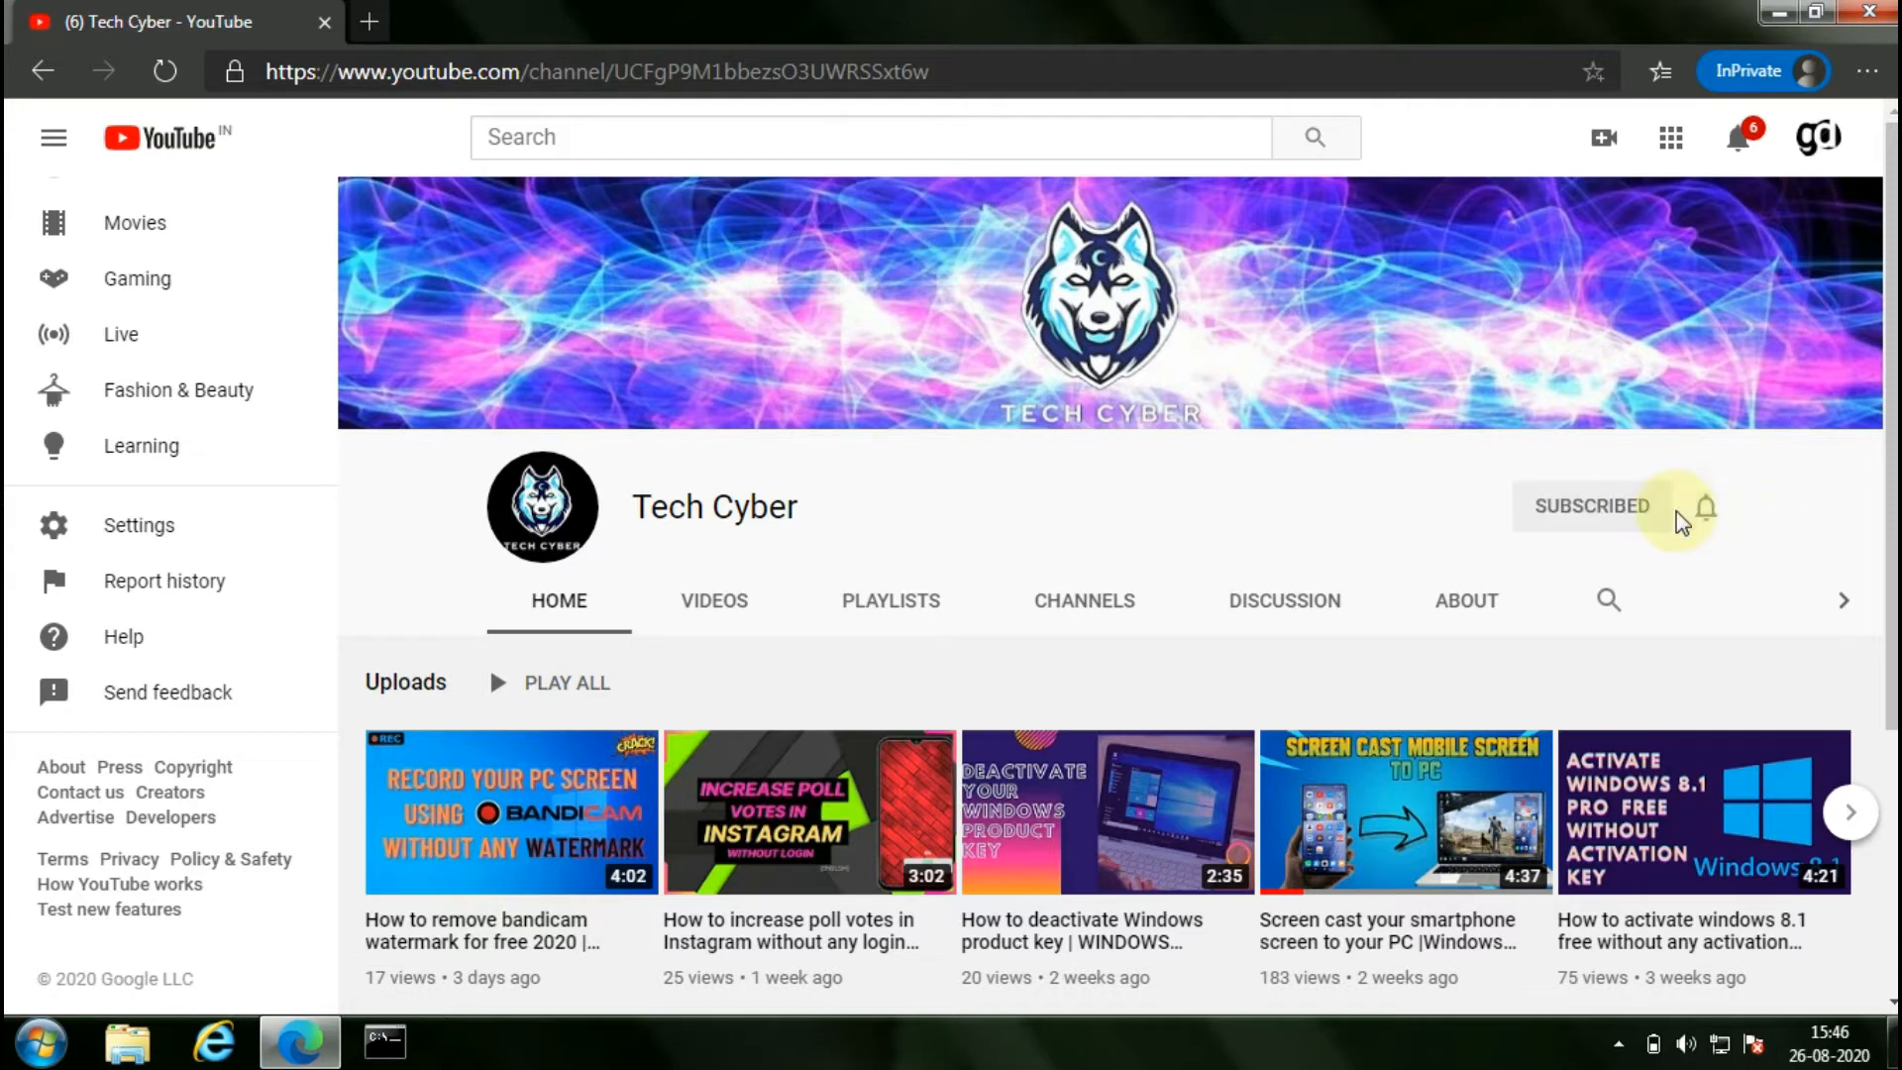
pyautogui.click(1703, 506)
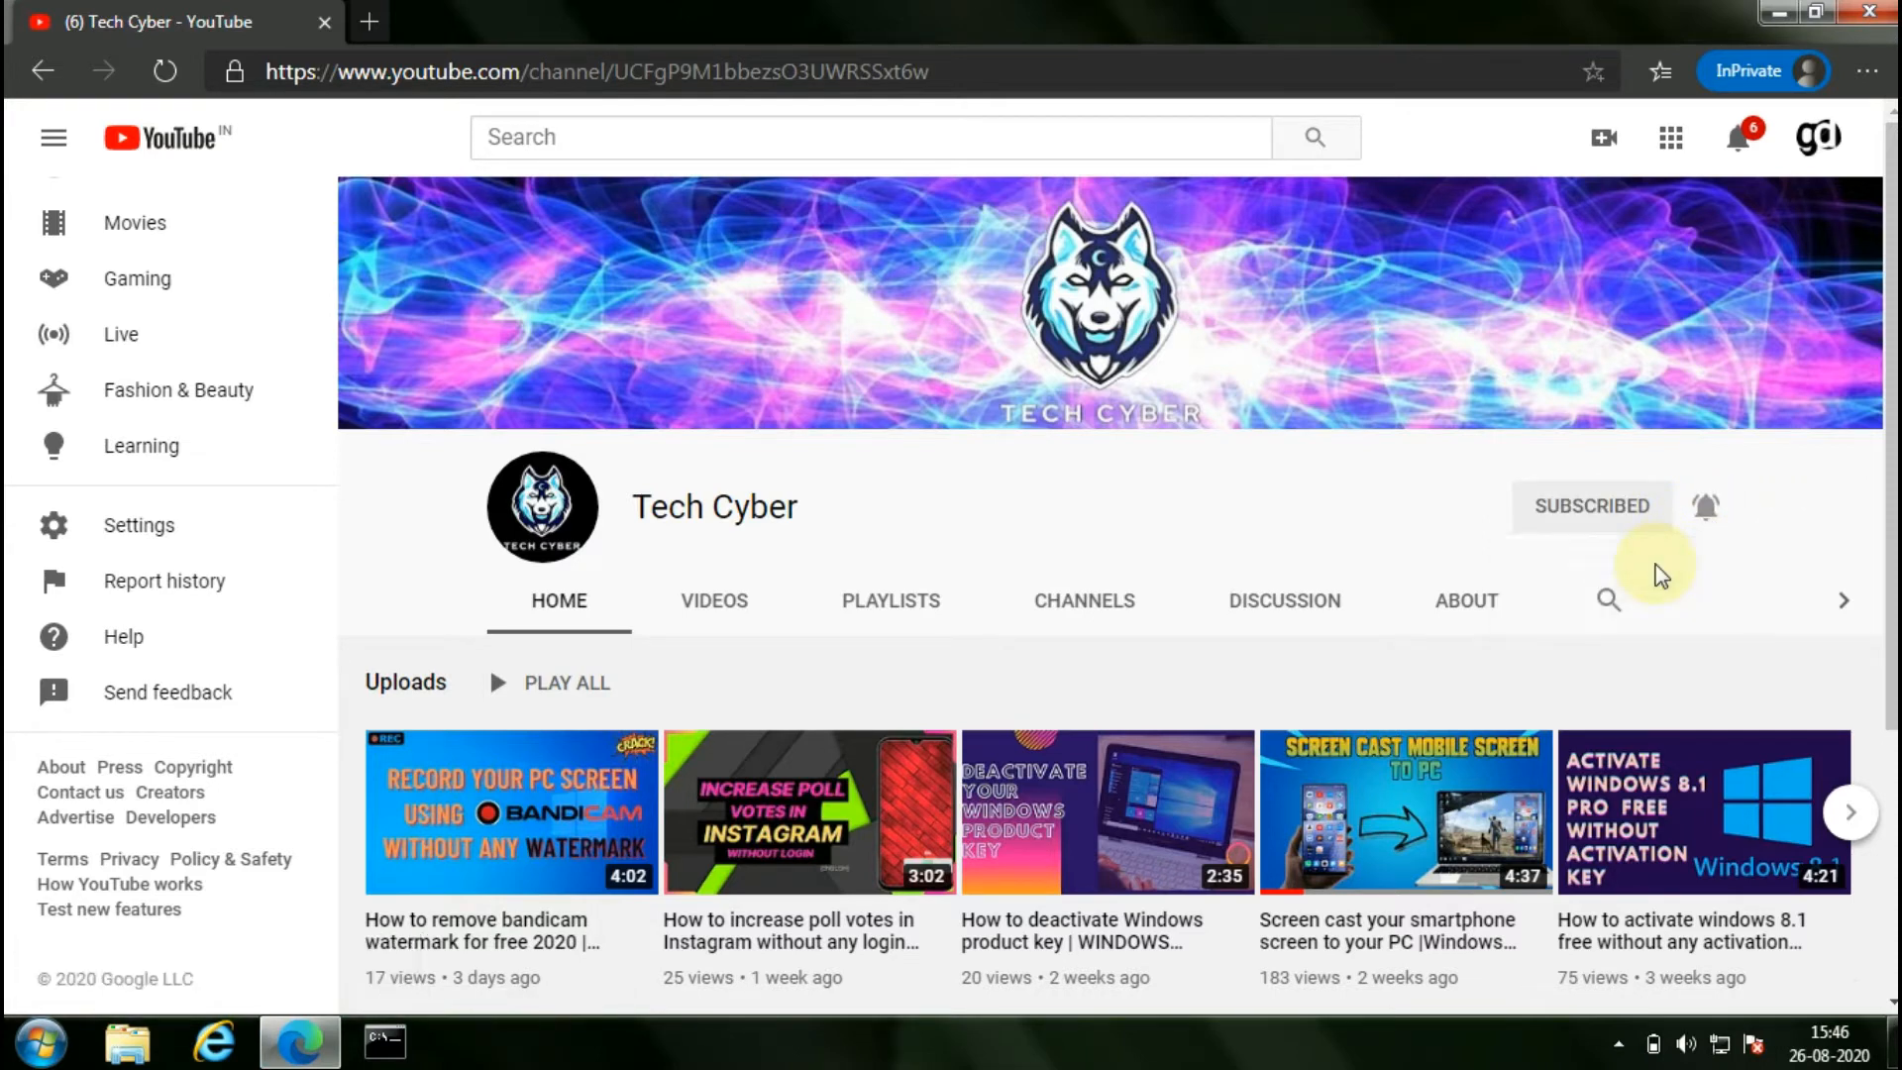
pyautogui.click(126, 1041)
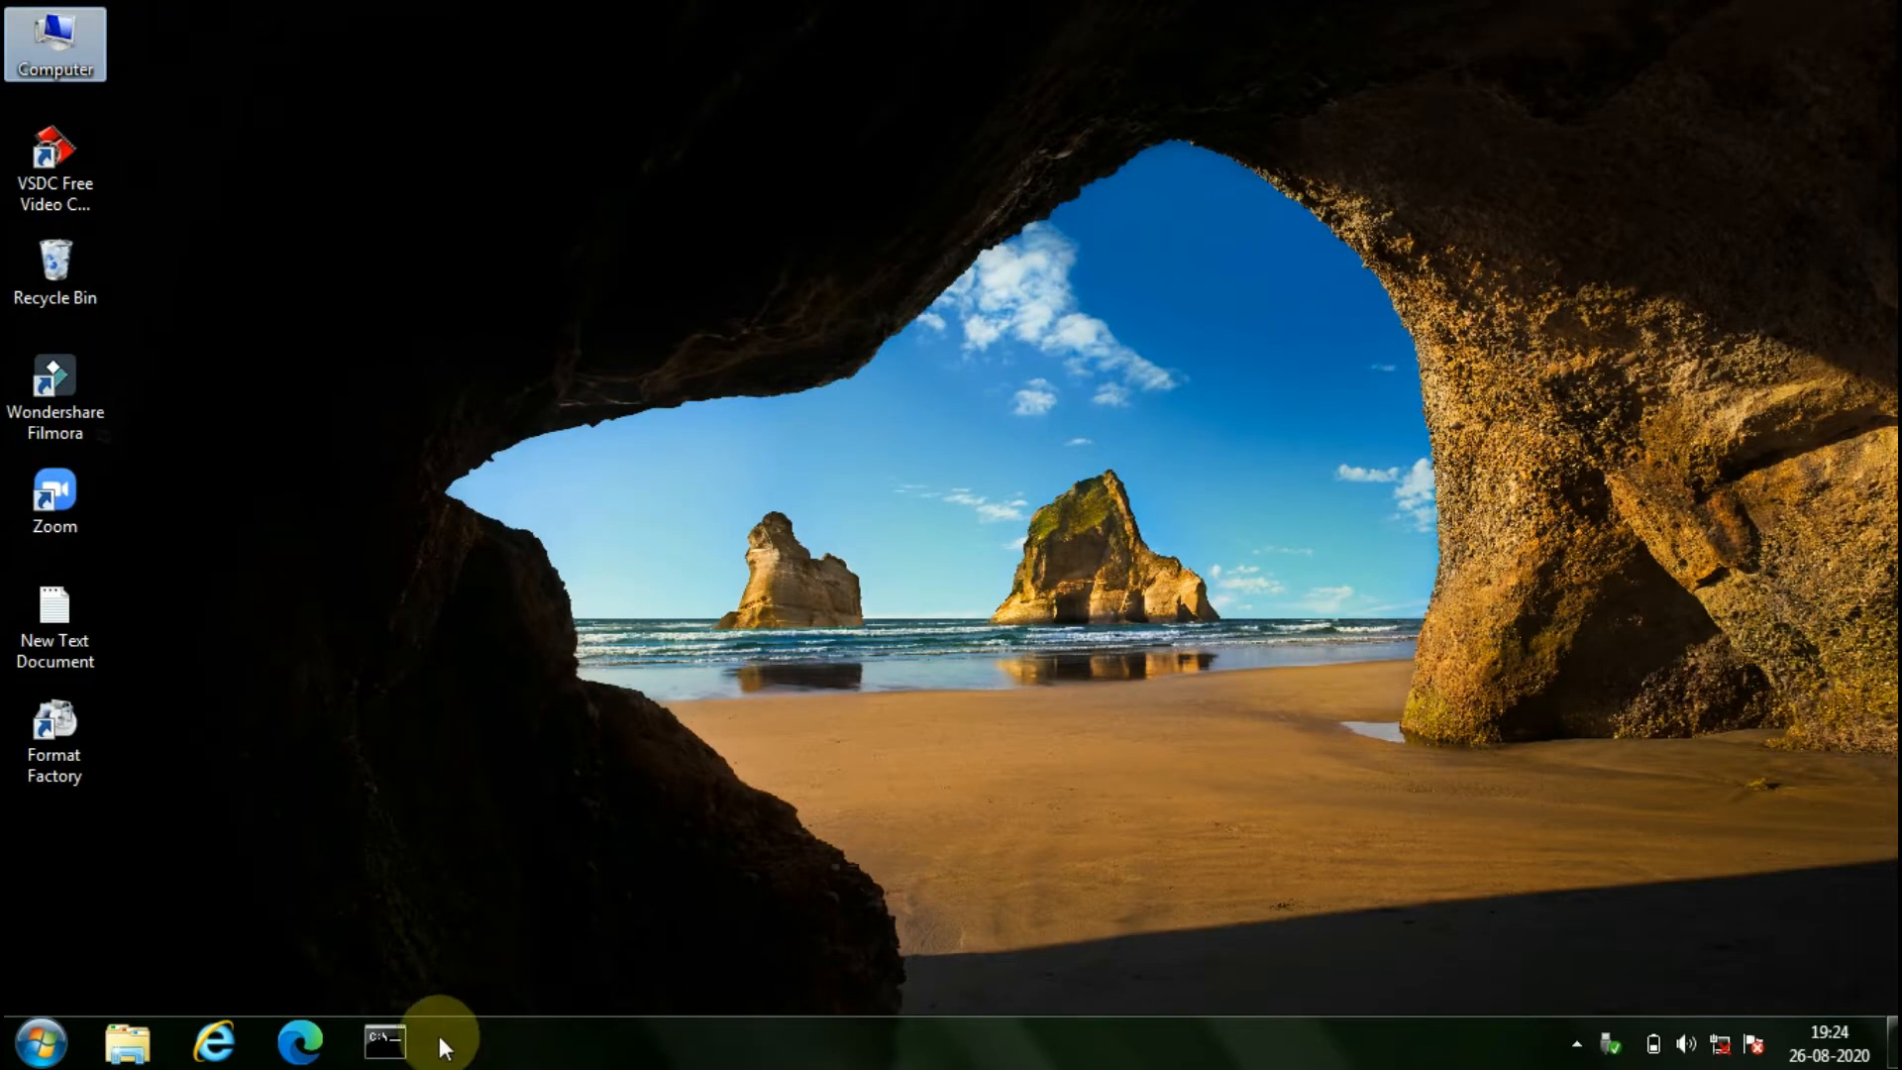
# Step: Open Command Prompt from the taskbar and start DISKPART
pyautogui.click(384, 1041)
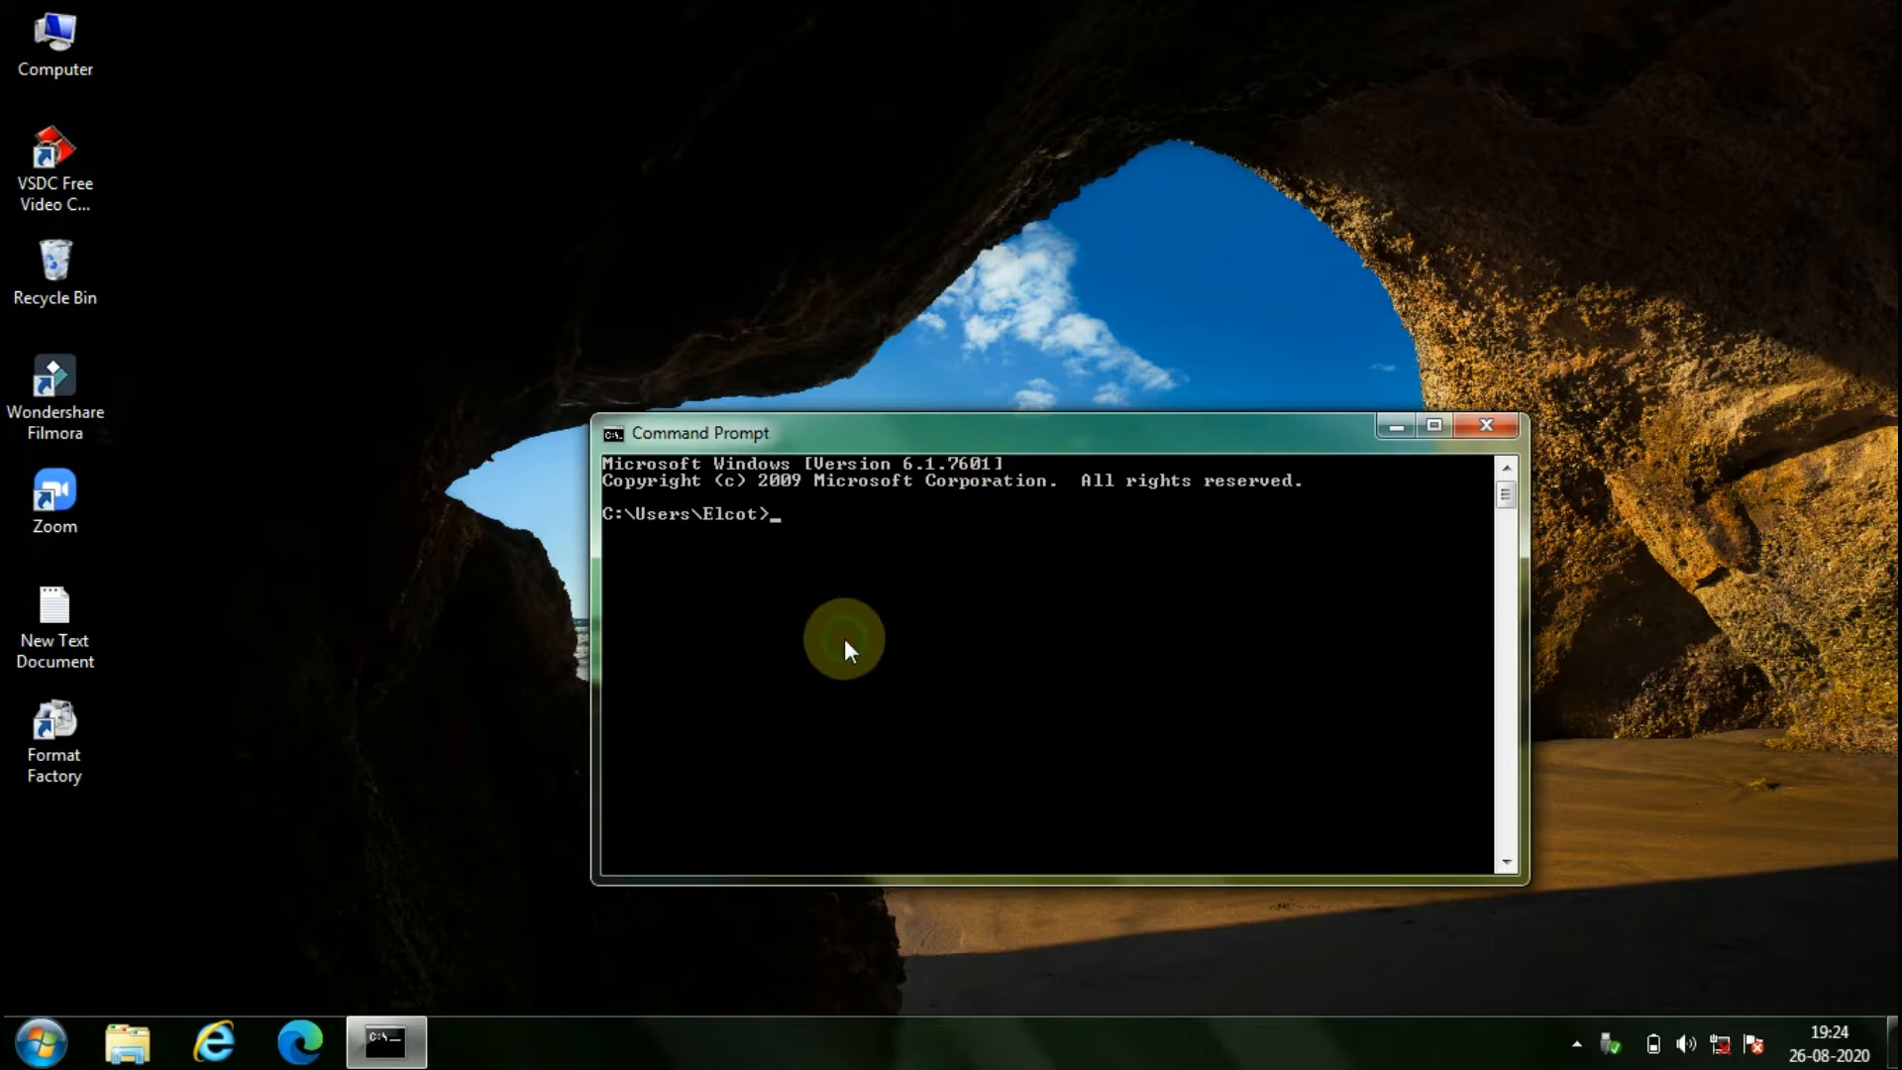
pyautogui.write('DISKPAR')
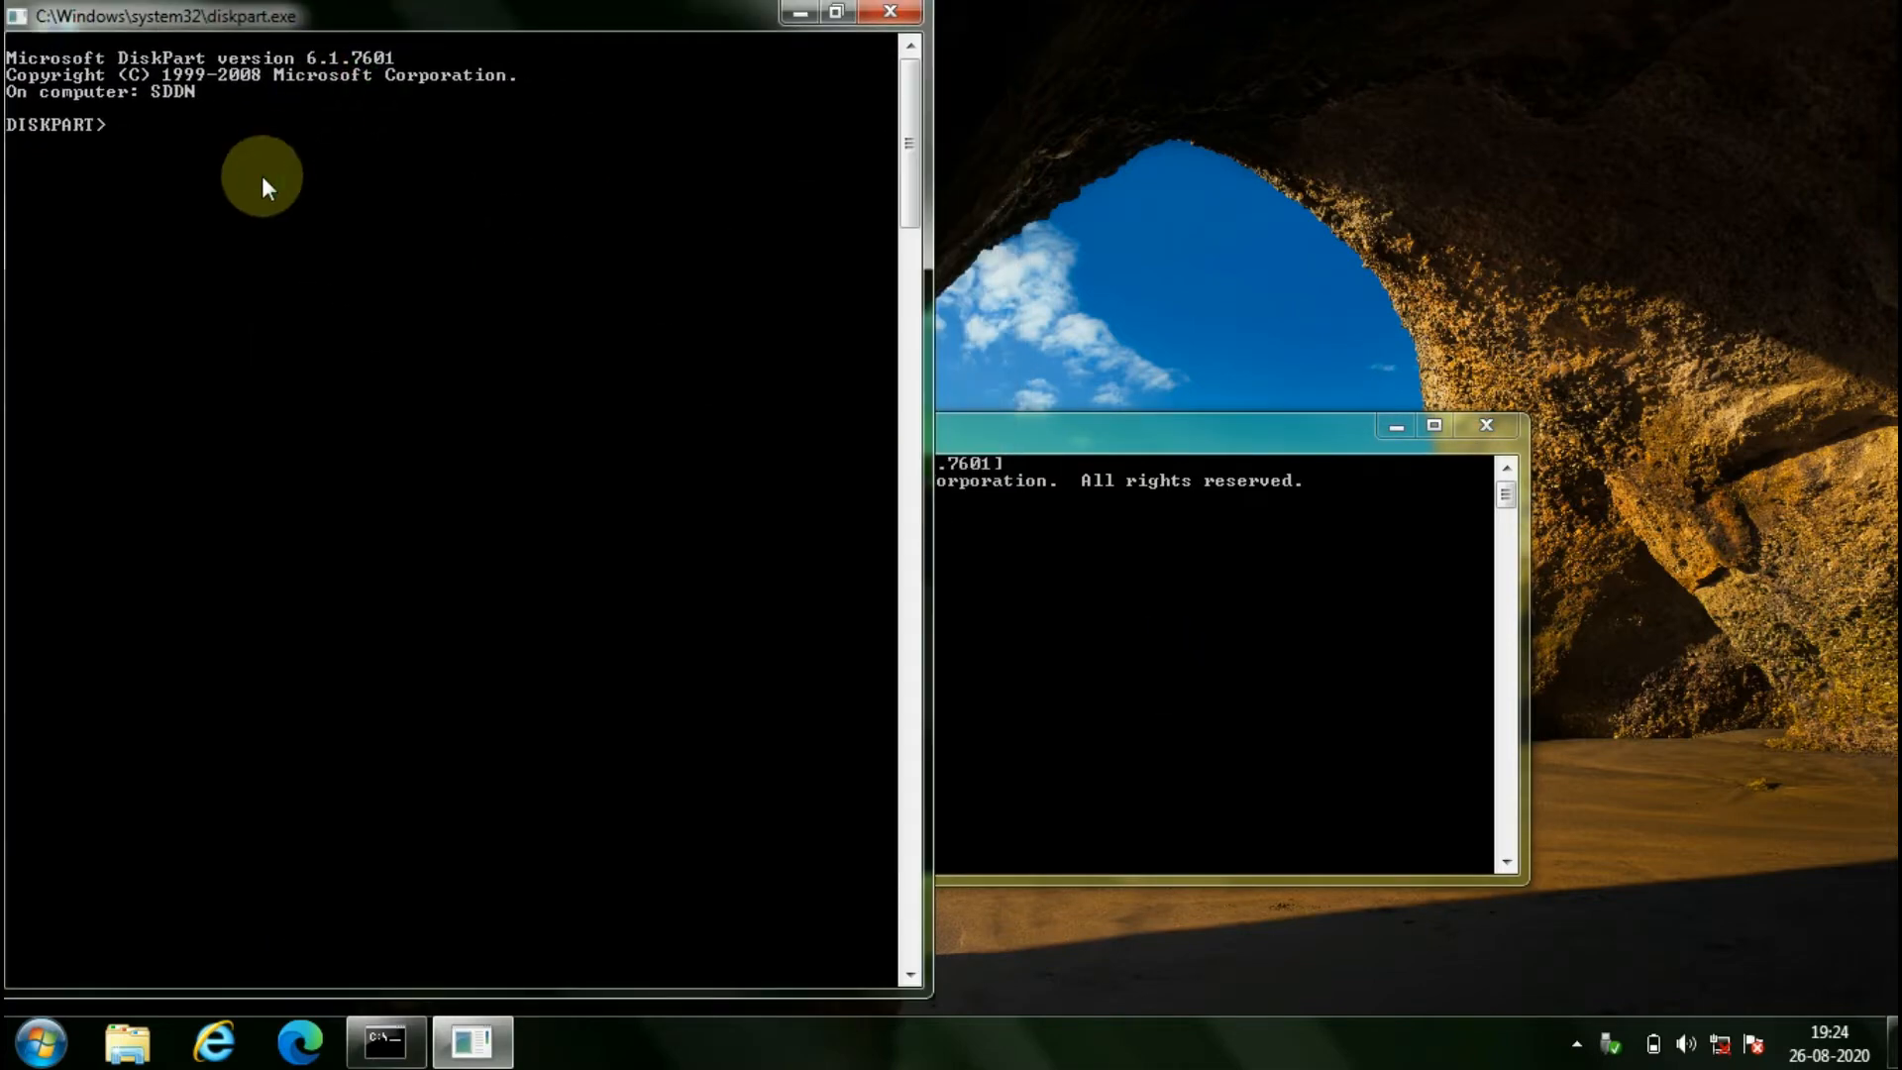
# Step: Run LIST DISK, then SELECT DISK 1 to pick the 15 GB drive
pyautogui.write('LIST DISK')
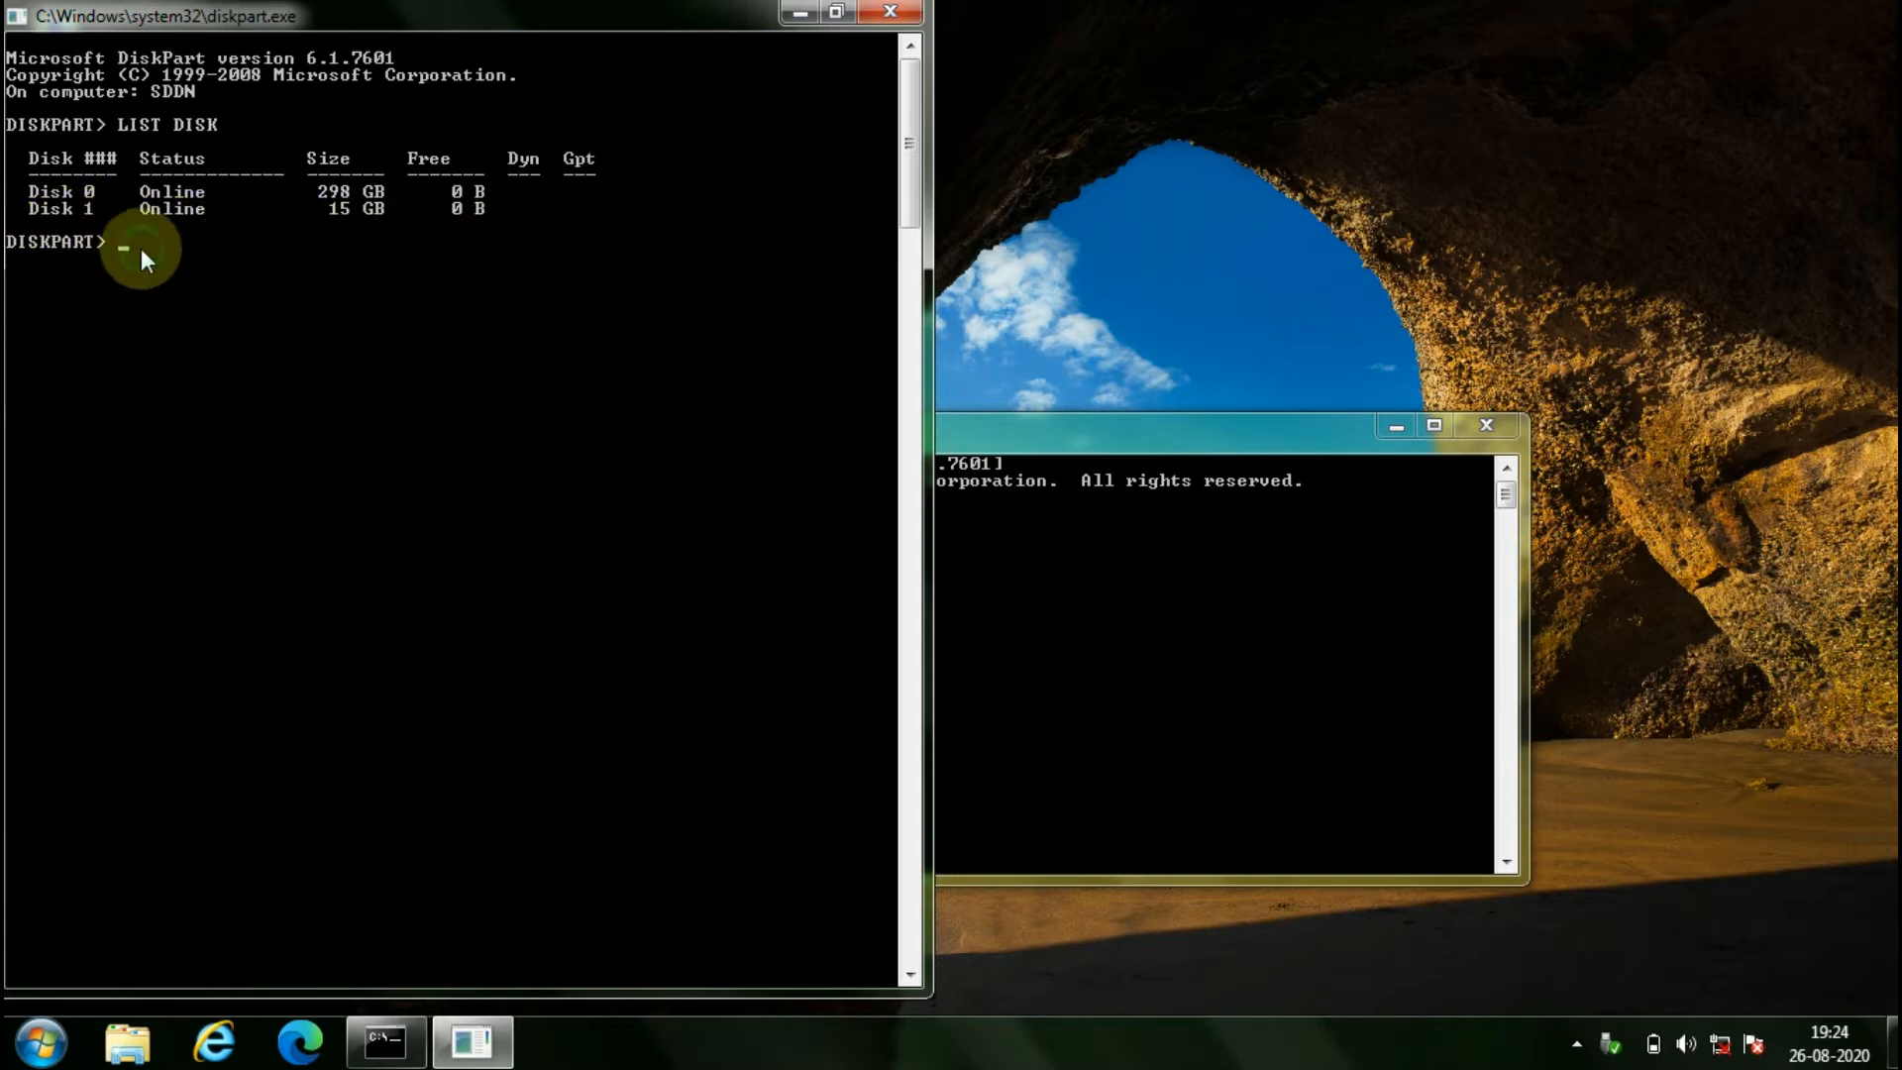
pyautogui.write('SELE')
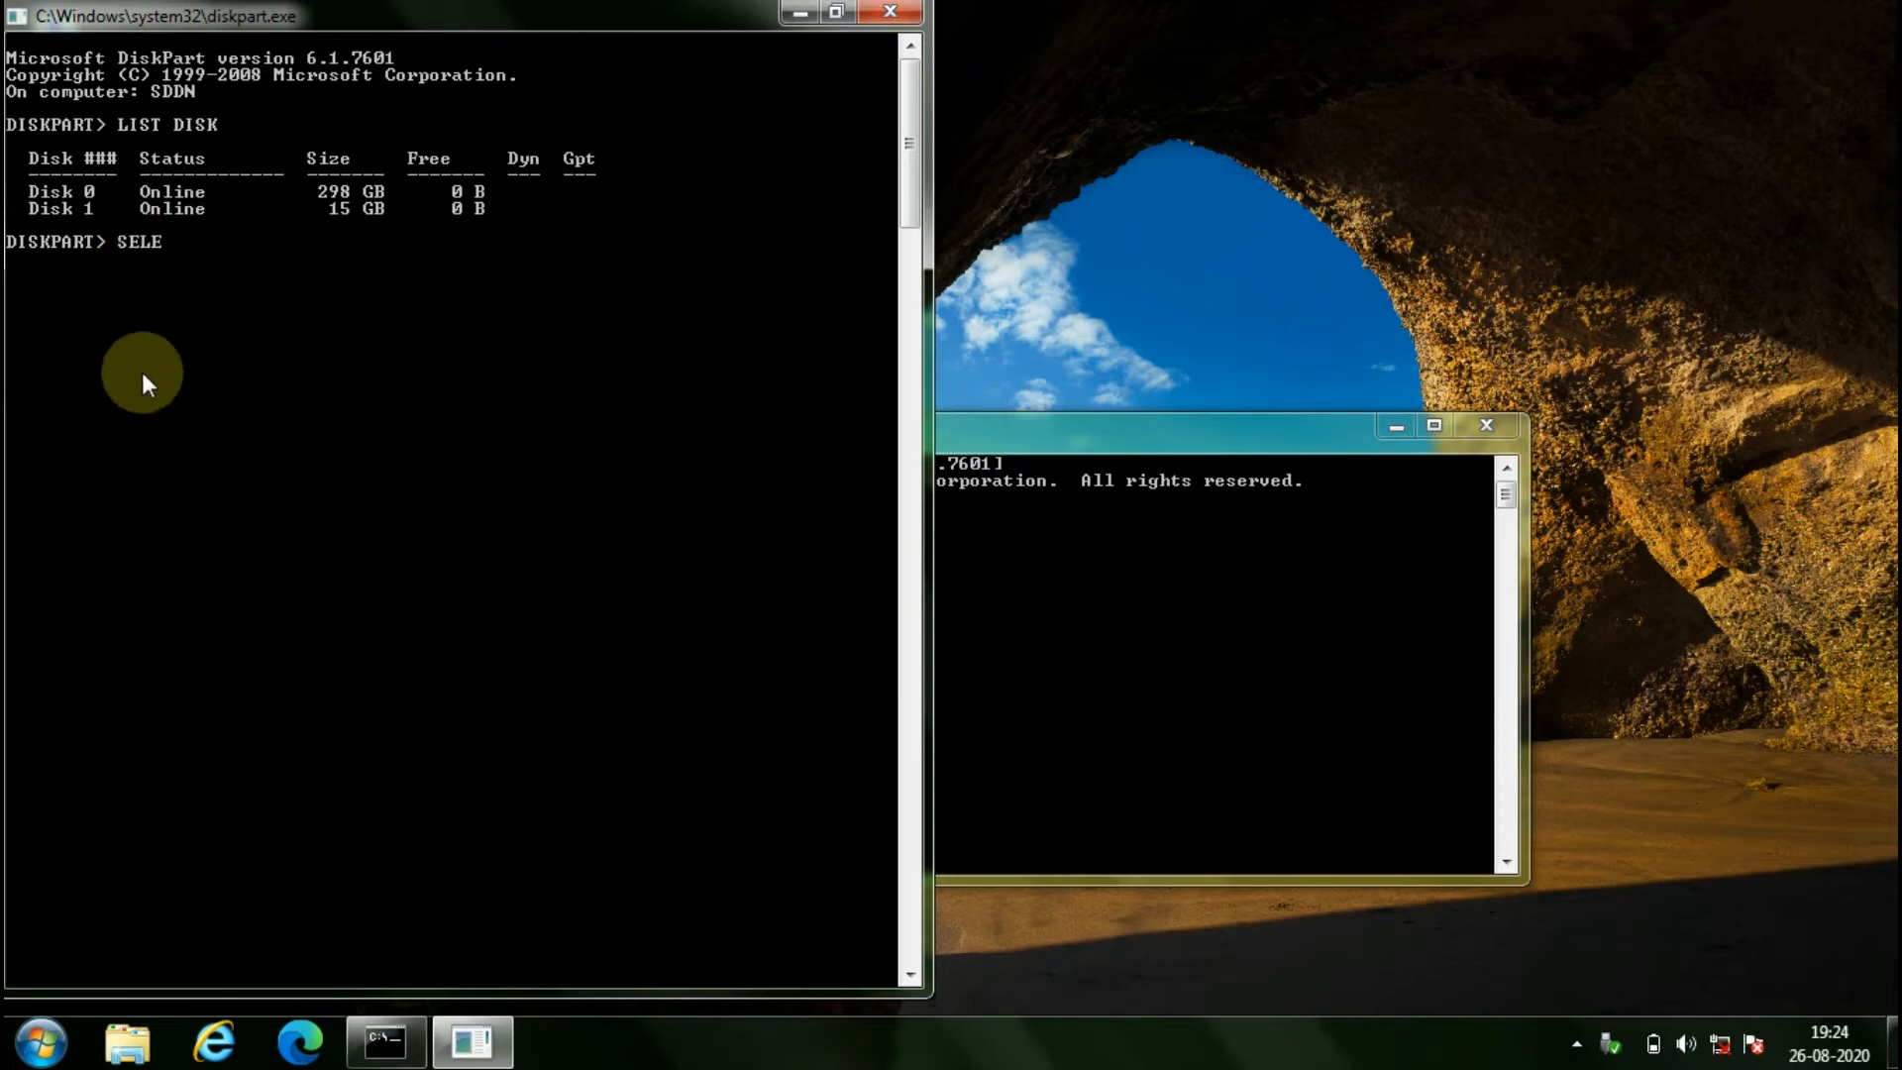
pyautogui.write('CT')
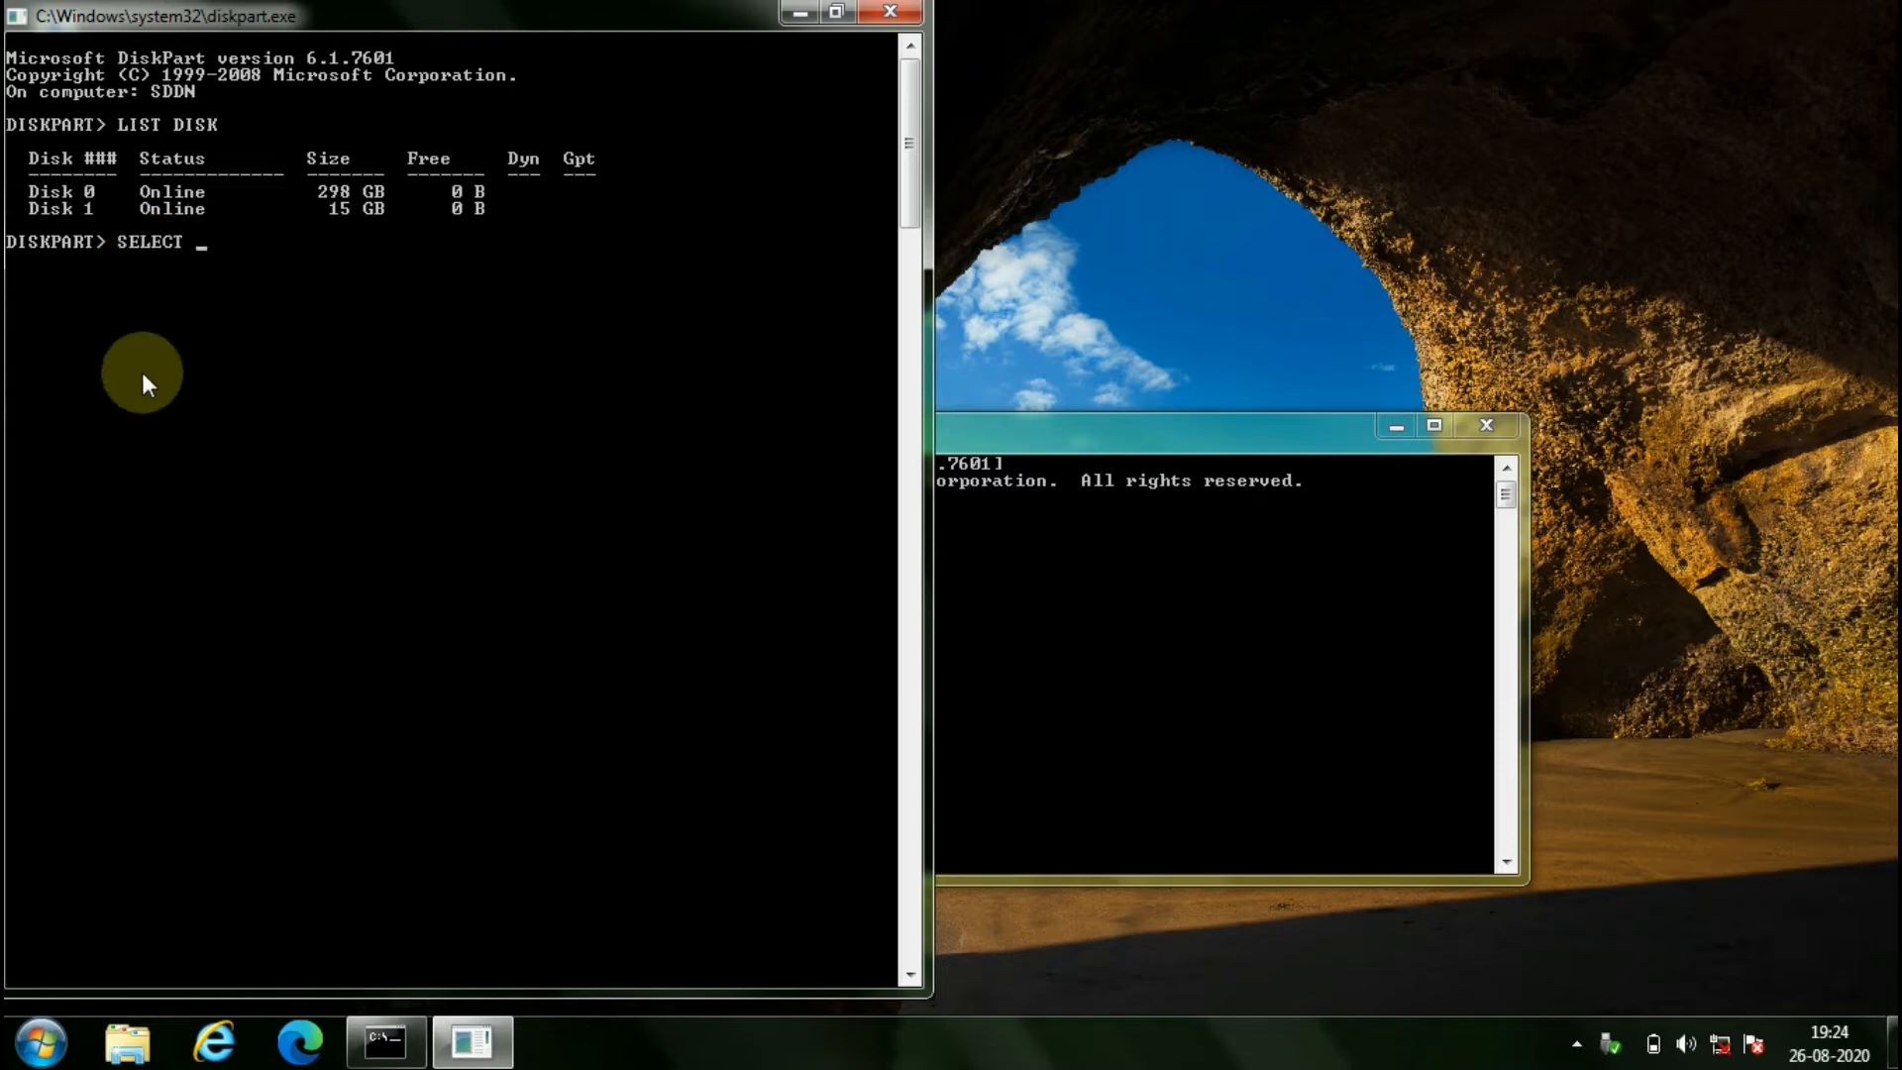
pyautogui.write('DISK 1')
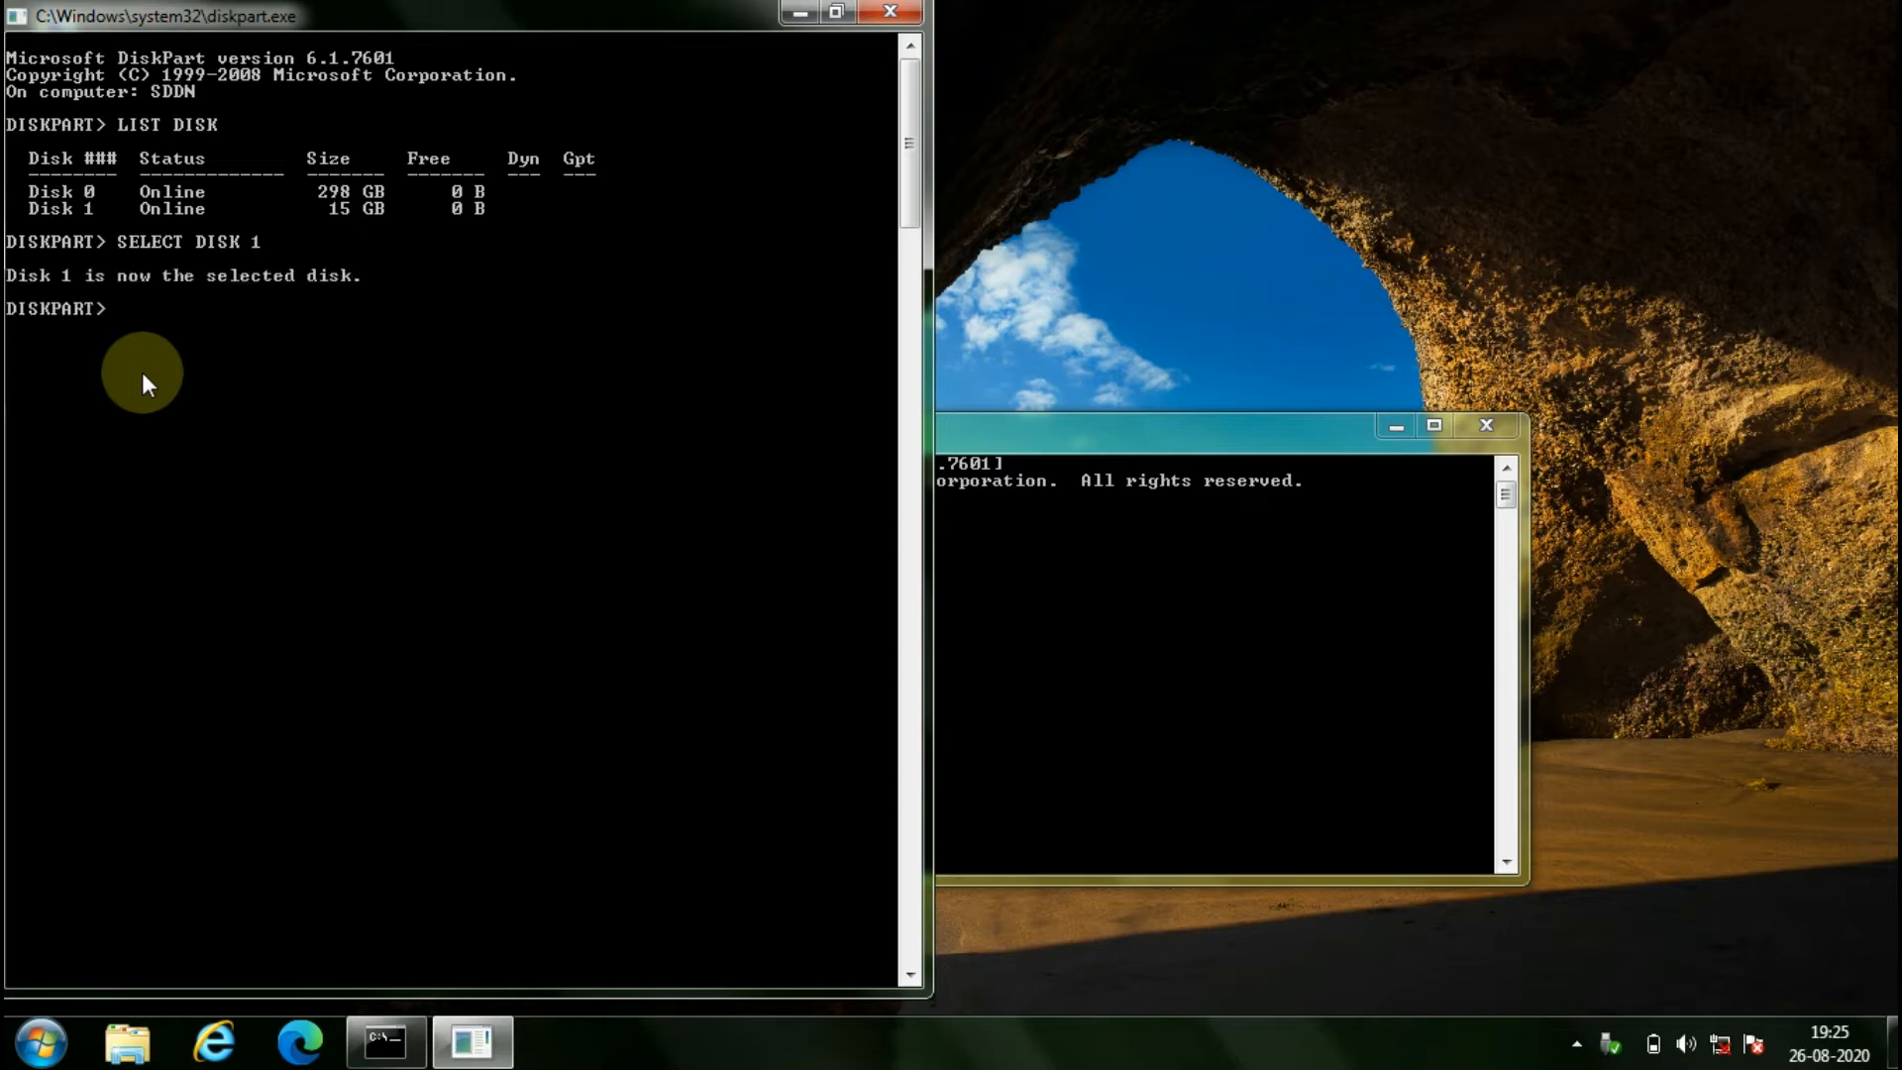
pyautogui.moveTo(66, 412)
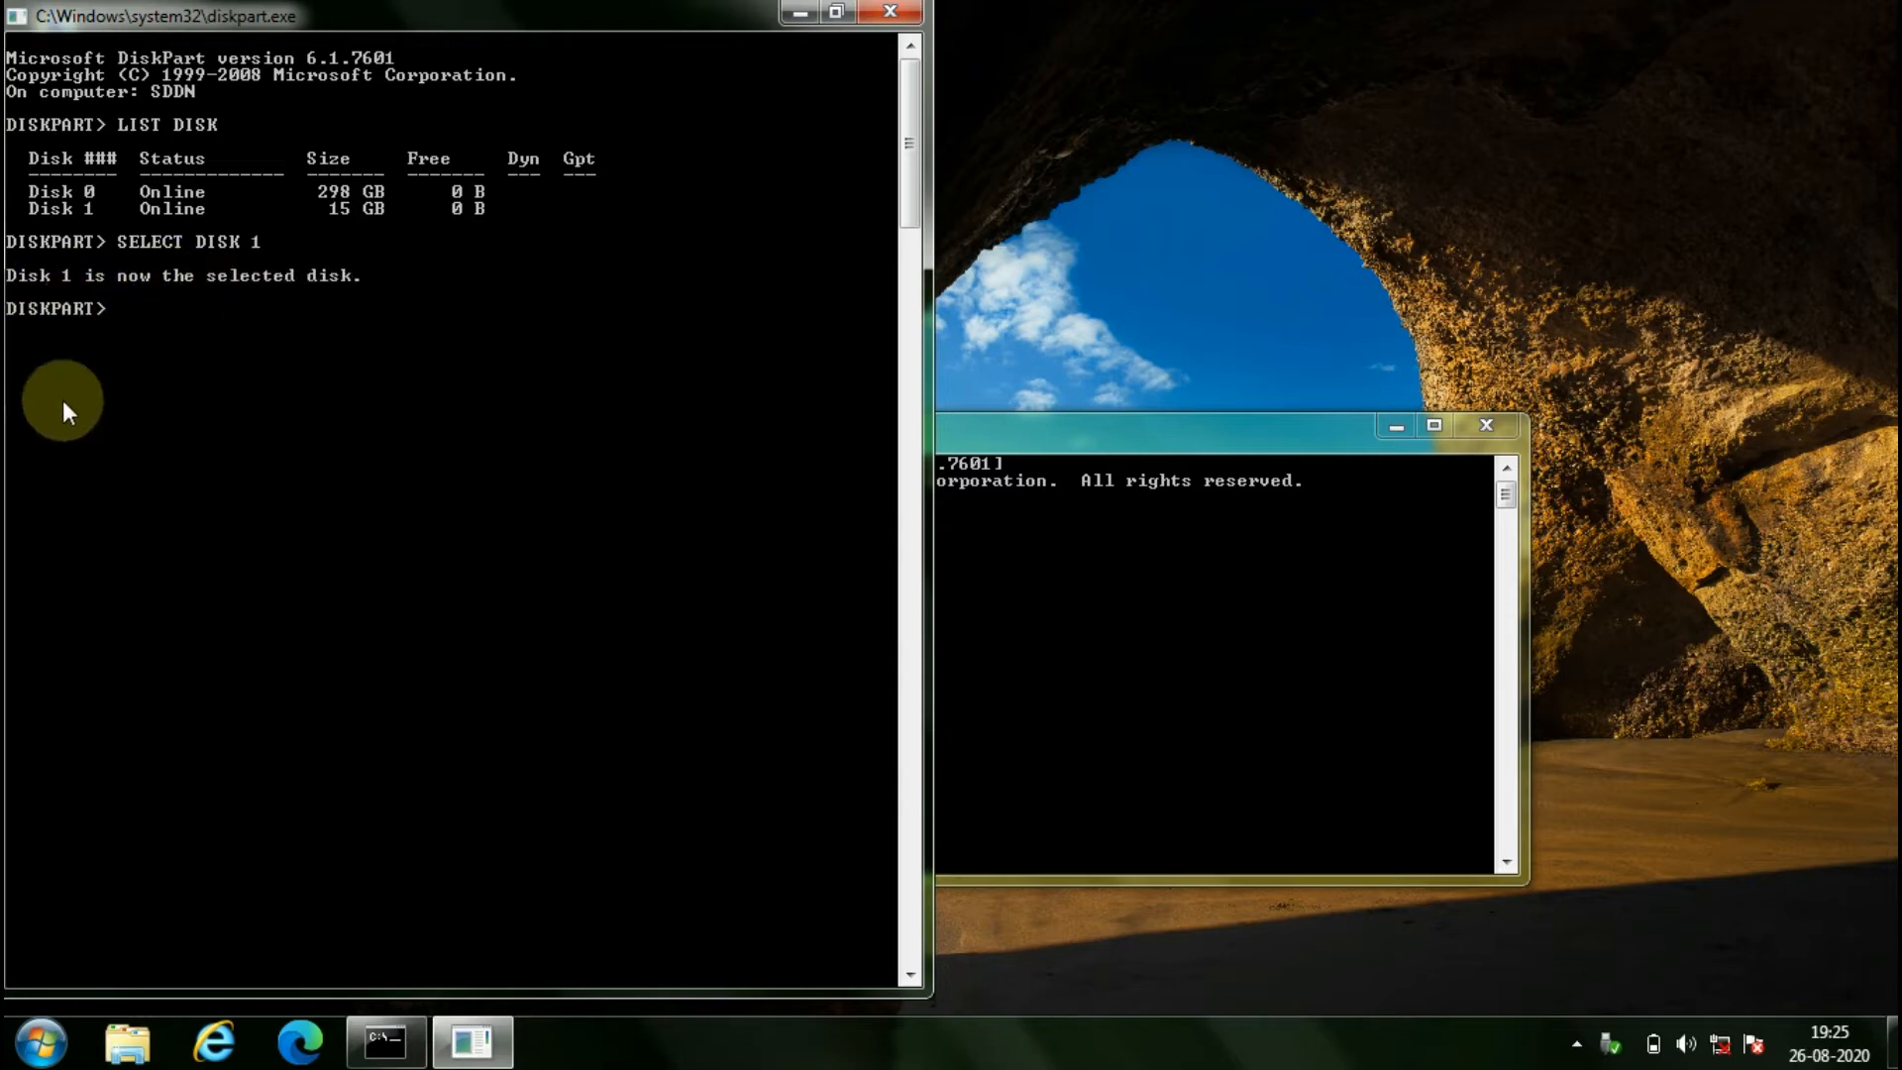
# Step: Enter the ATTRIBUTES DISK SET READONLY command for Disk 1
pyautogui.write('ATTRI')
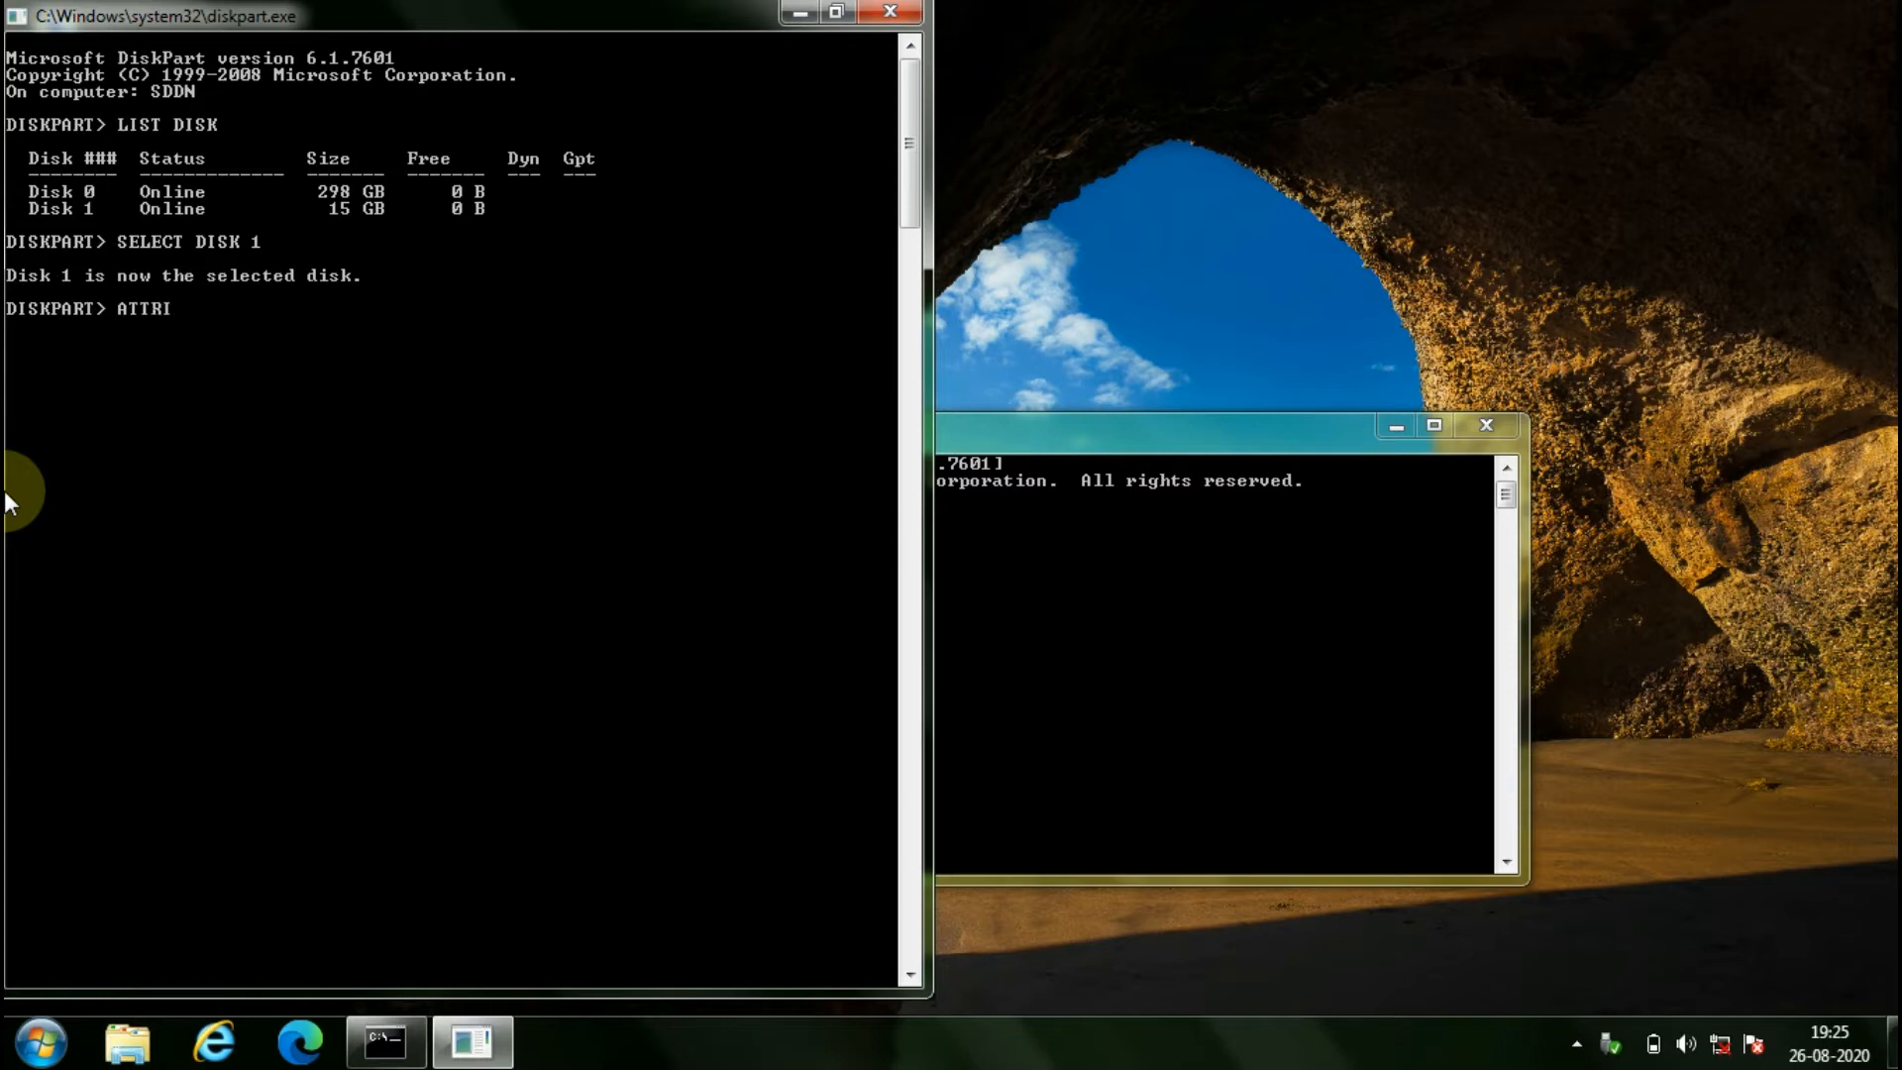
pyautogui.write('BUTES')
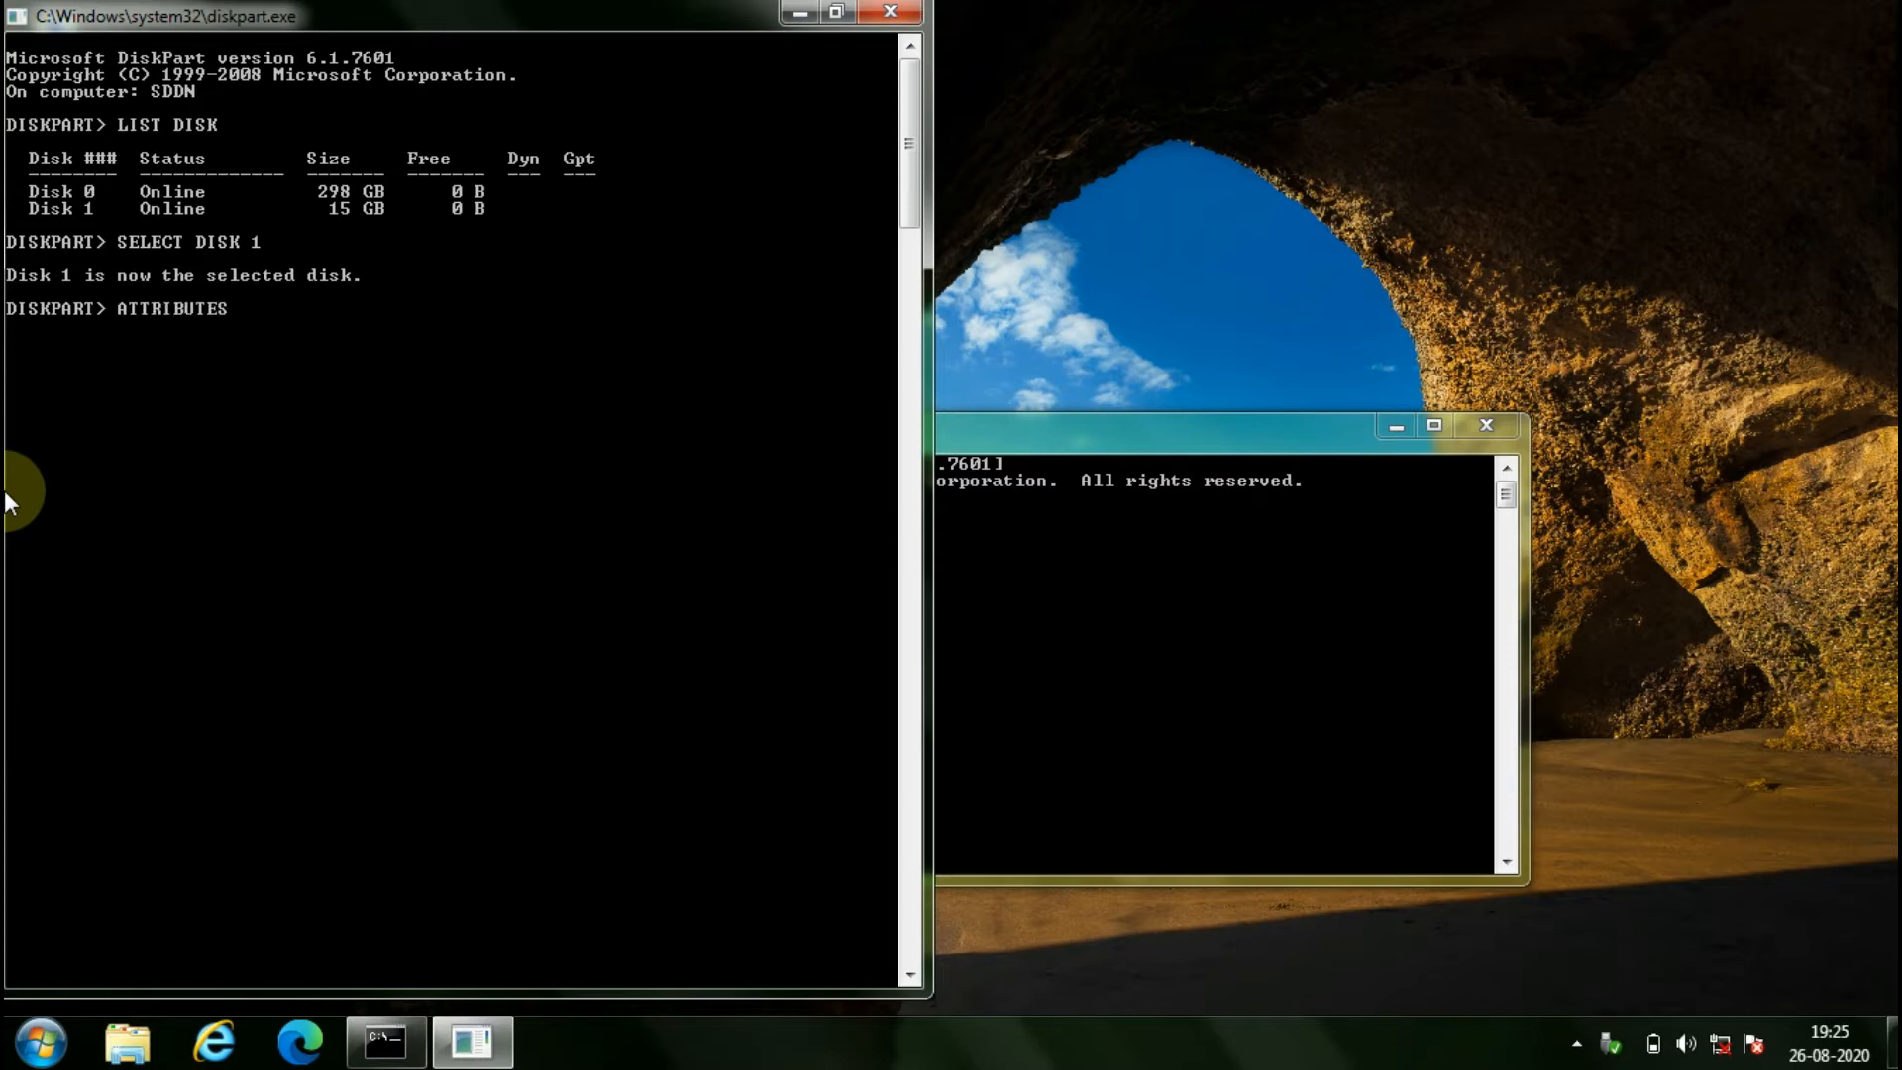
pyautogui.write('DISK SET REA')
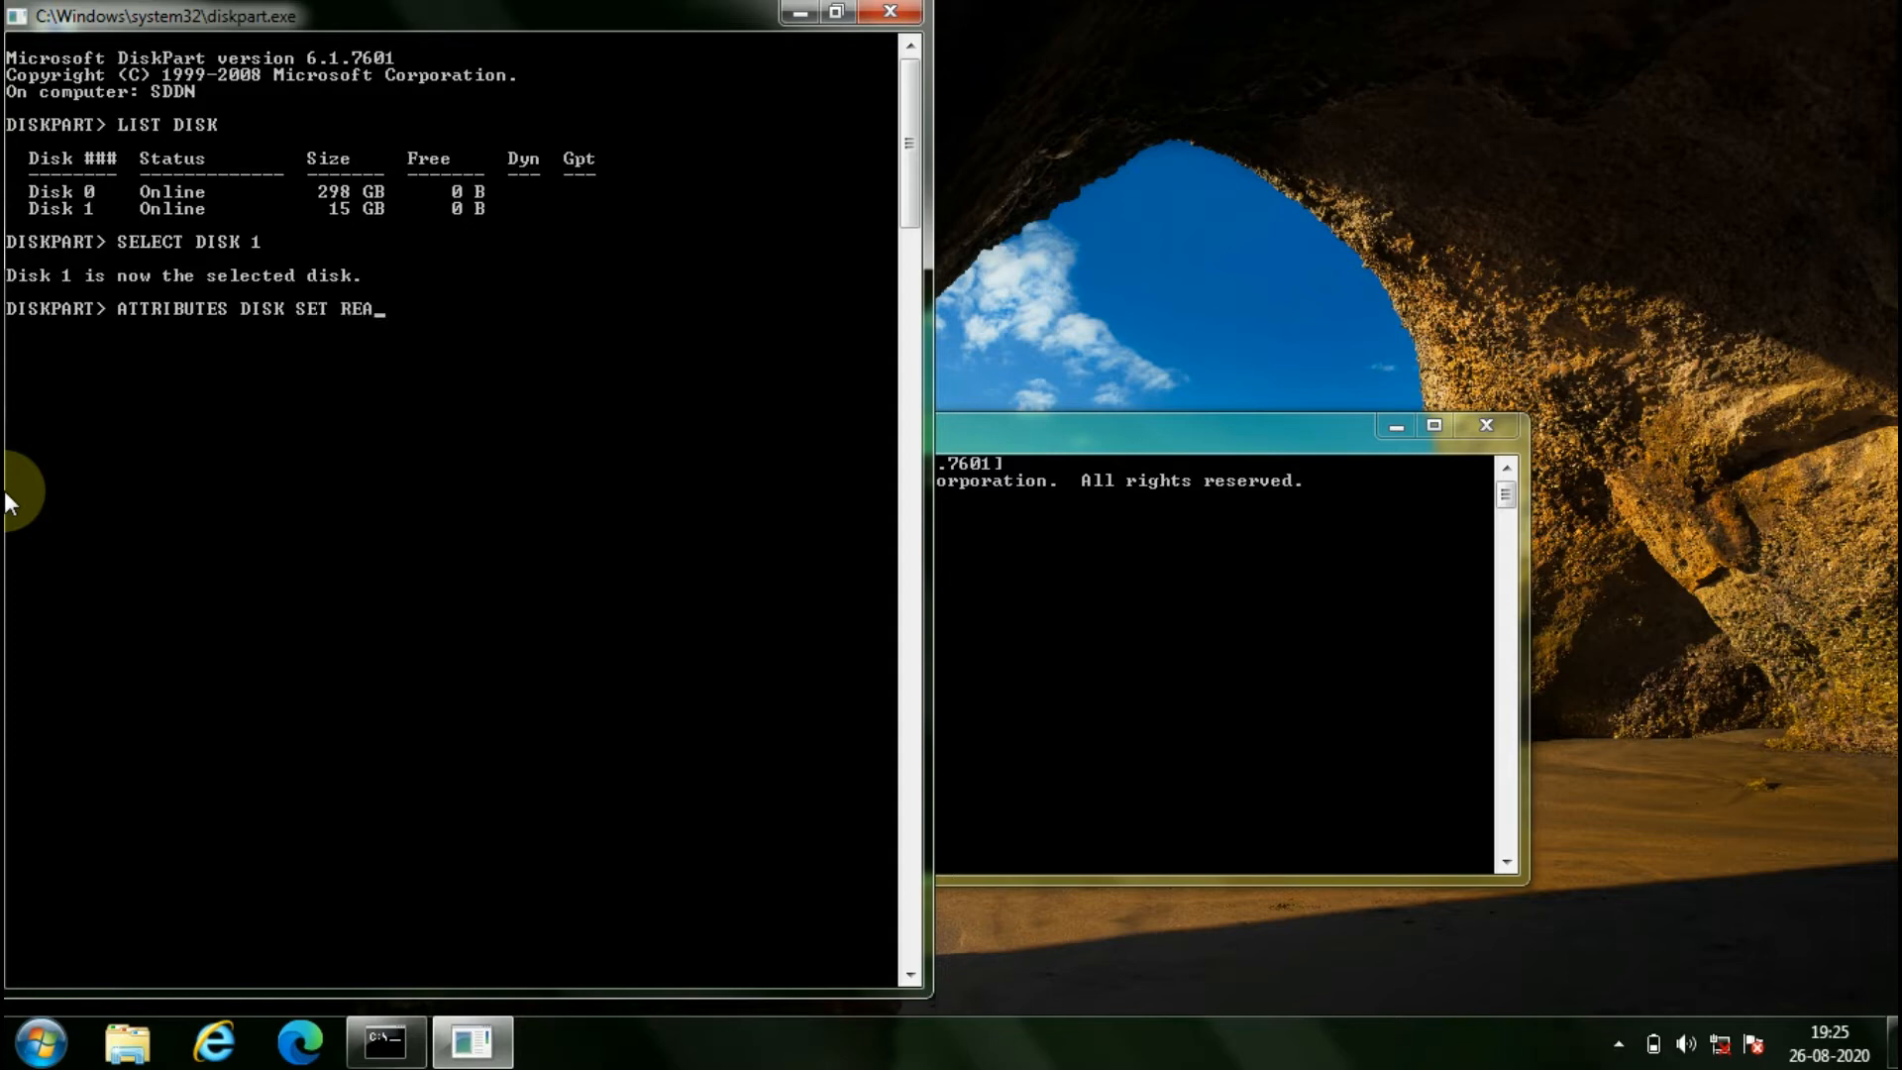
pyautogui.write('DONLY')
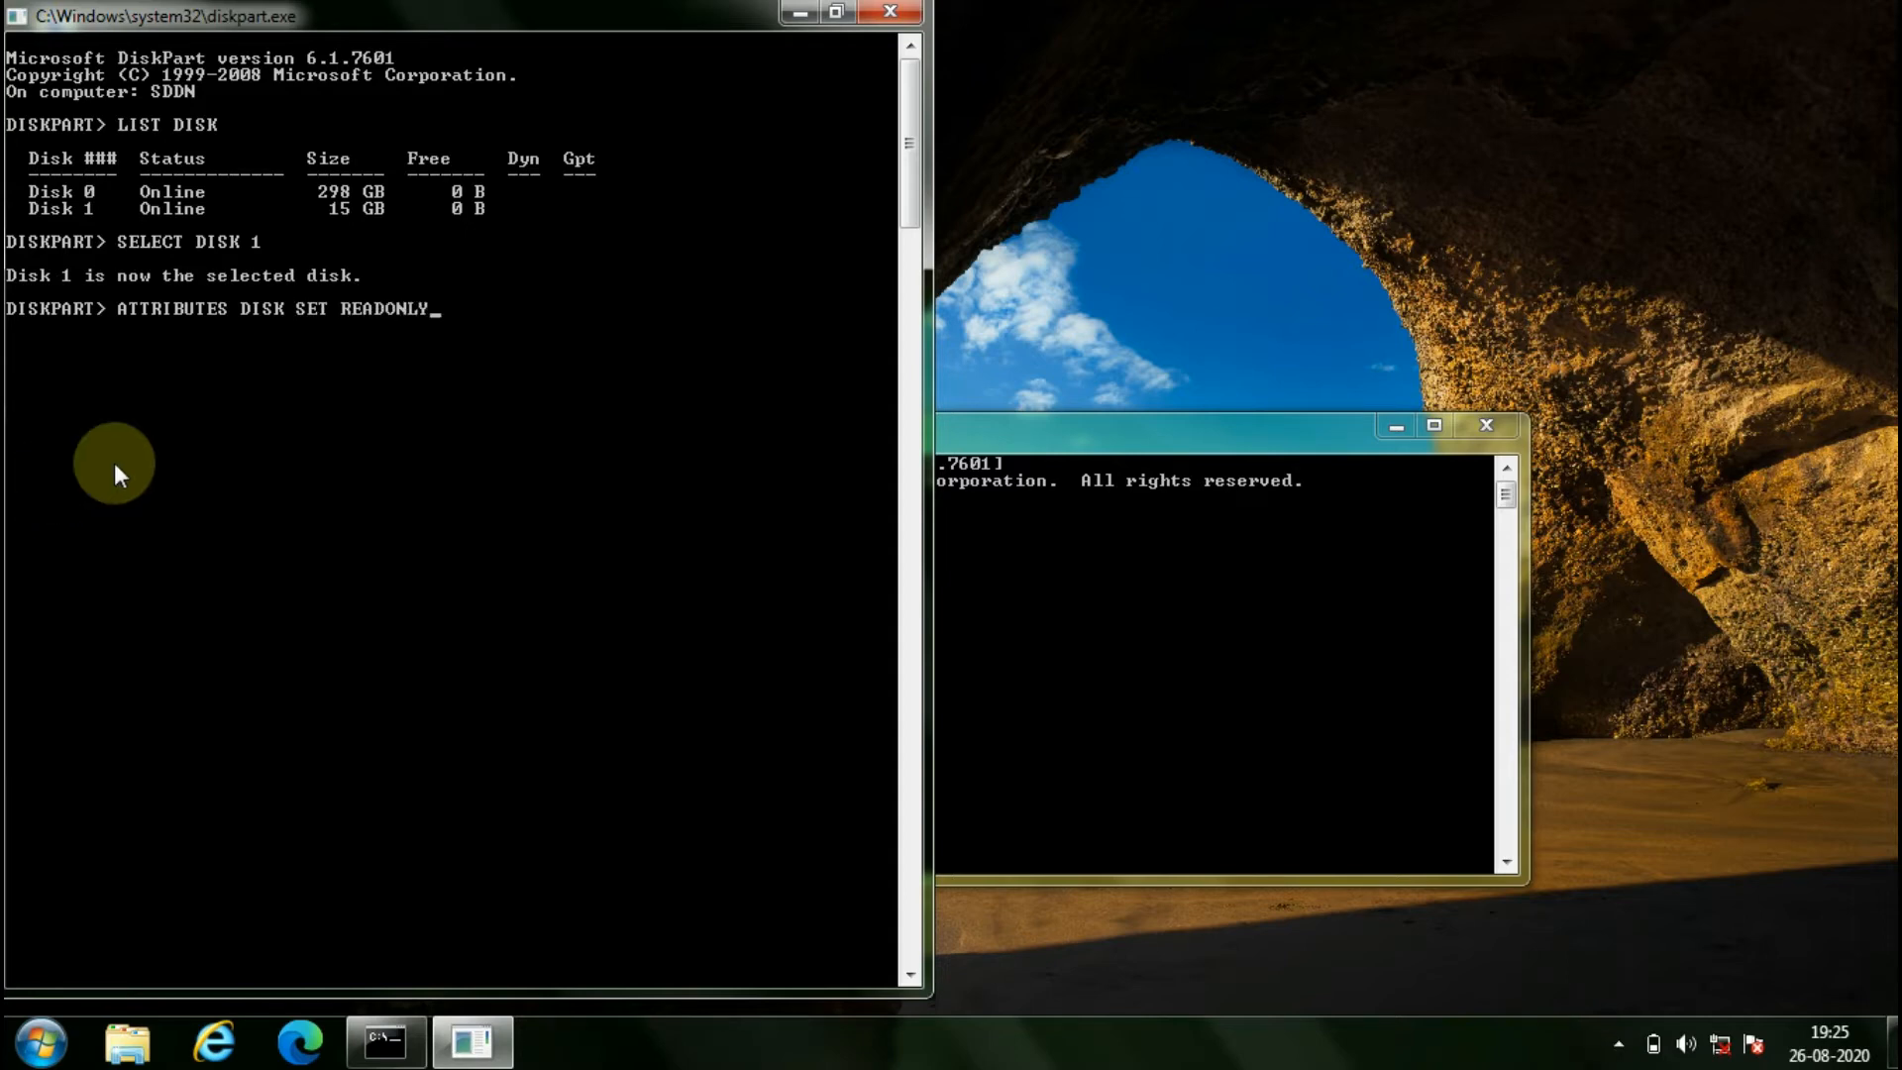
pyautogui.moveTo(297, 479)
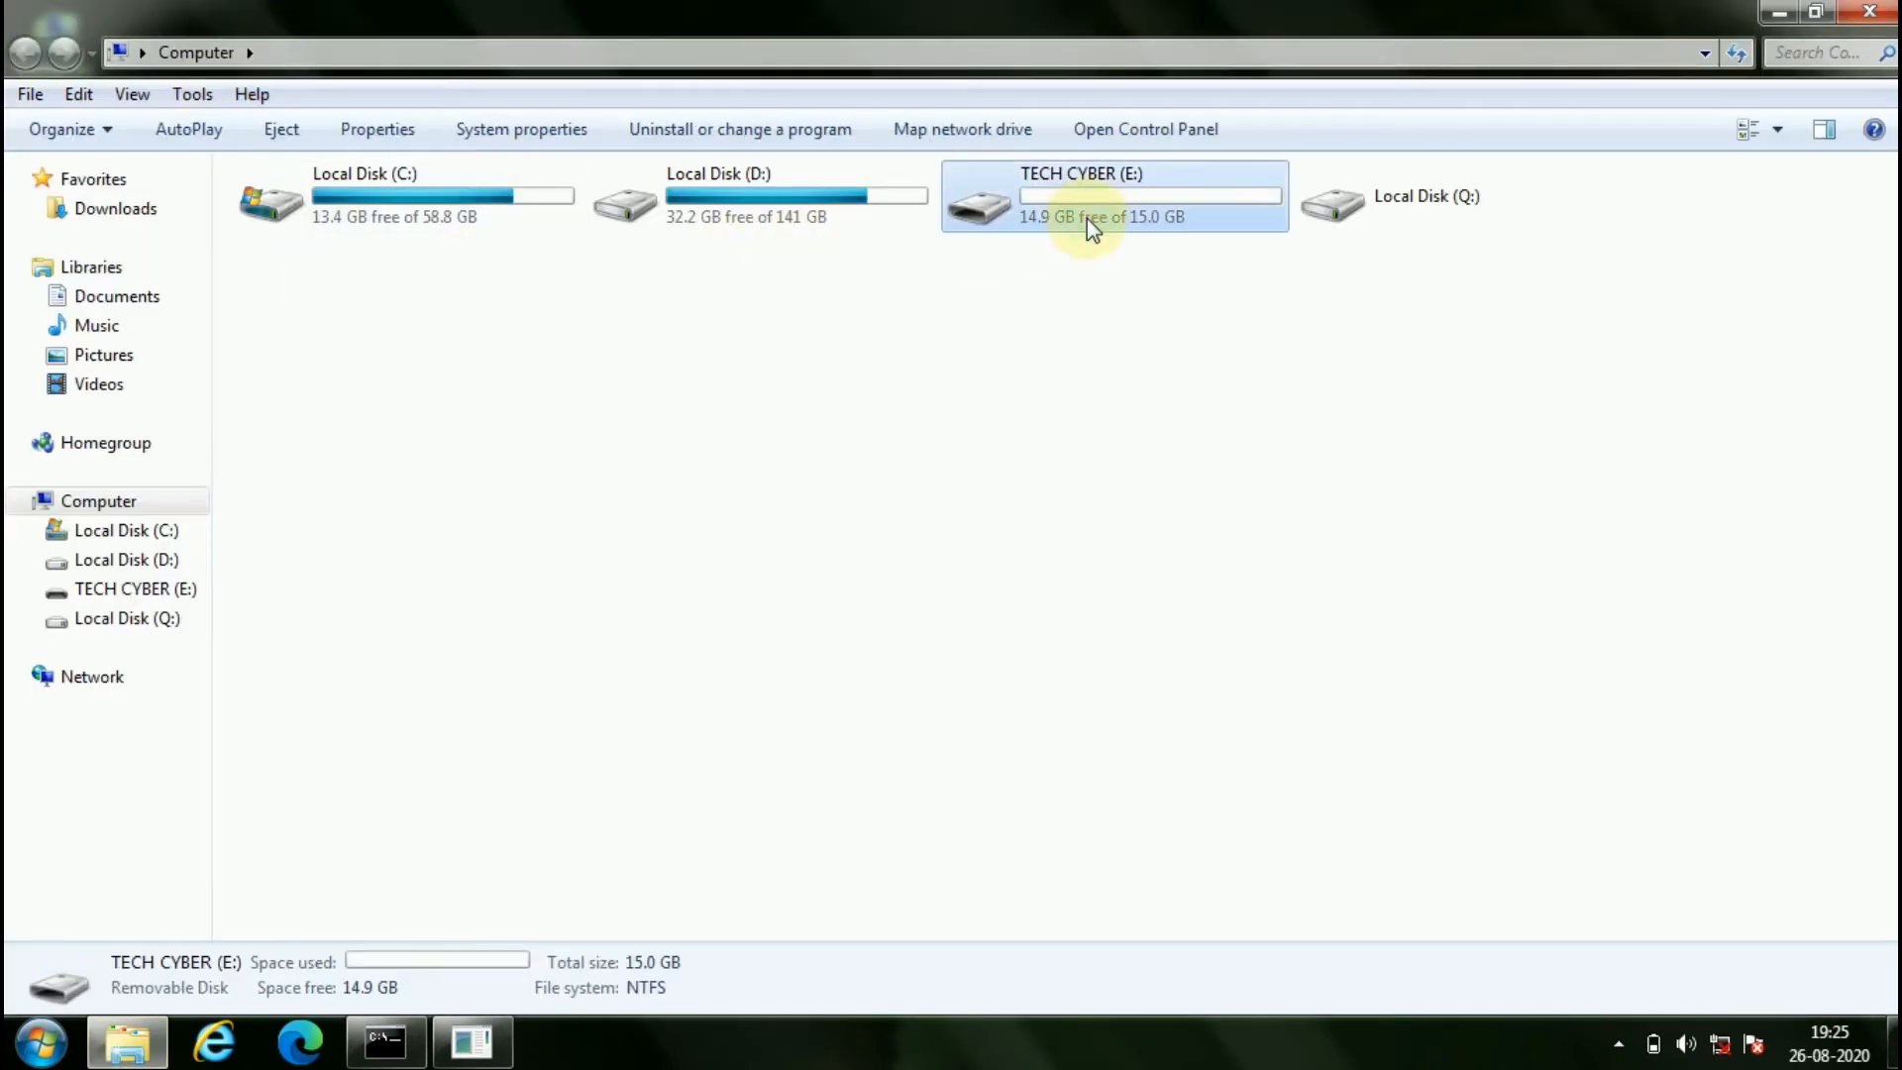
# Step: Attempt a quick format of TECH CYBER (E:) and dismiss the write-protected error
pyautogui.click(280, 129)
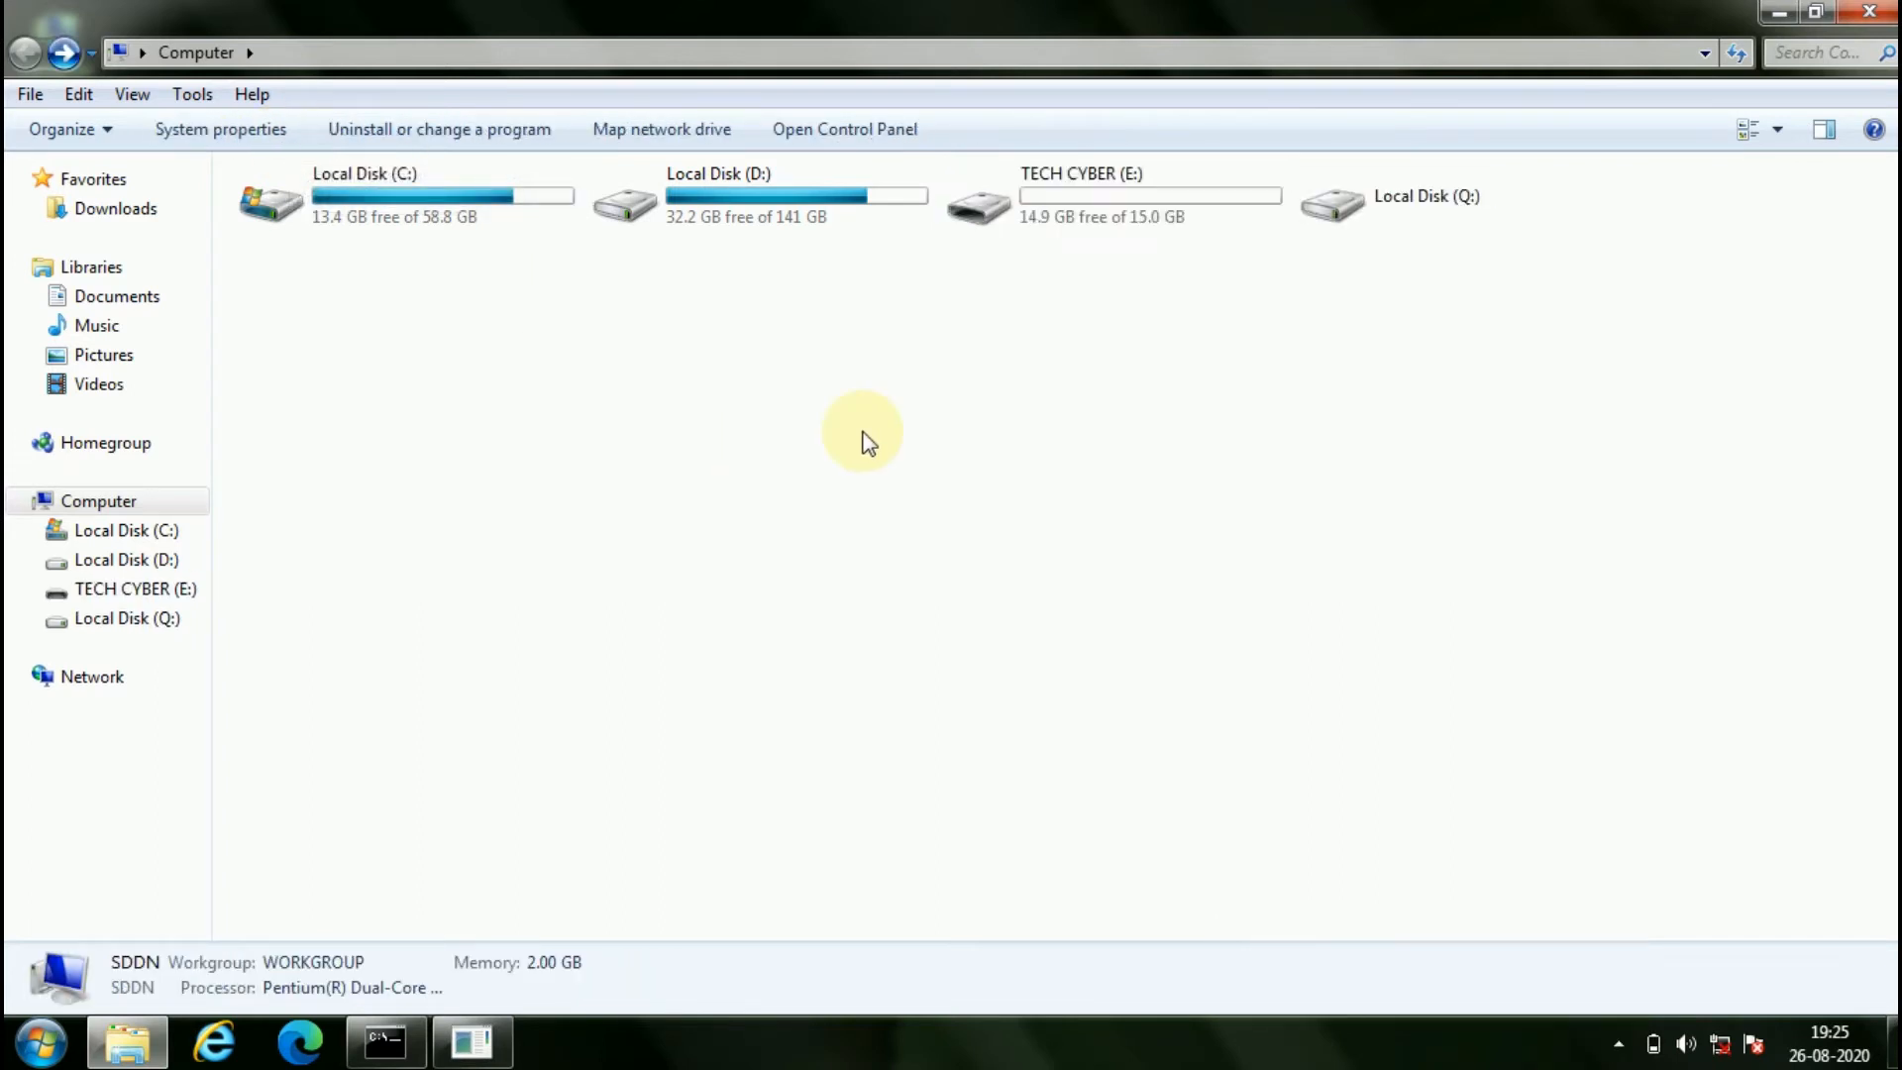
pyautogui.click(1079, 194)
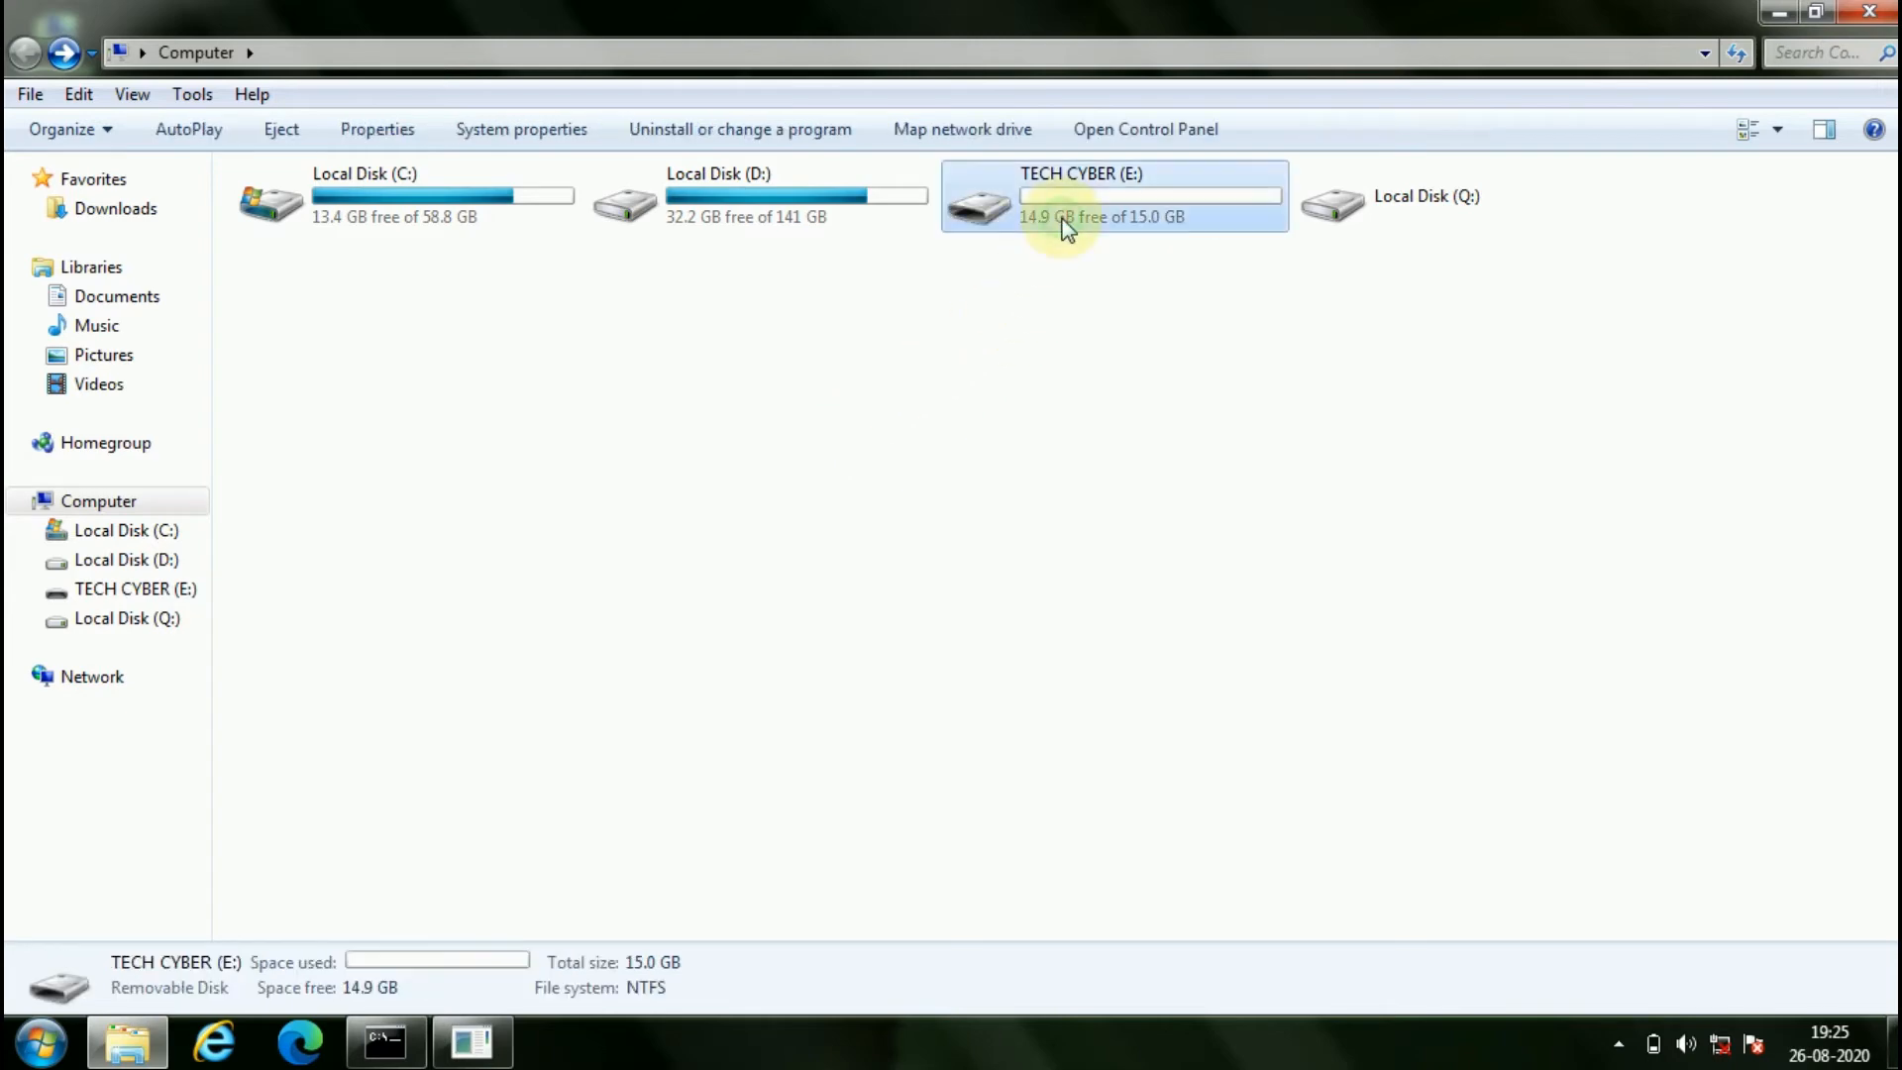
pyautogui.doubleClick(1113, 195)
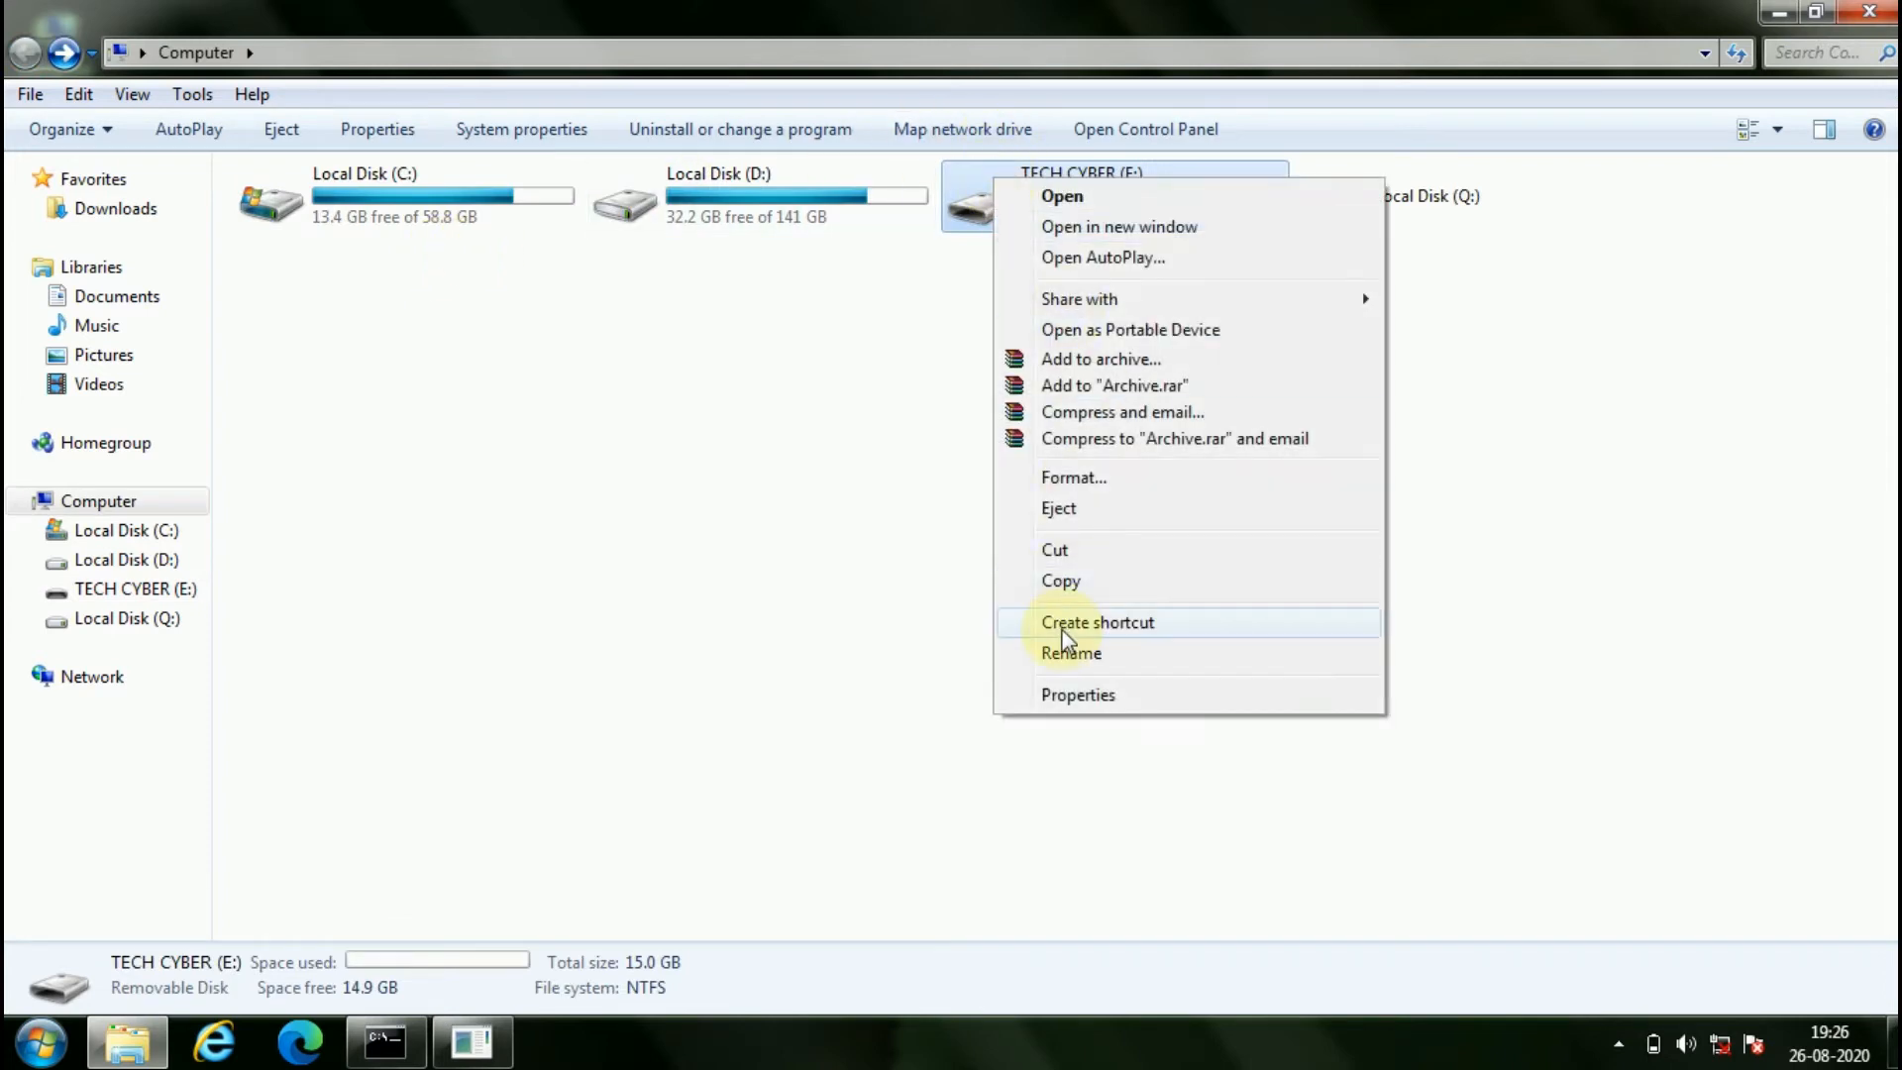
pyautogui.click(1071, 476)
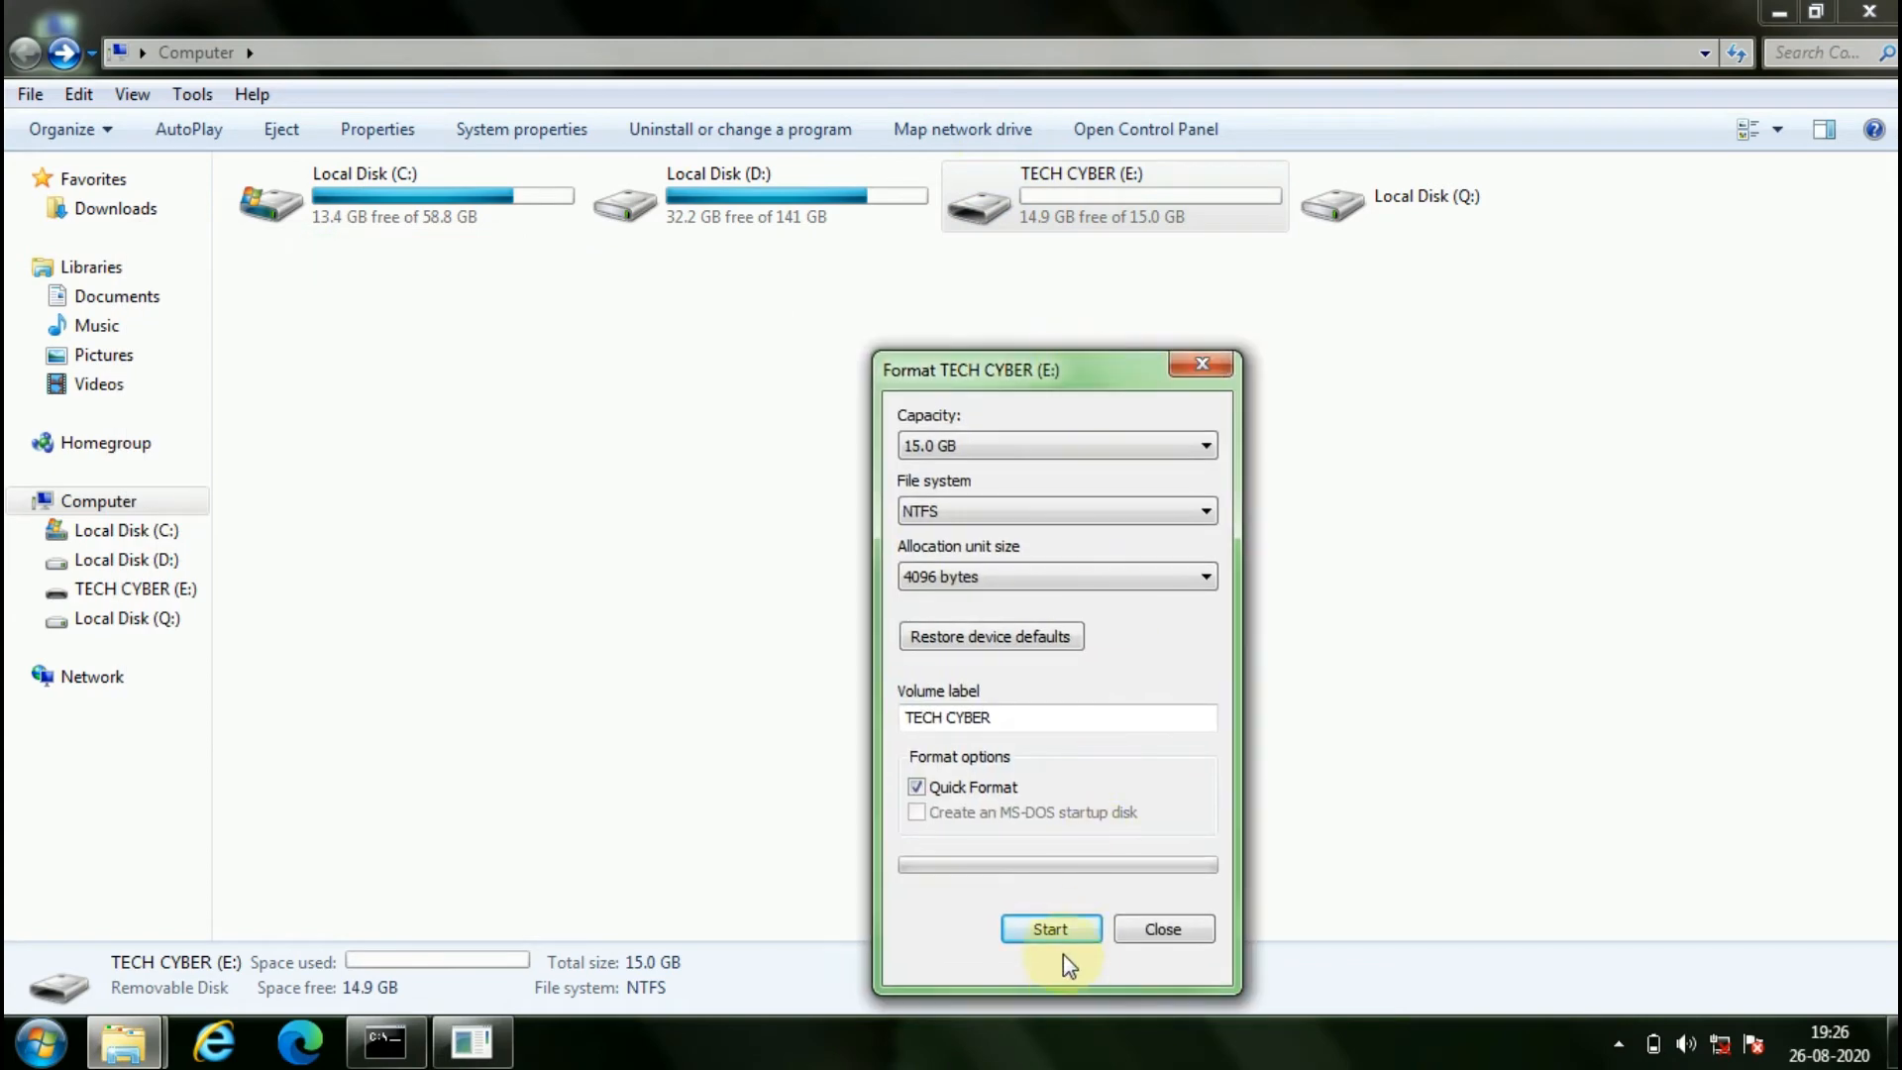
pyautogui.click(1049, 928)
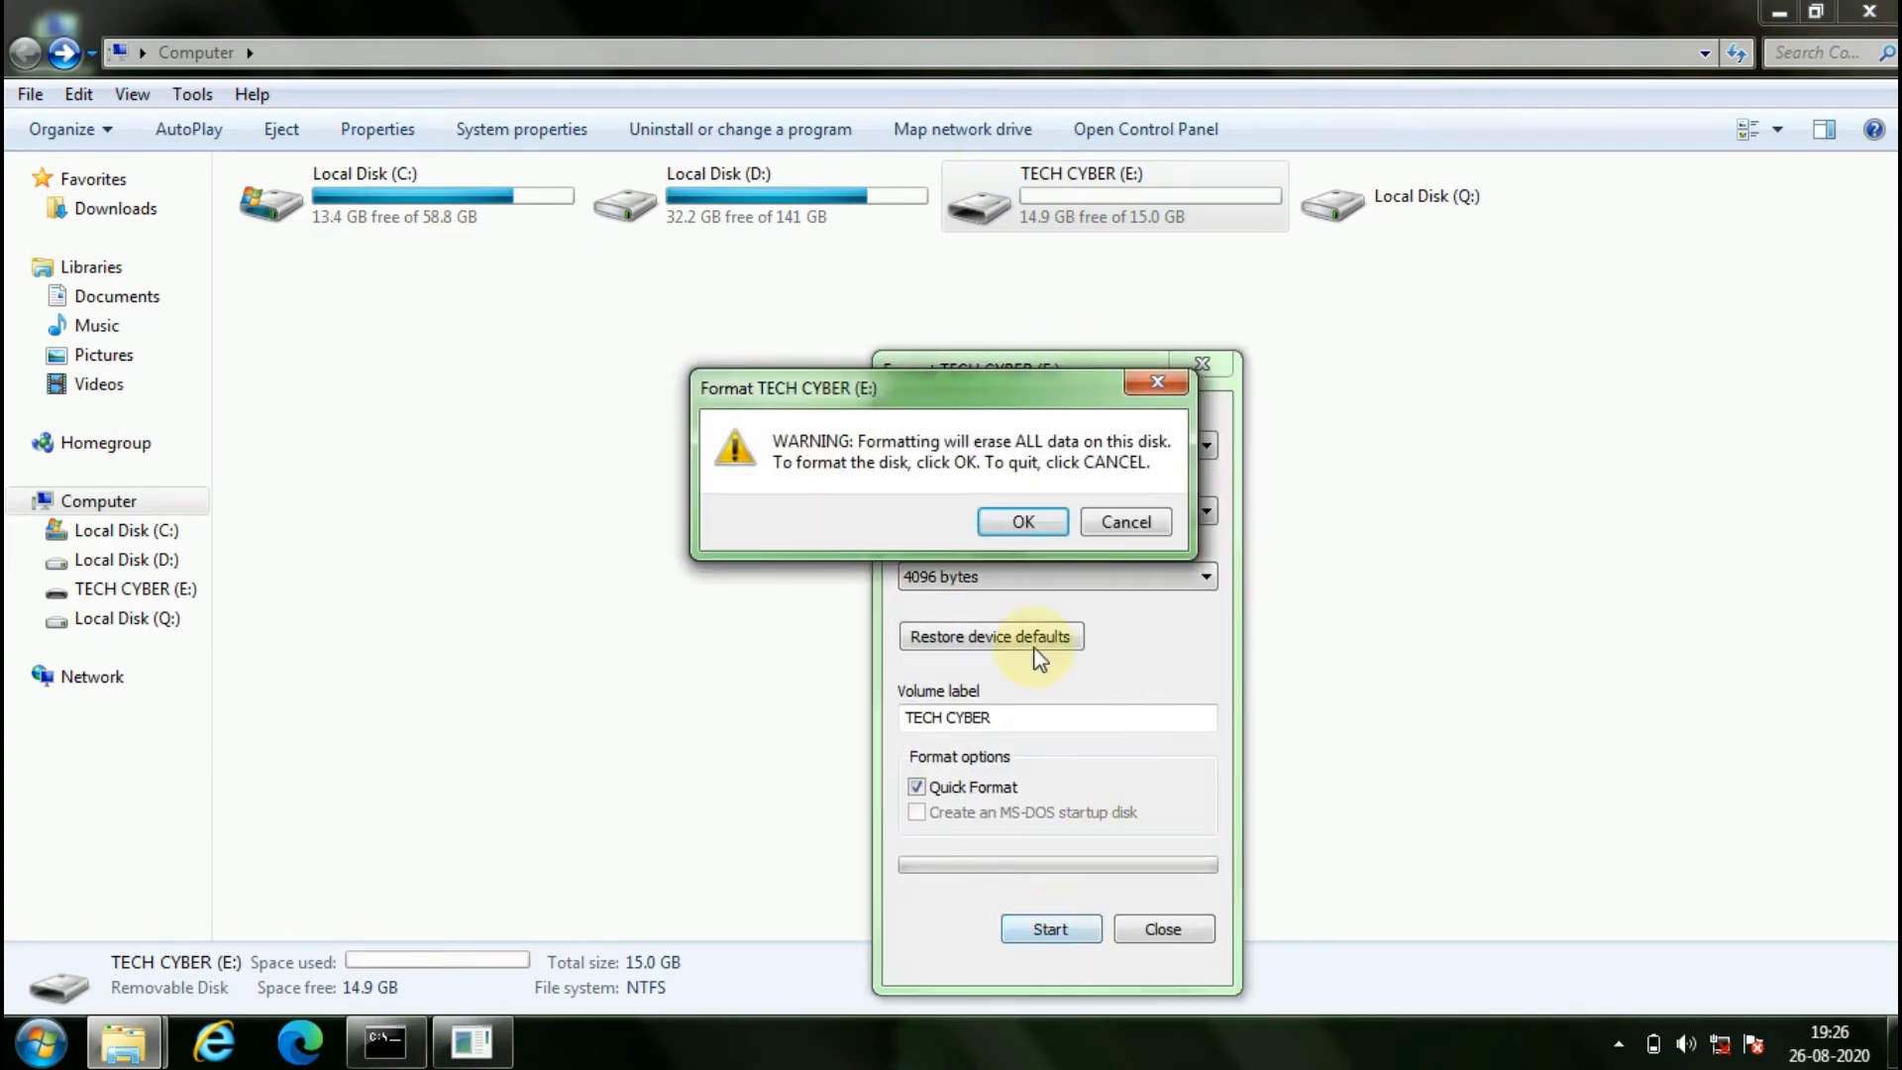
pyautogui.click(1021, 522)
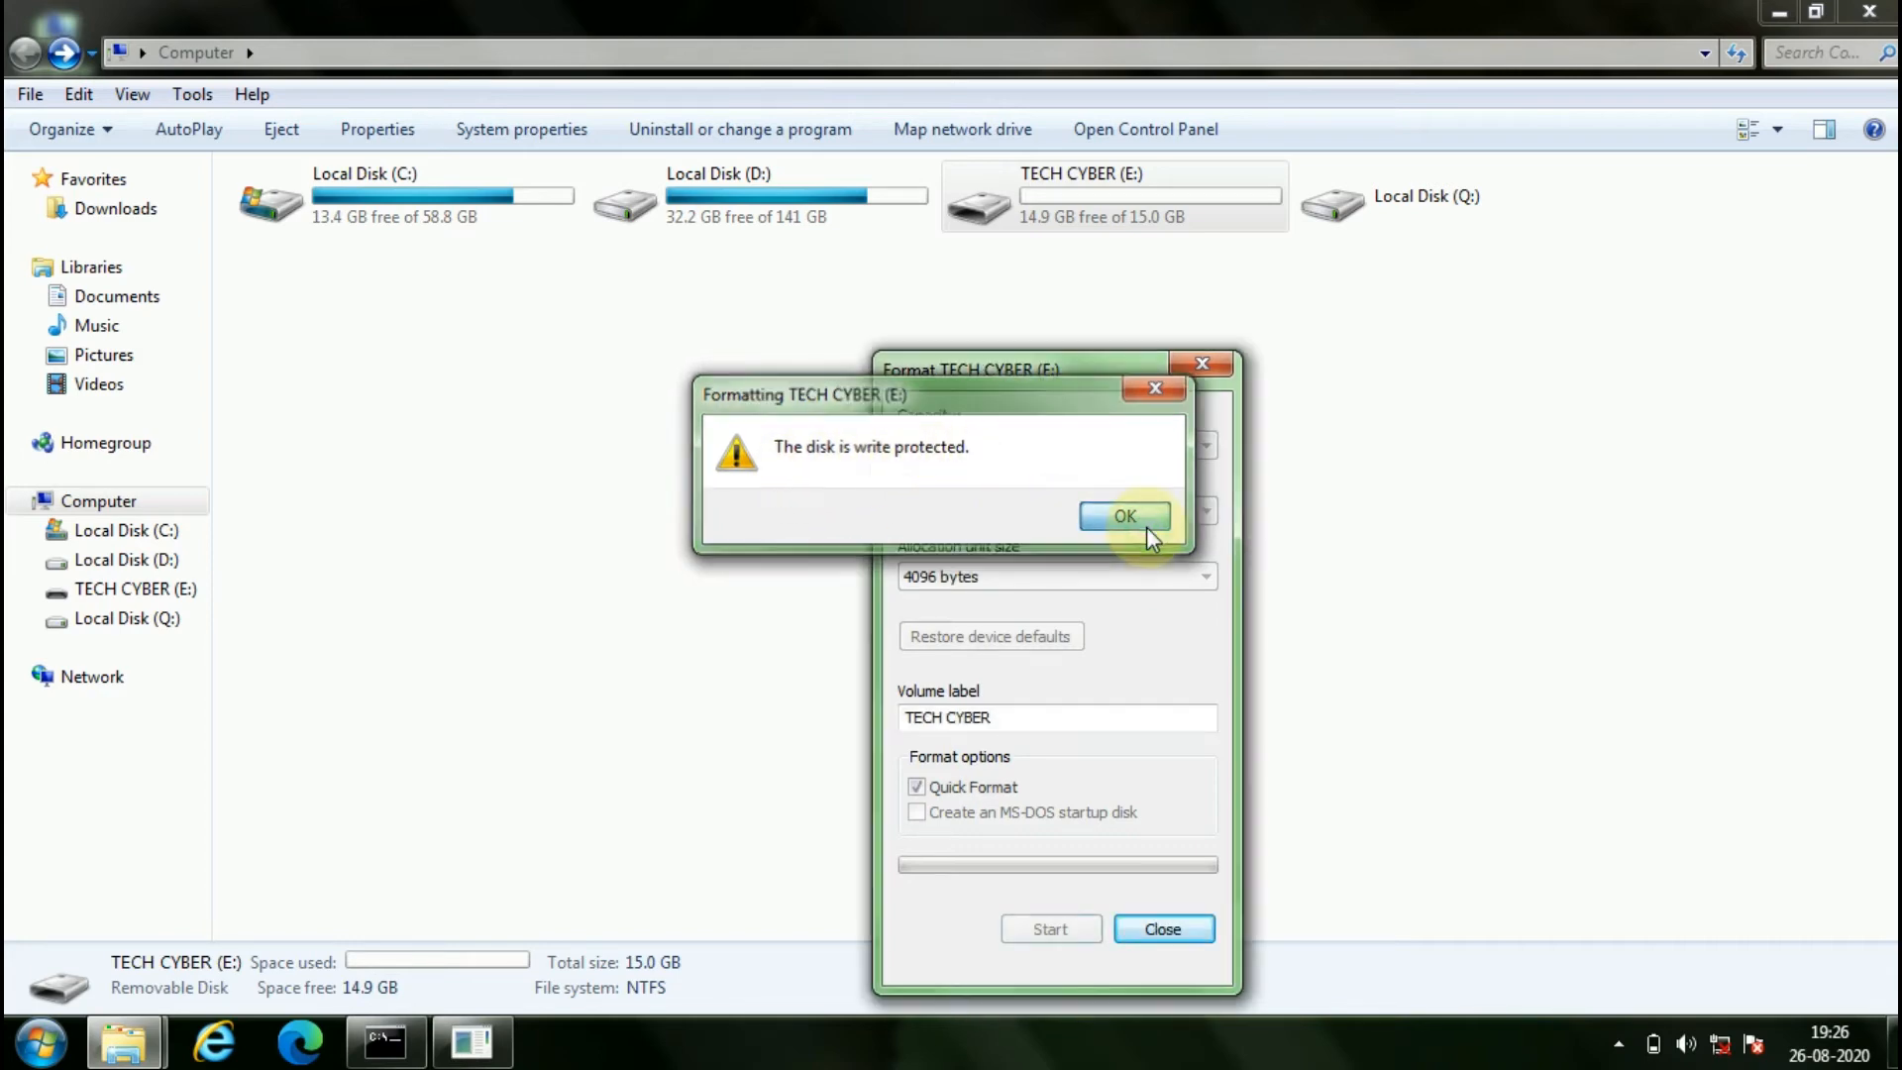
pyautogui.click(1123, 515)
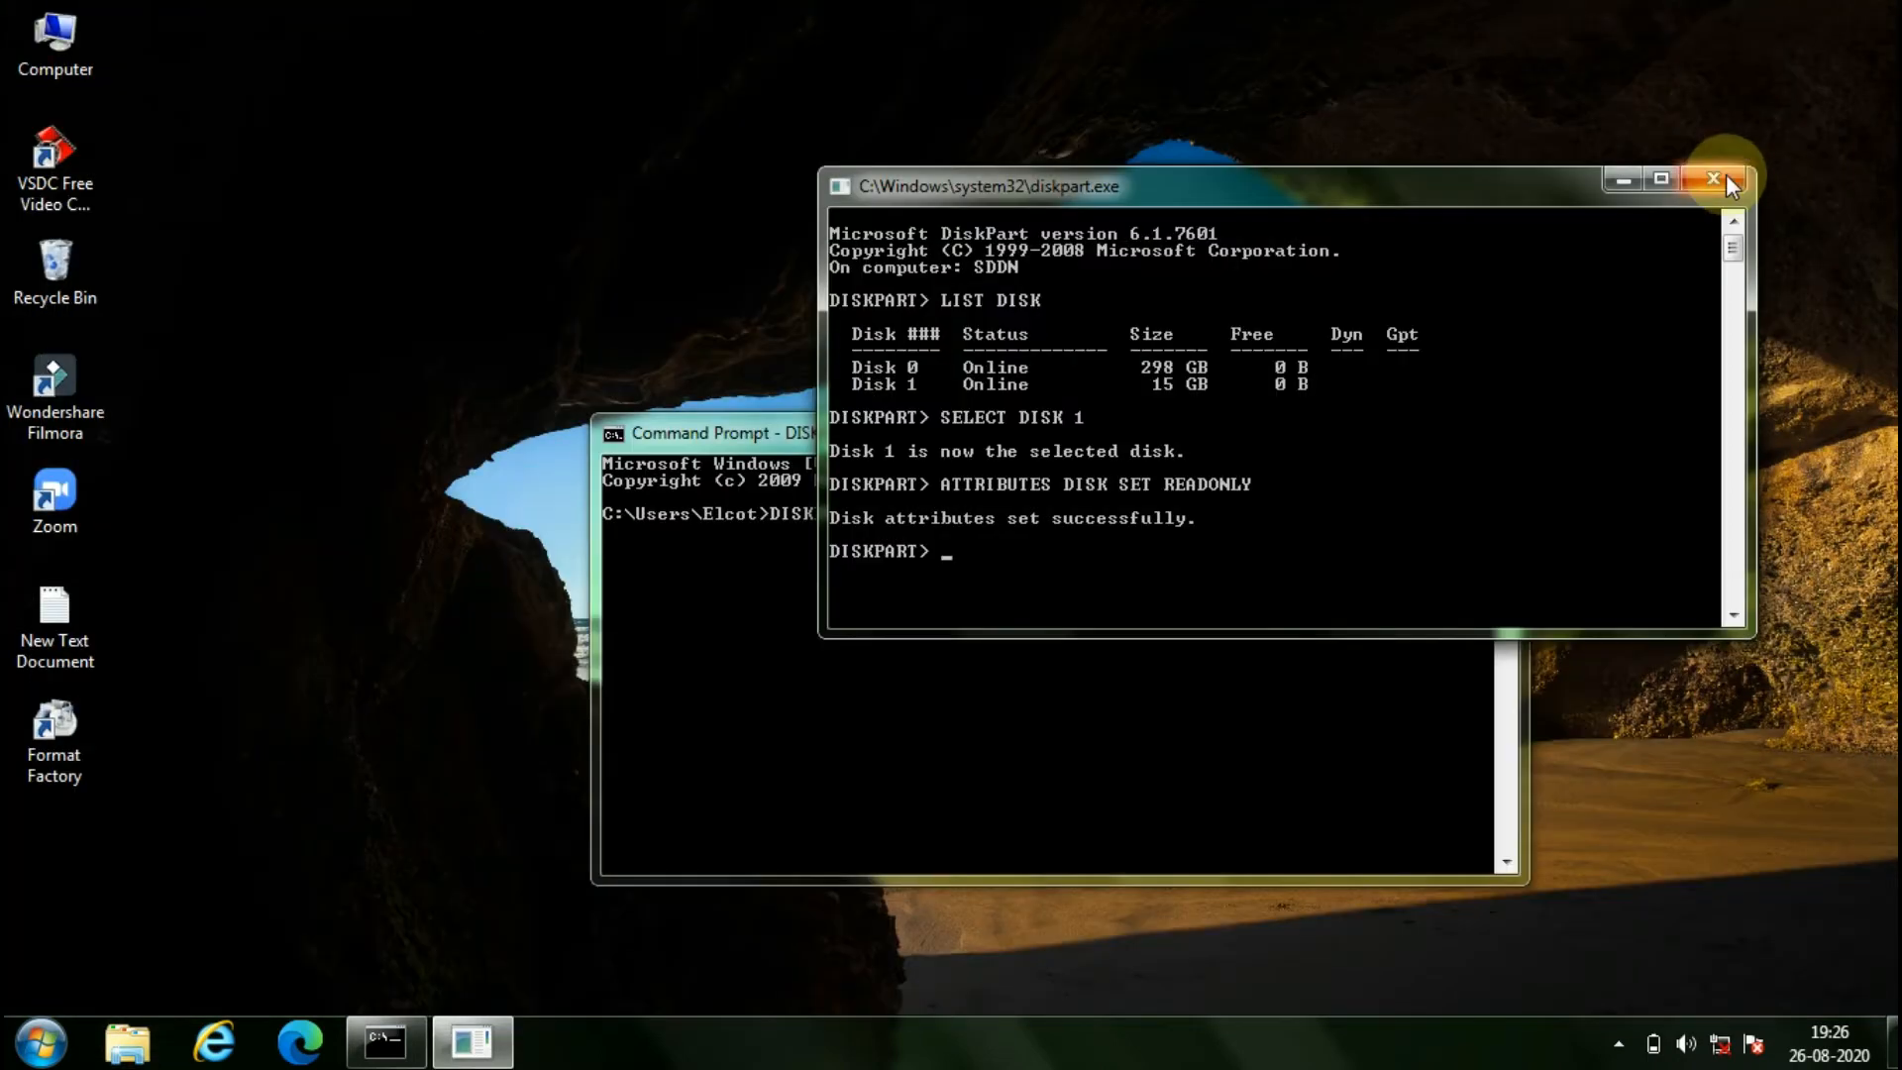
# Step: Close the old DiskPart window, relaunch DISKPART, and reselect Disk 1
pyautogui.click(1712, 178)
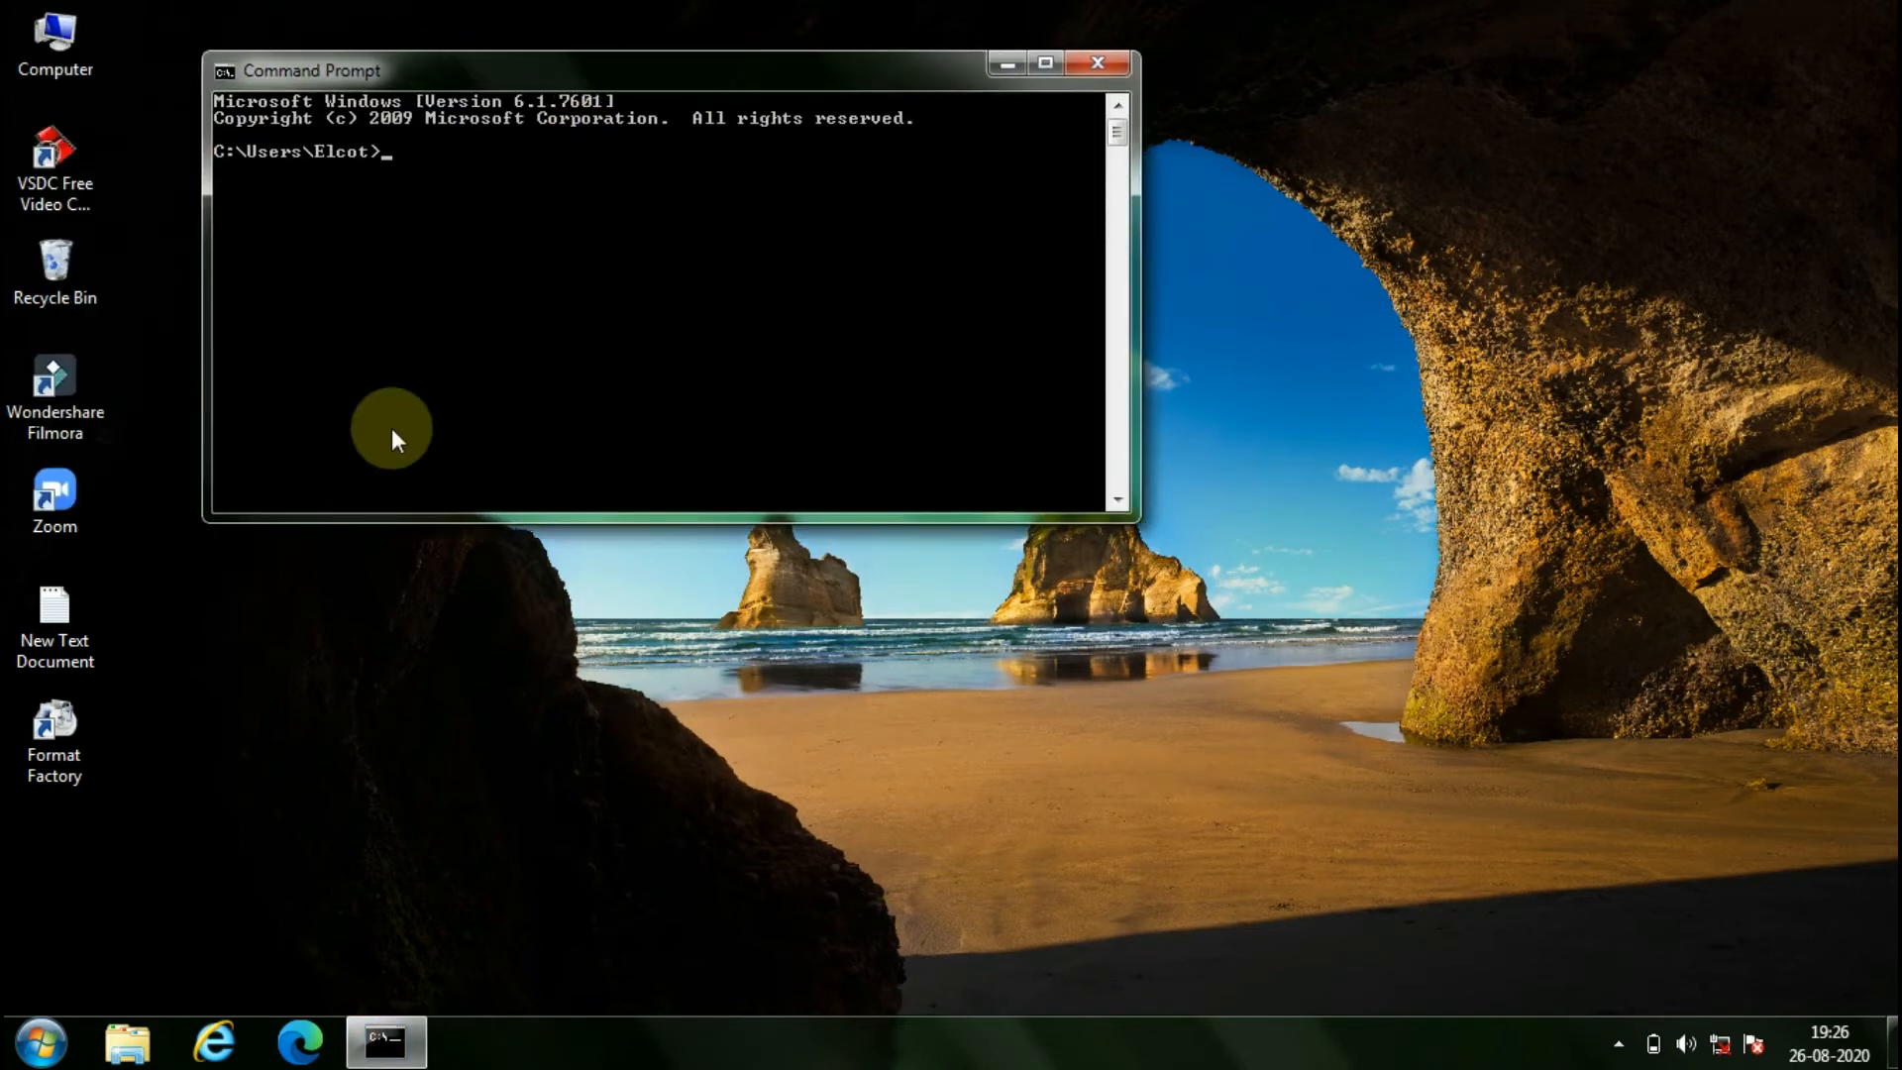
pyautogui.write('DISKPART')
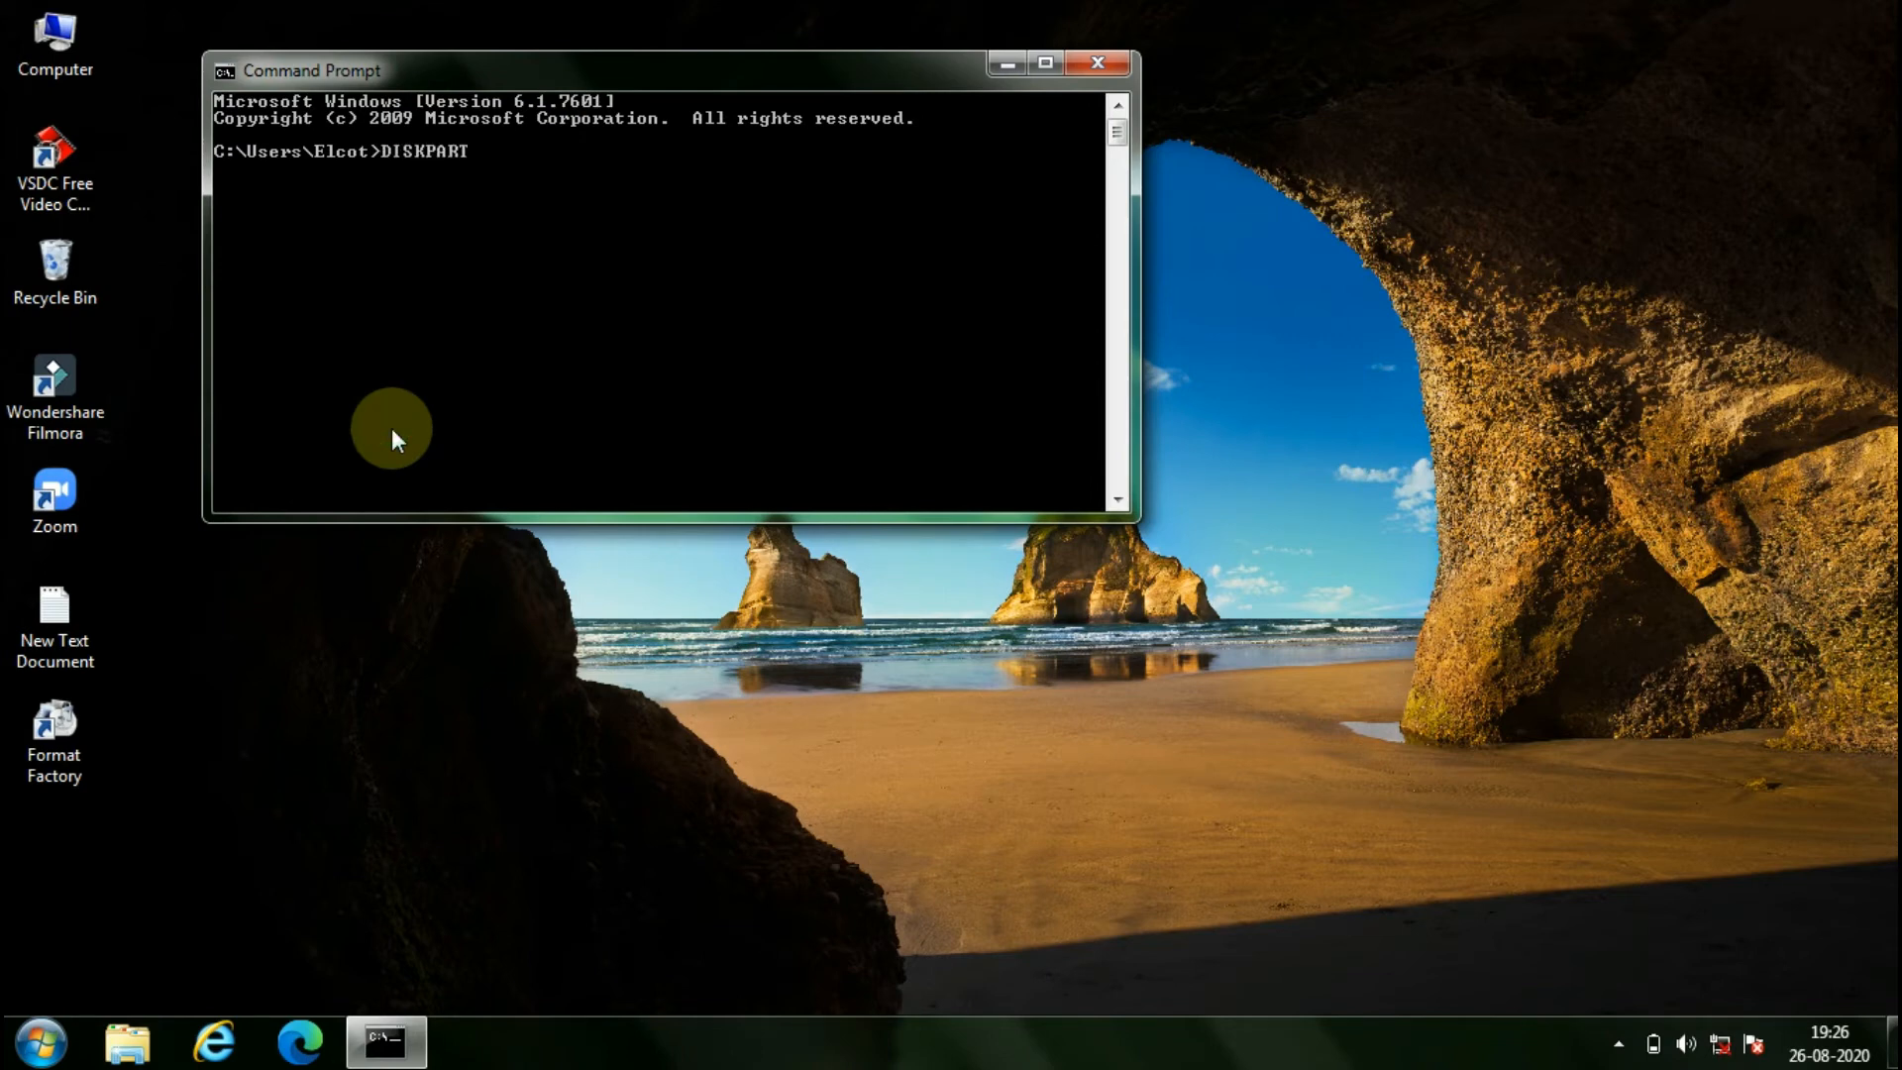
pyautogui.press('enter')
pyautogui.write('LIST DISK')
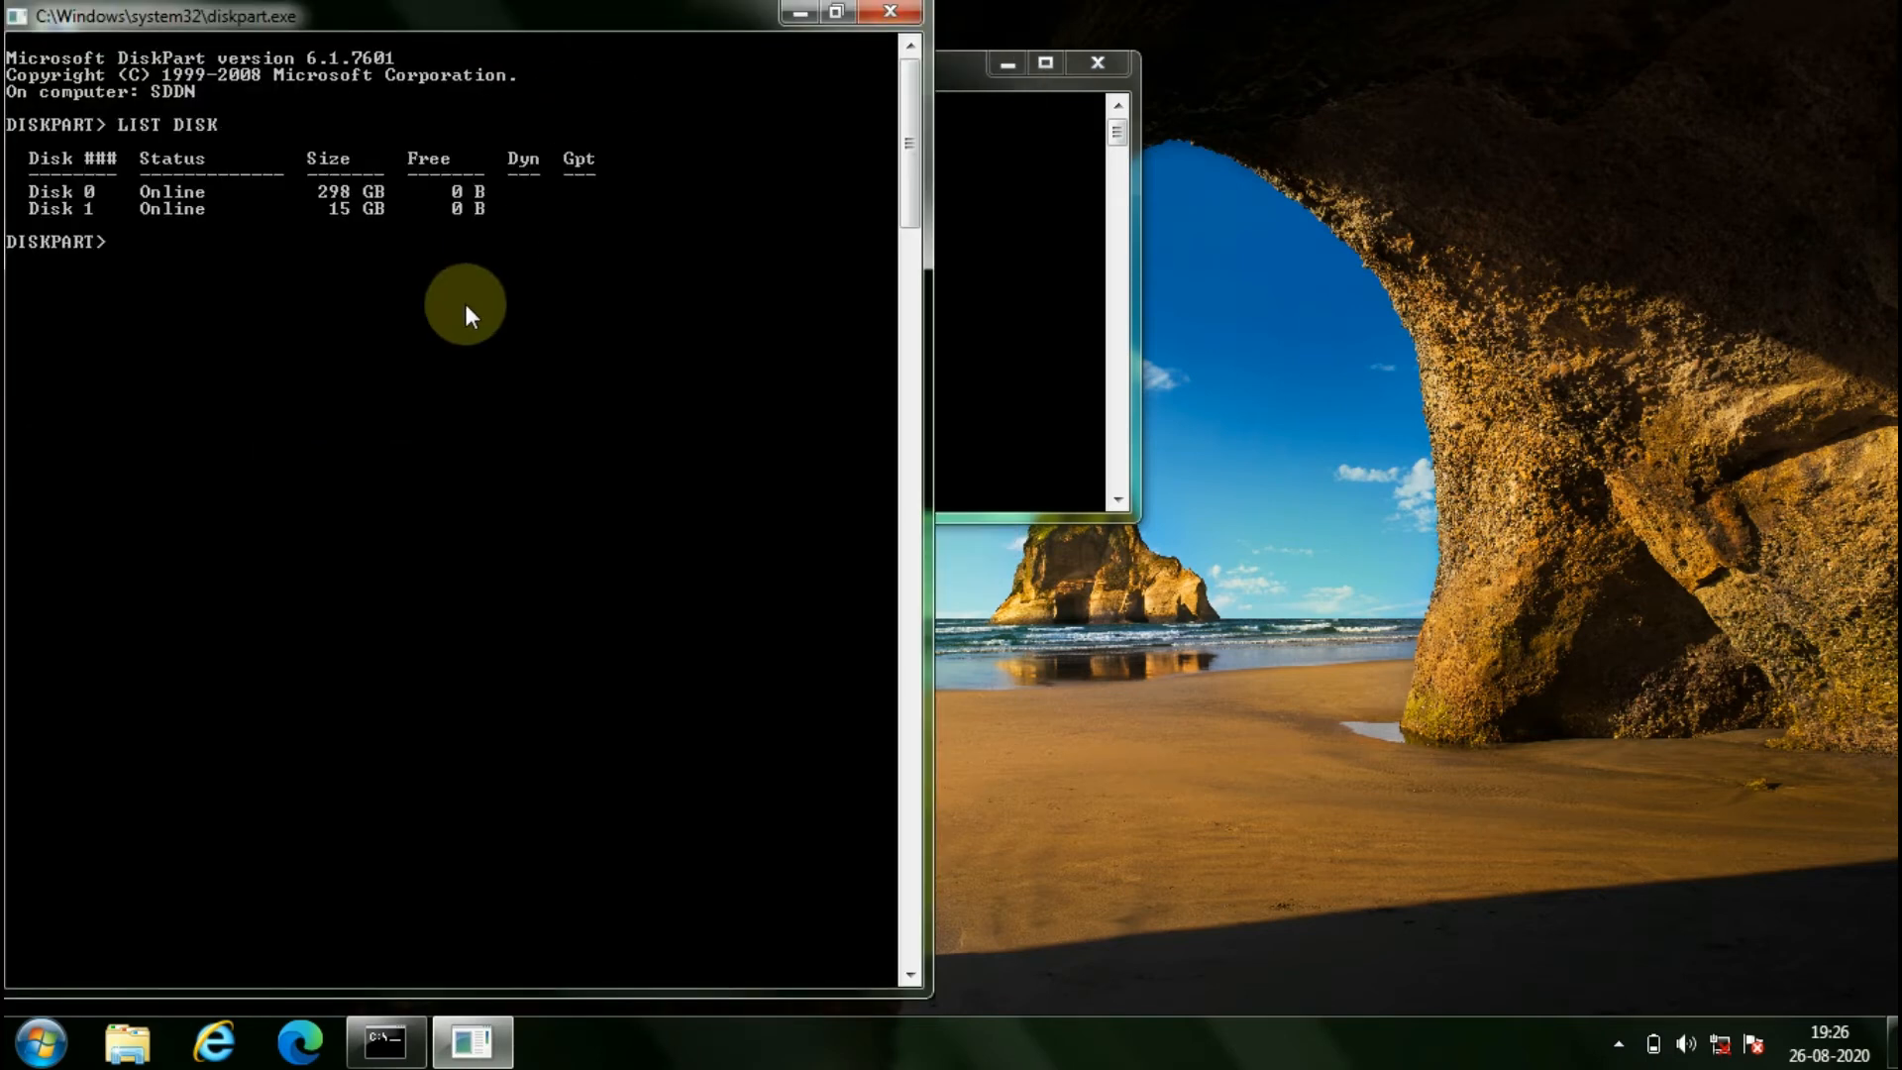
pyautogui.write('SELECT DISK 1')
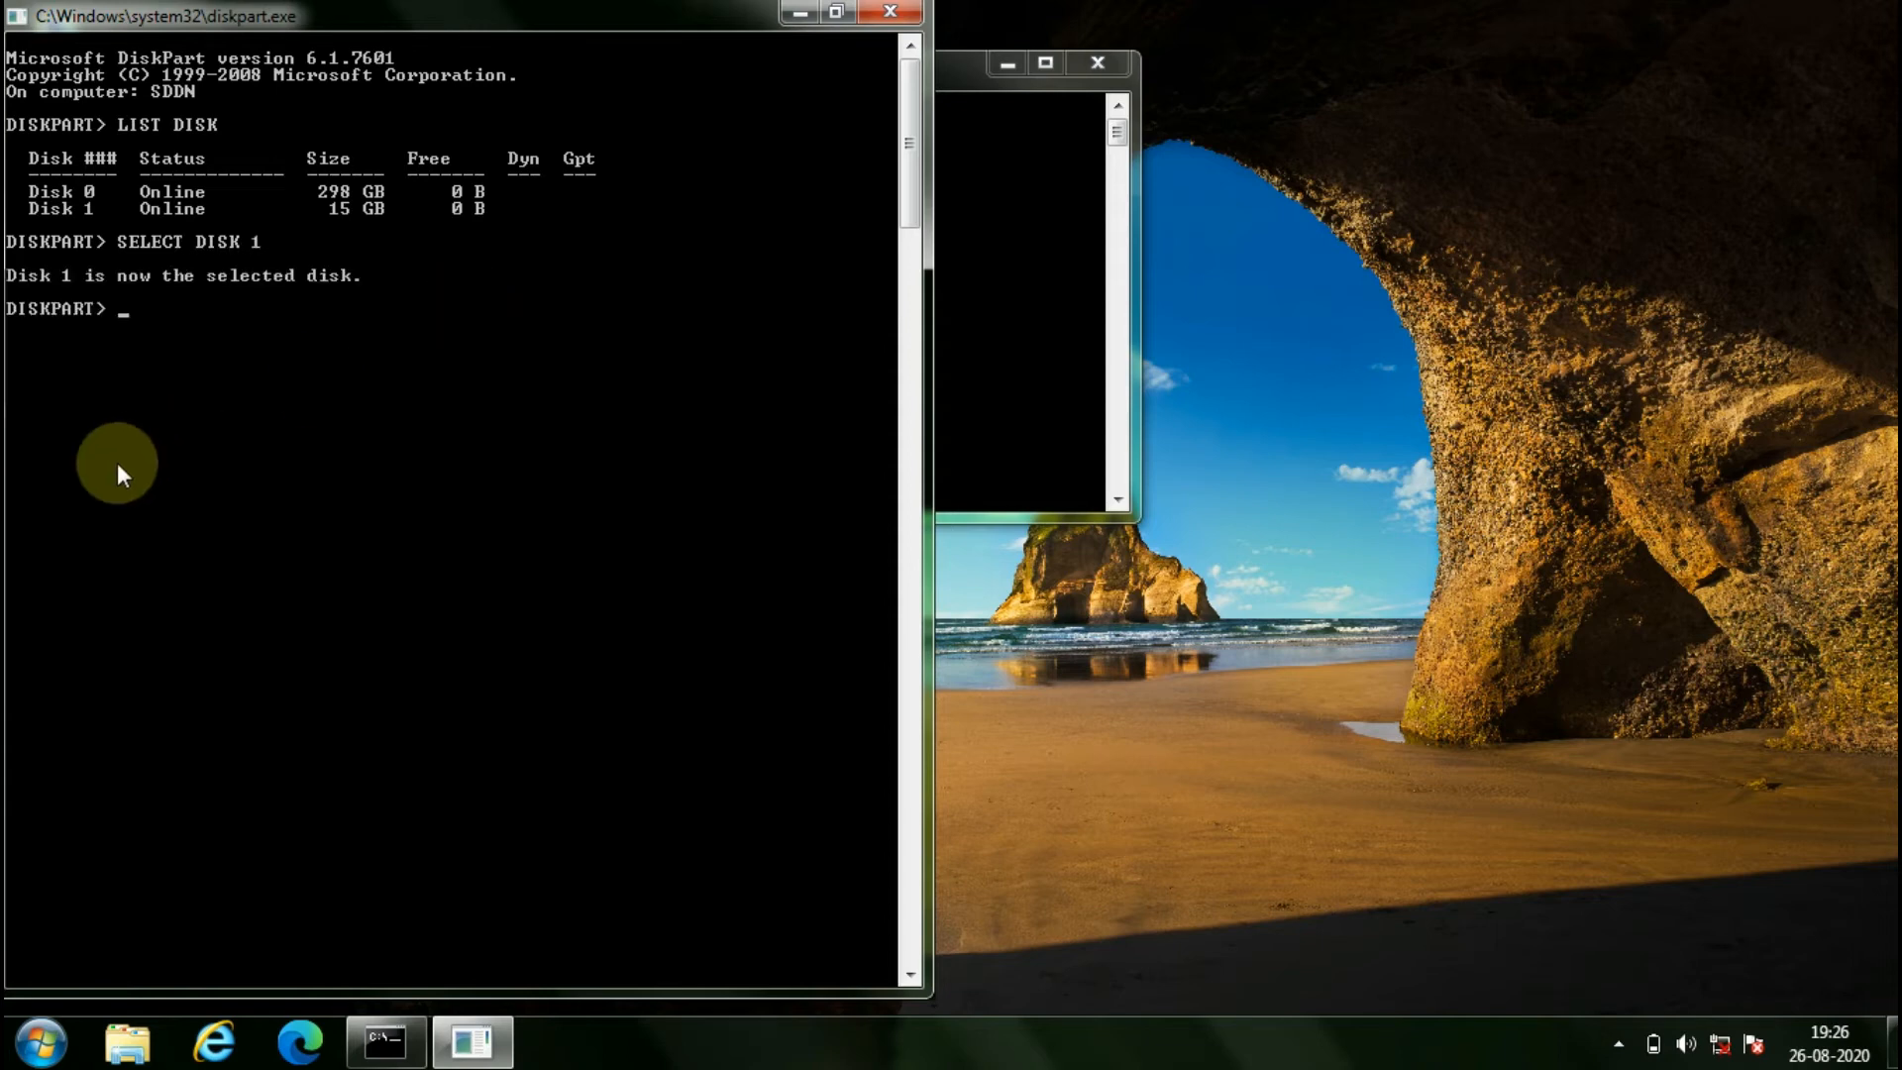
# Step: Run ATTRIBUTES DISK CLEAR READONLY on Disk 1
pyautogui.write('ATTRIB')
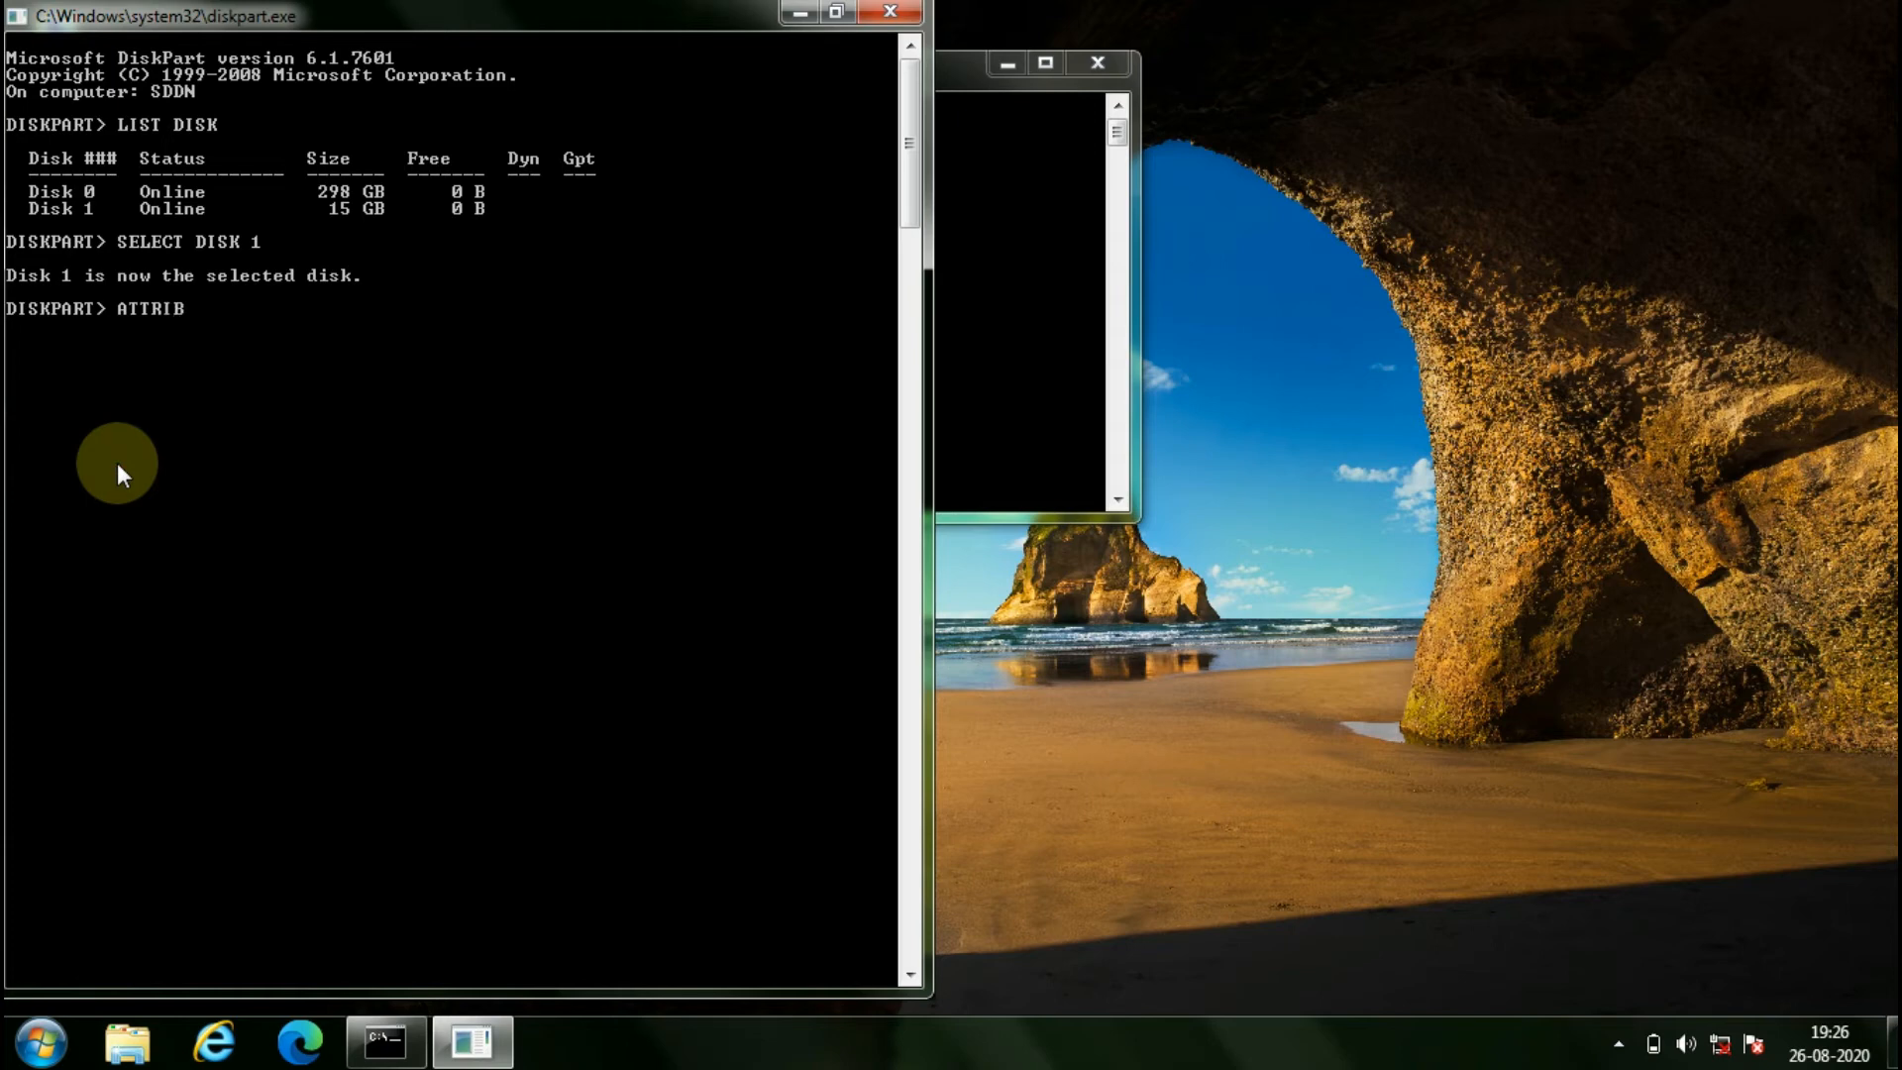
pyautogui.write('UTES')
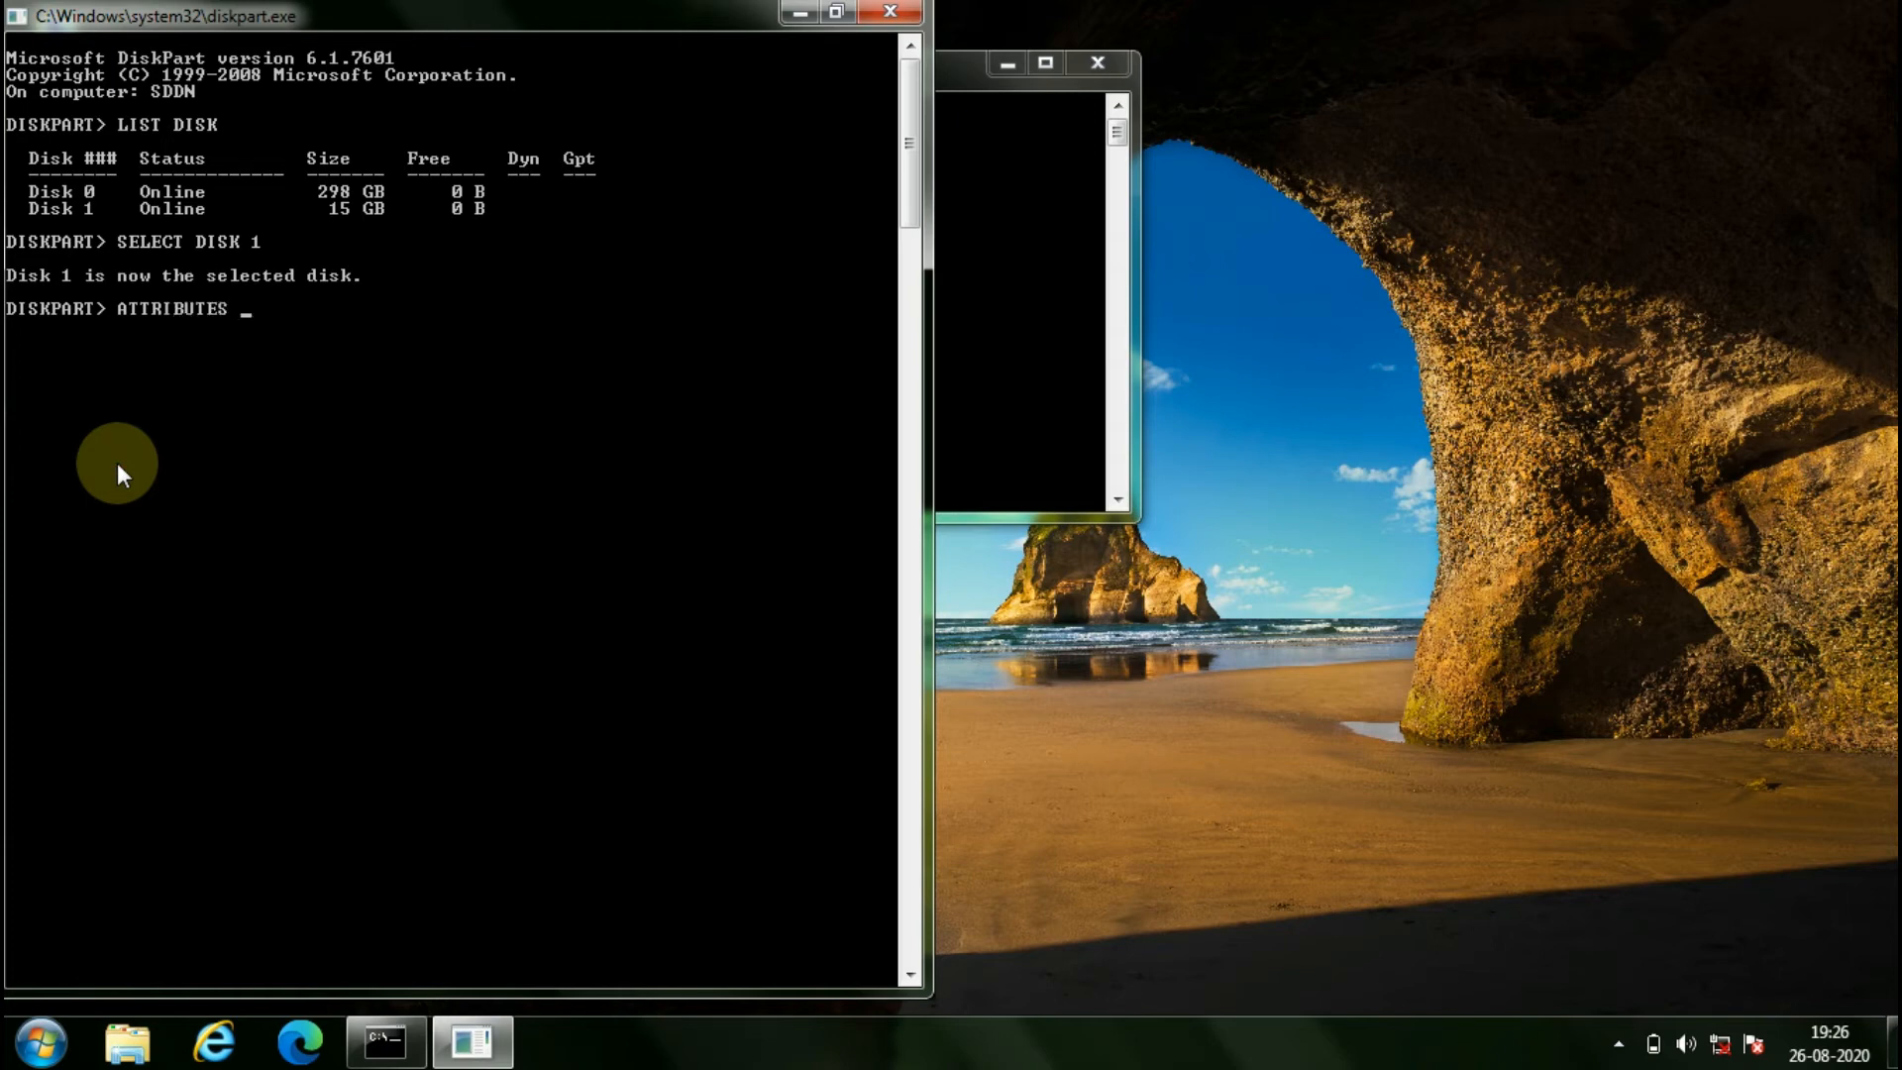
pyautogui.write('DISK')
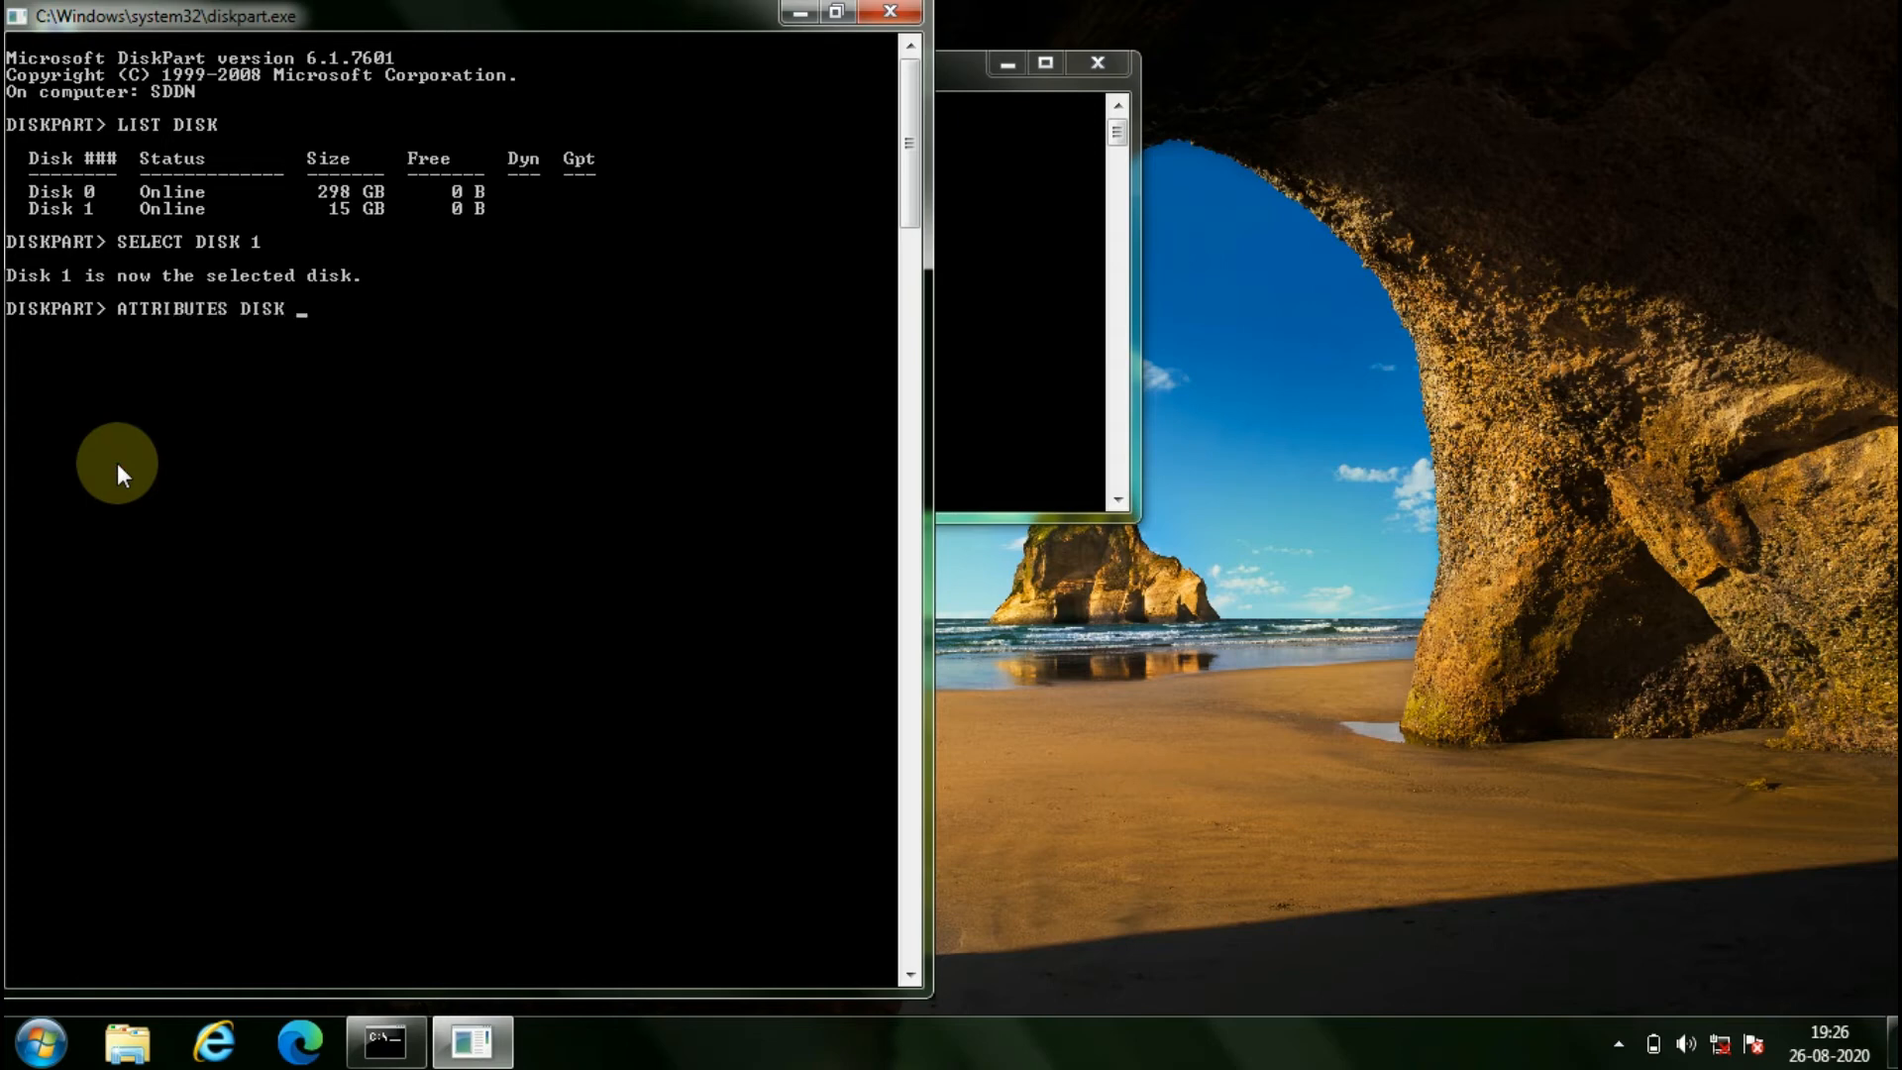
pyautogui.write('CLEAR RE')
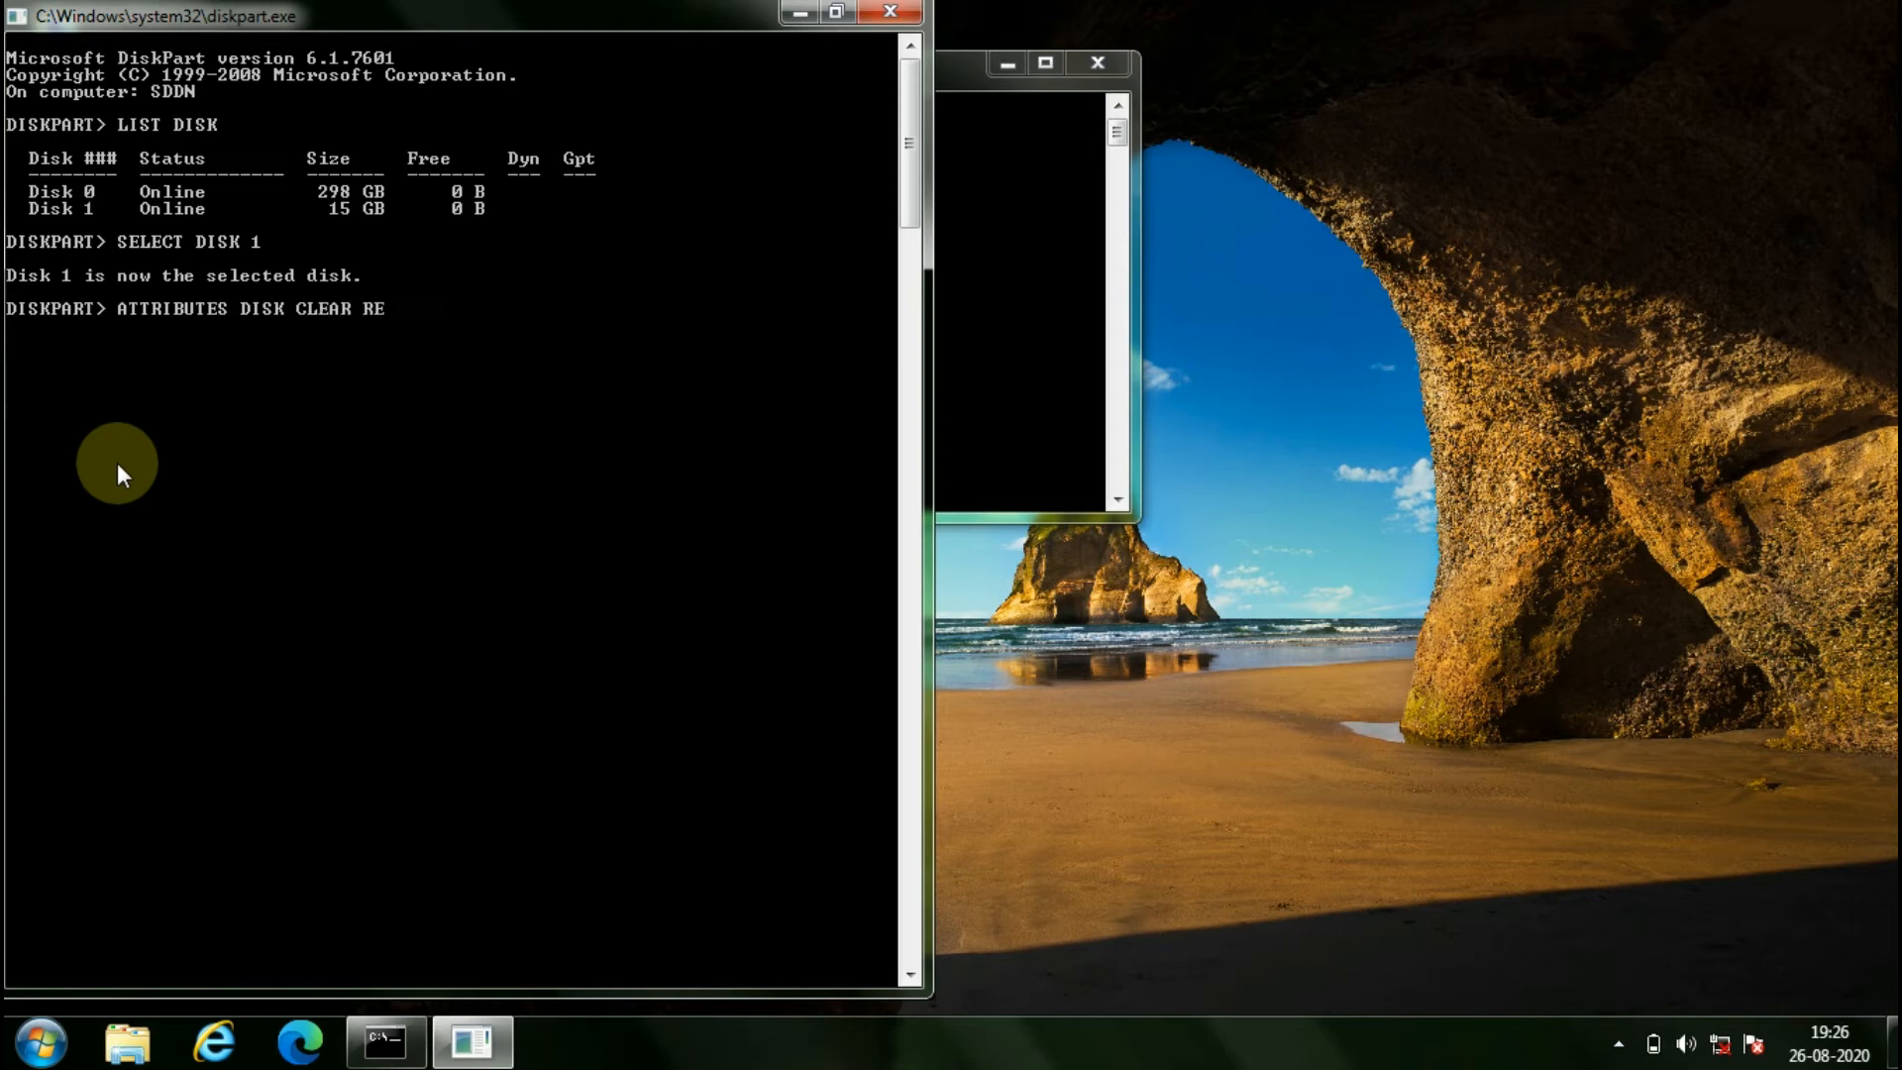
pyautogui.write('A')
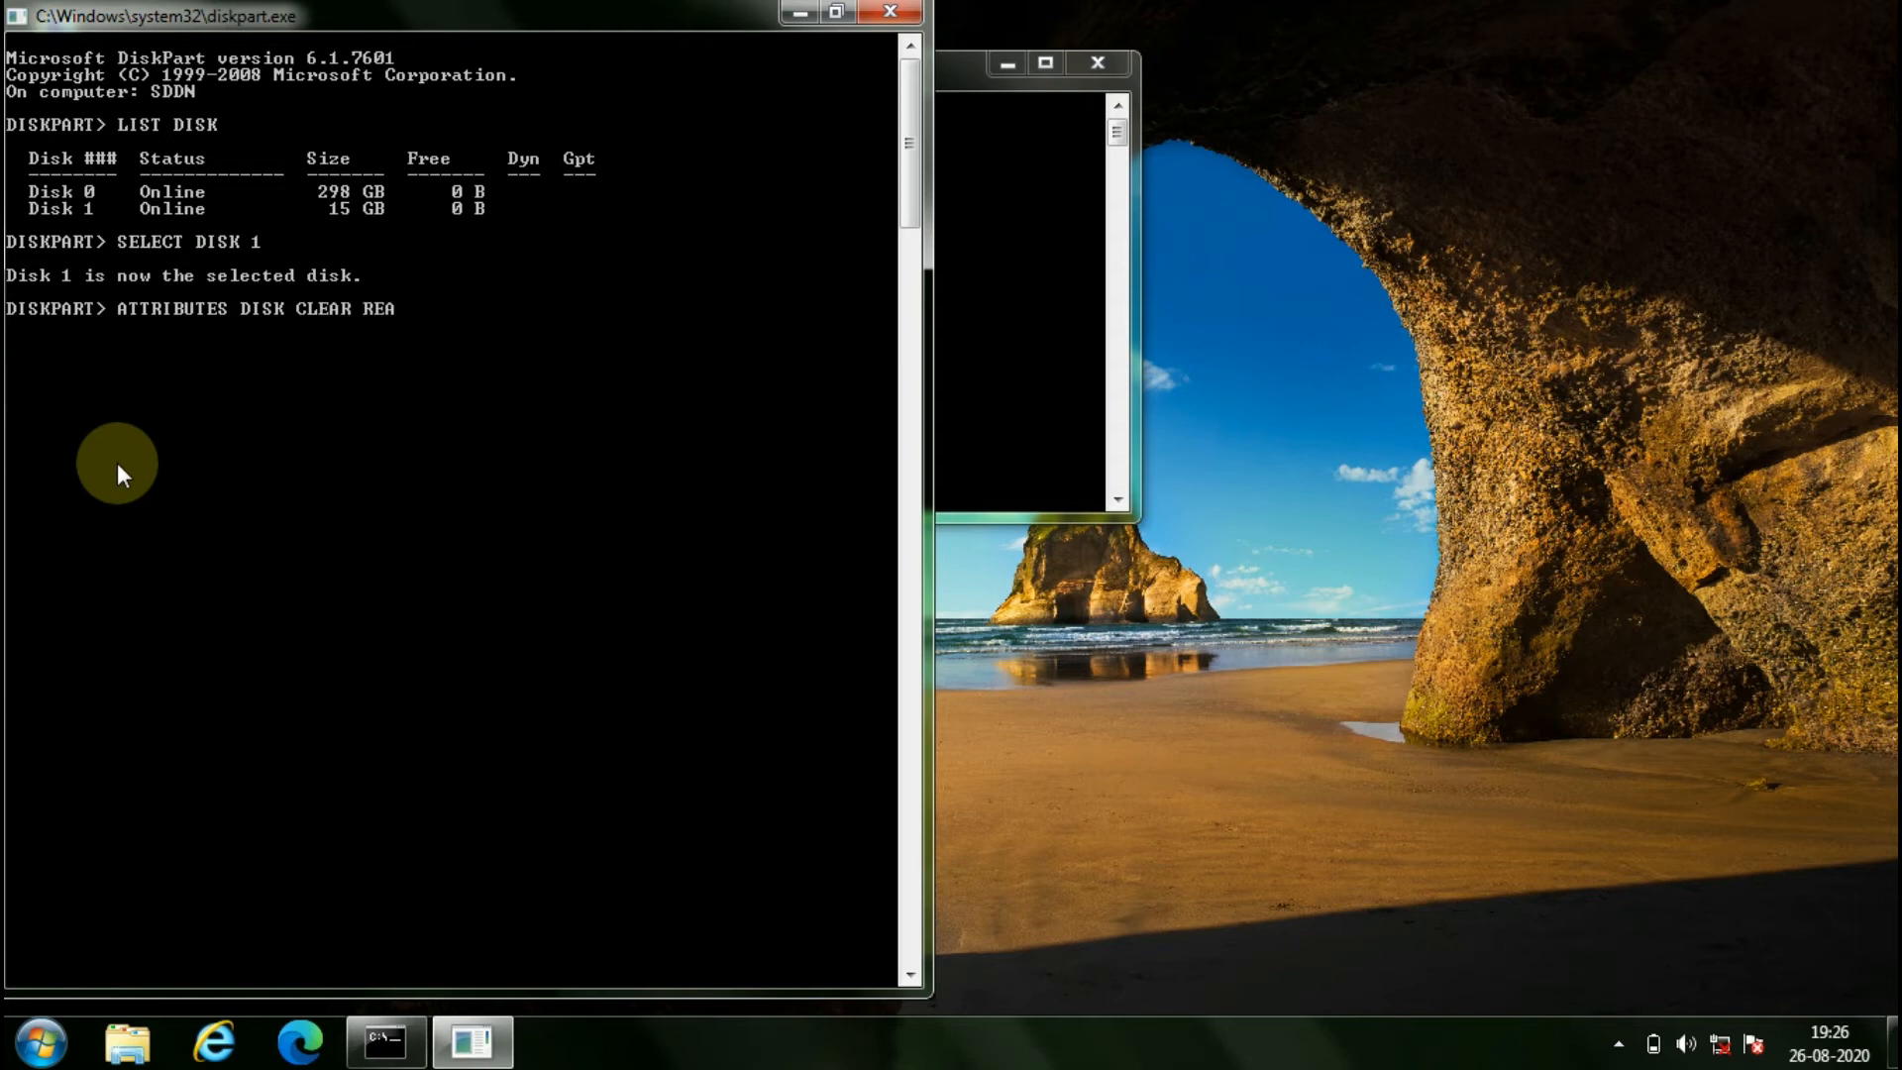
pyautogui.write('DONLY')
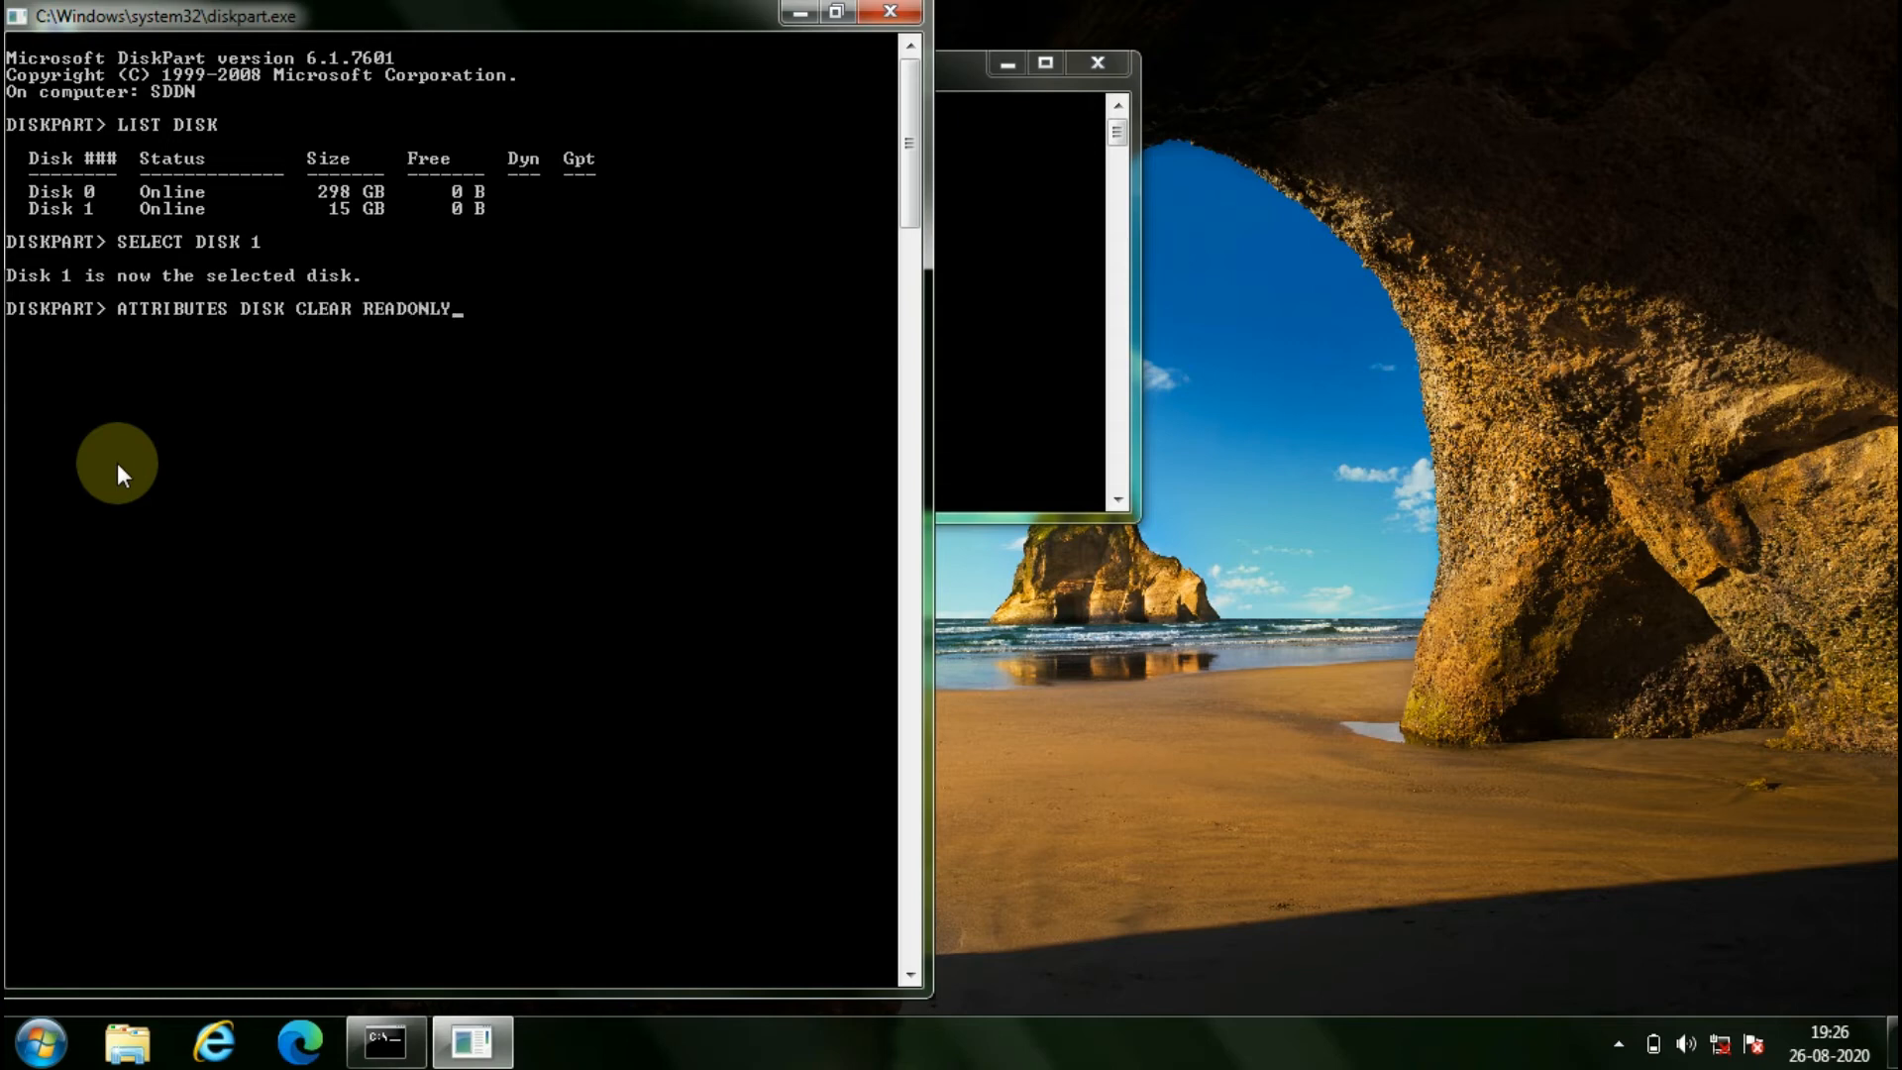
pyautogui.press('enter')
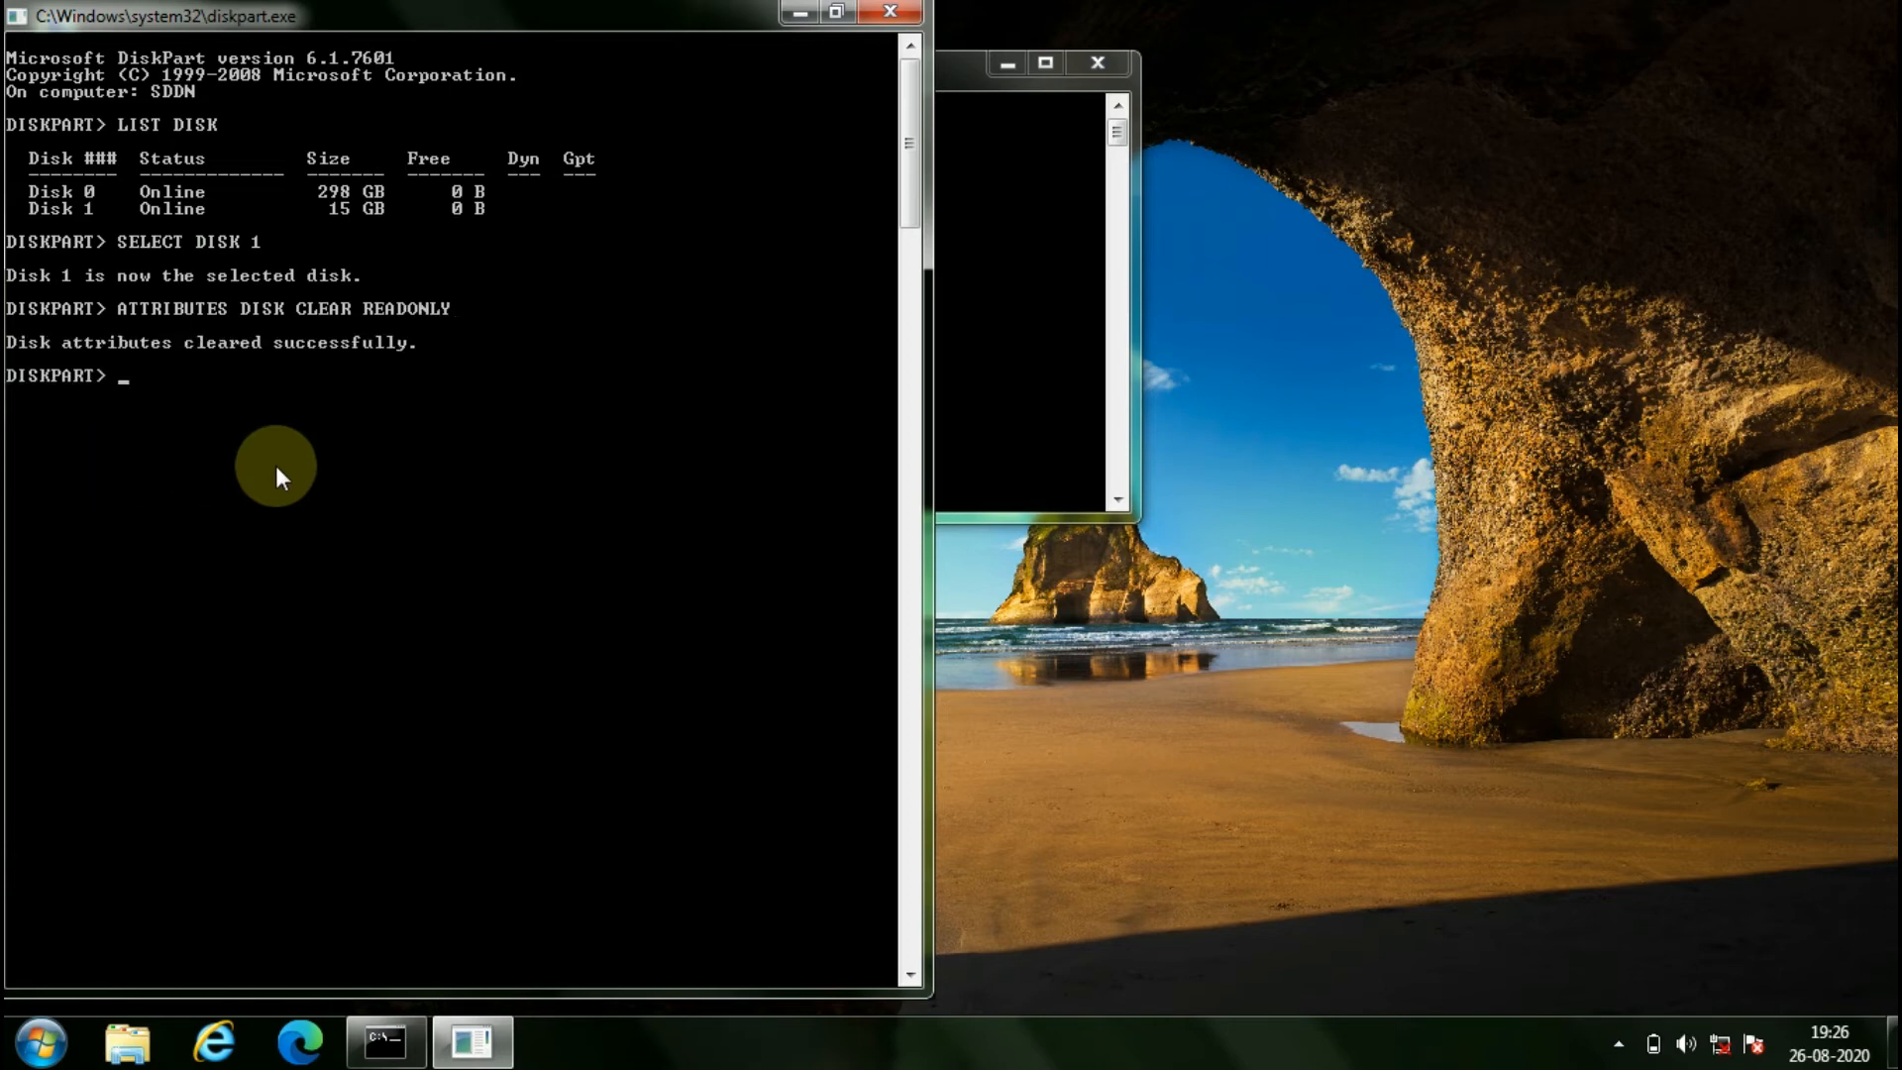
pyautogui.moveTo(452, 355)
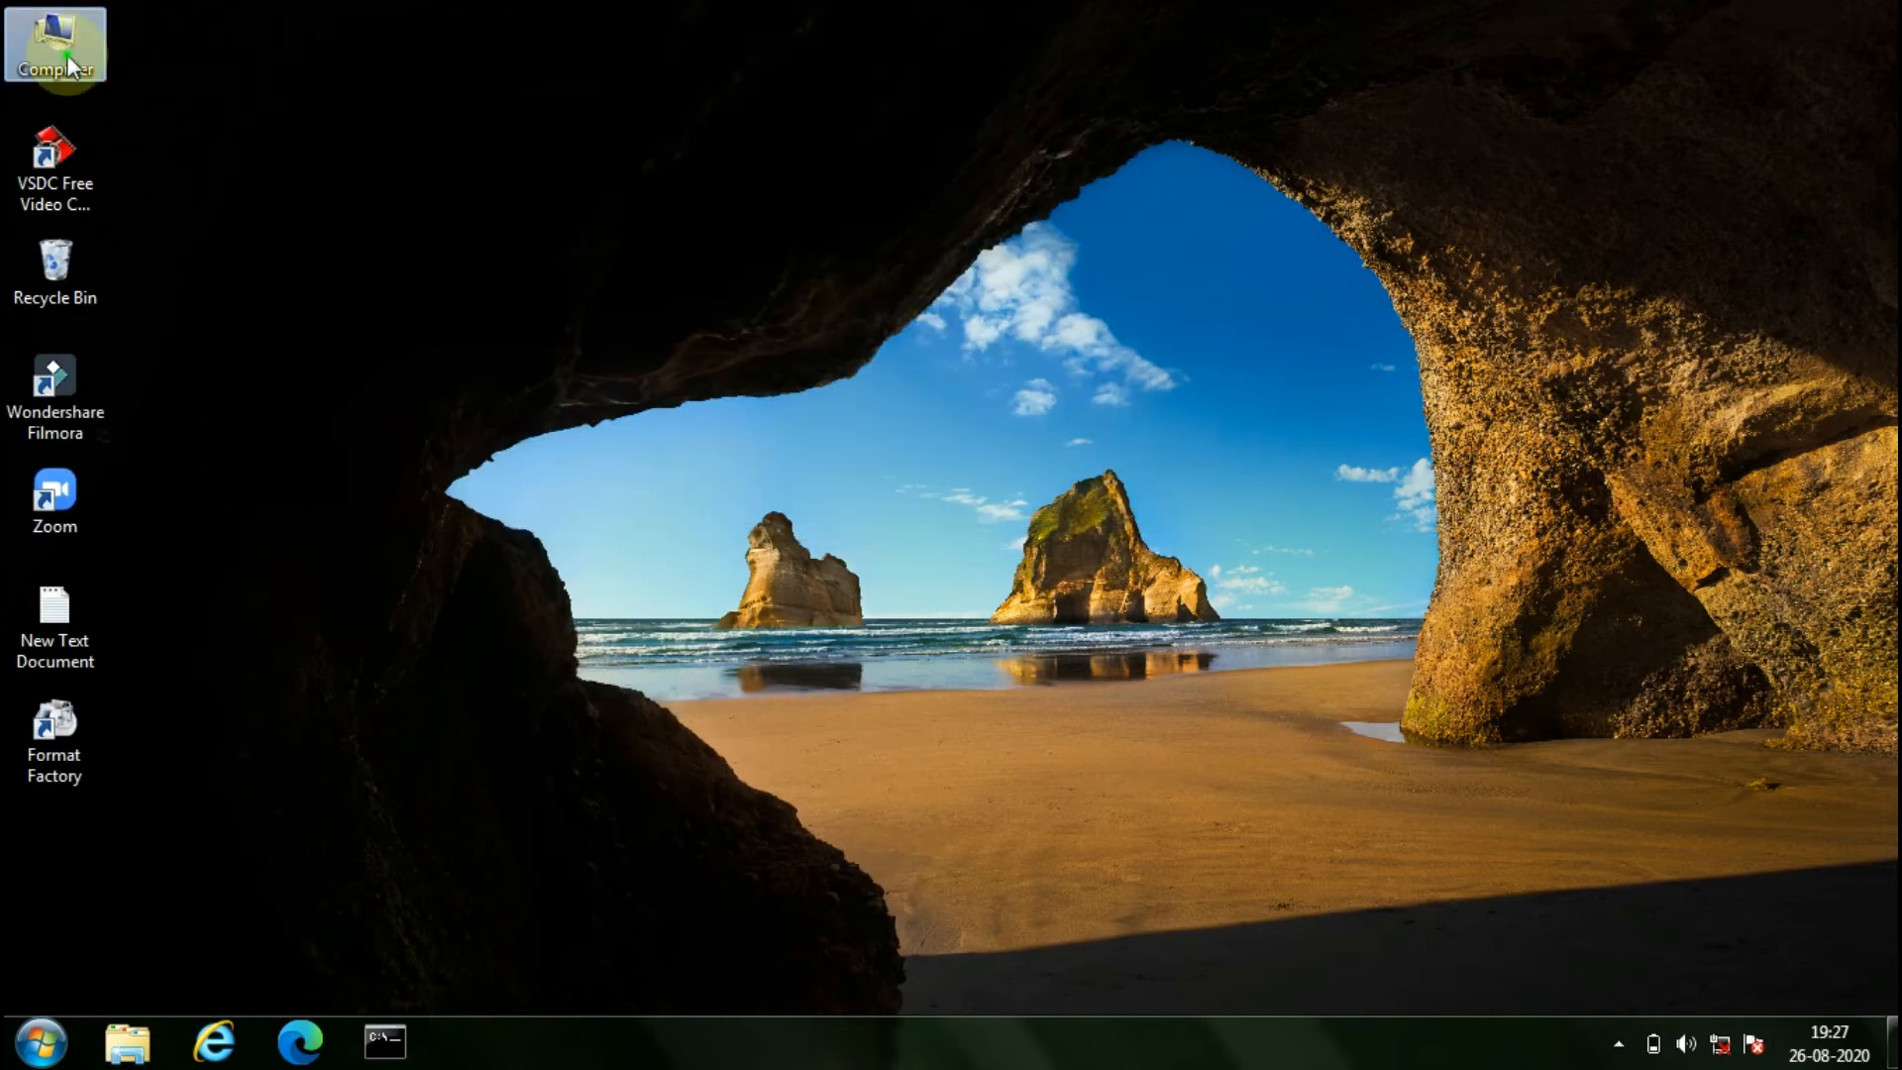
# Step: Format TECH CYBER (E:) from Computer, acknowledge Format Complete, and close the format dialog
pyautogui.doubleClick(54, 43)
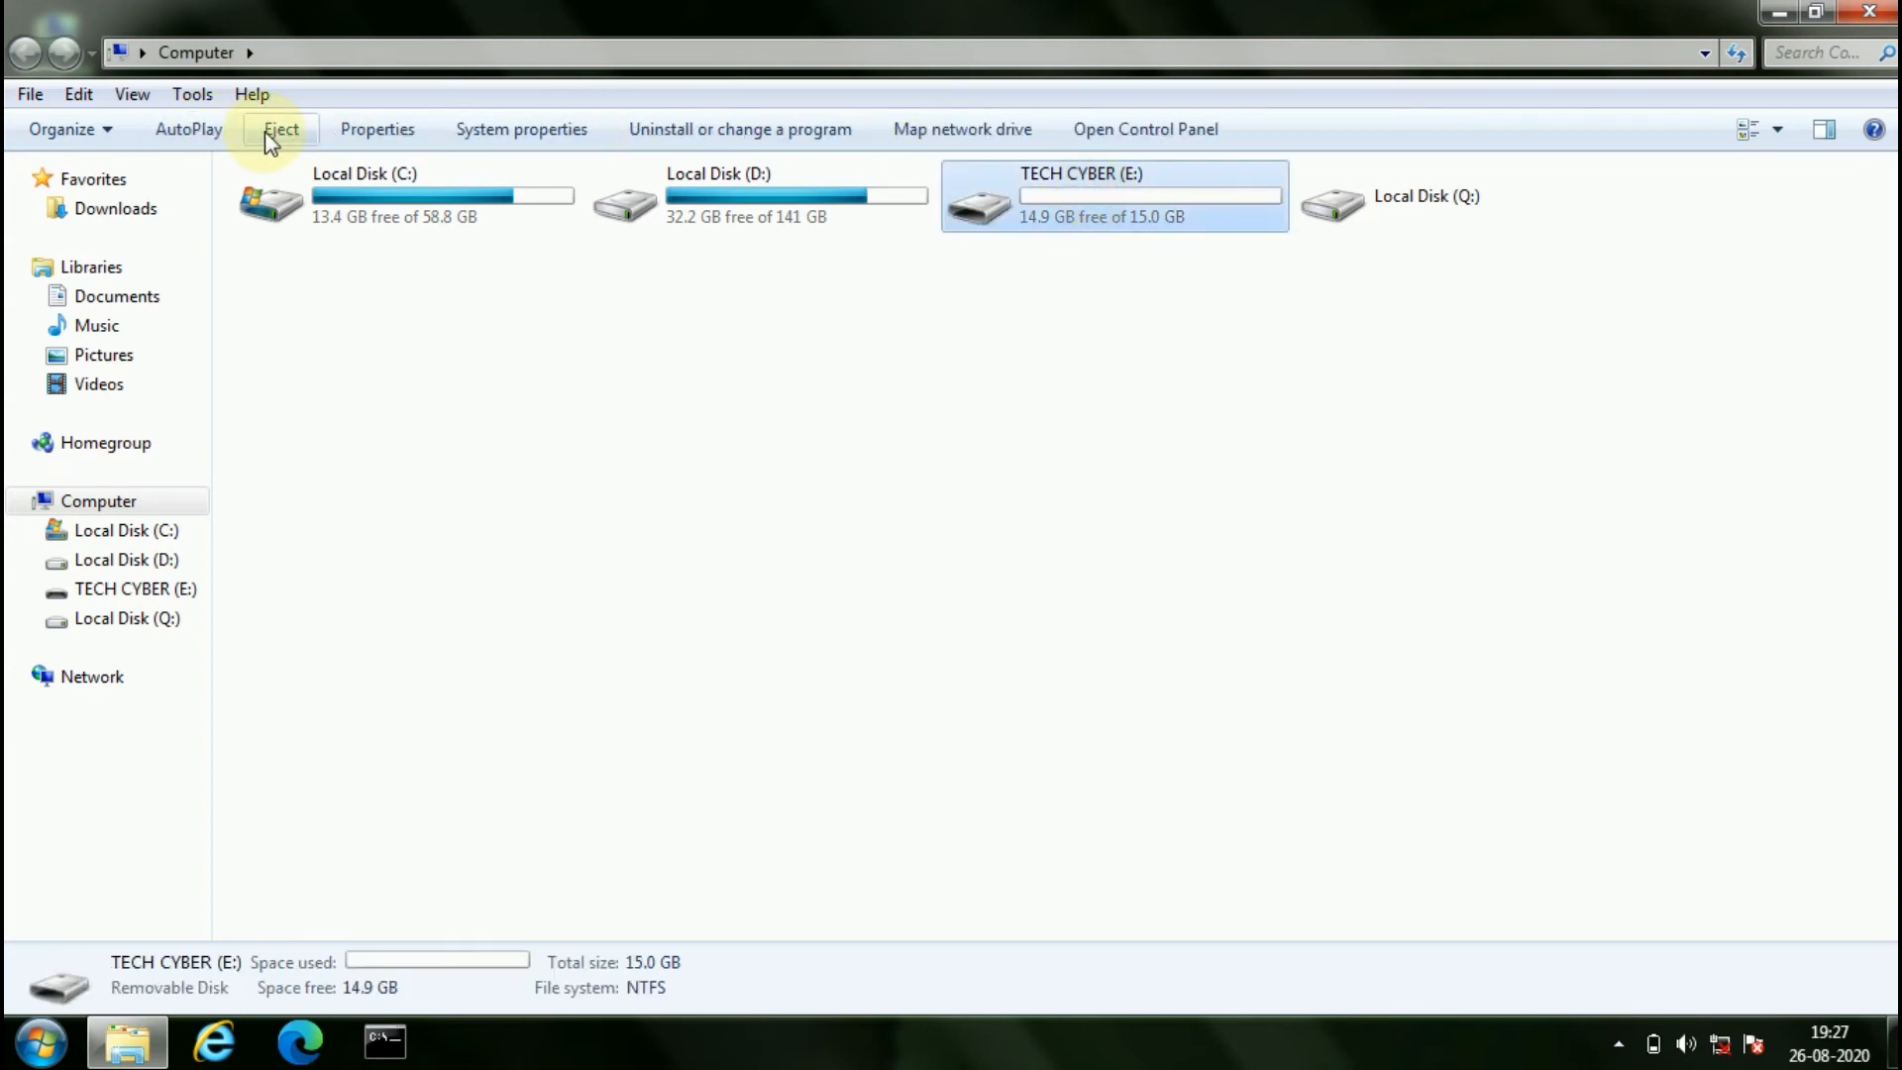
pyautogui.click(280, 129)
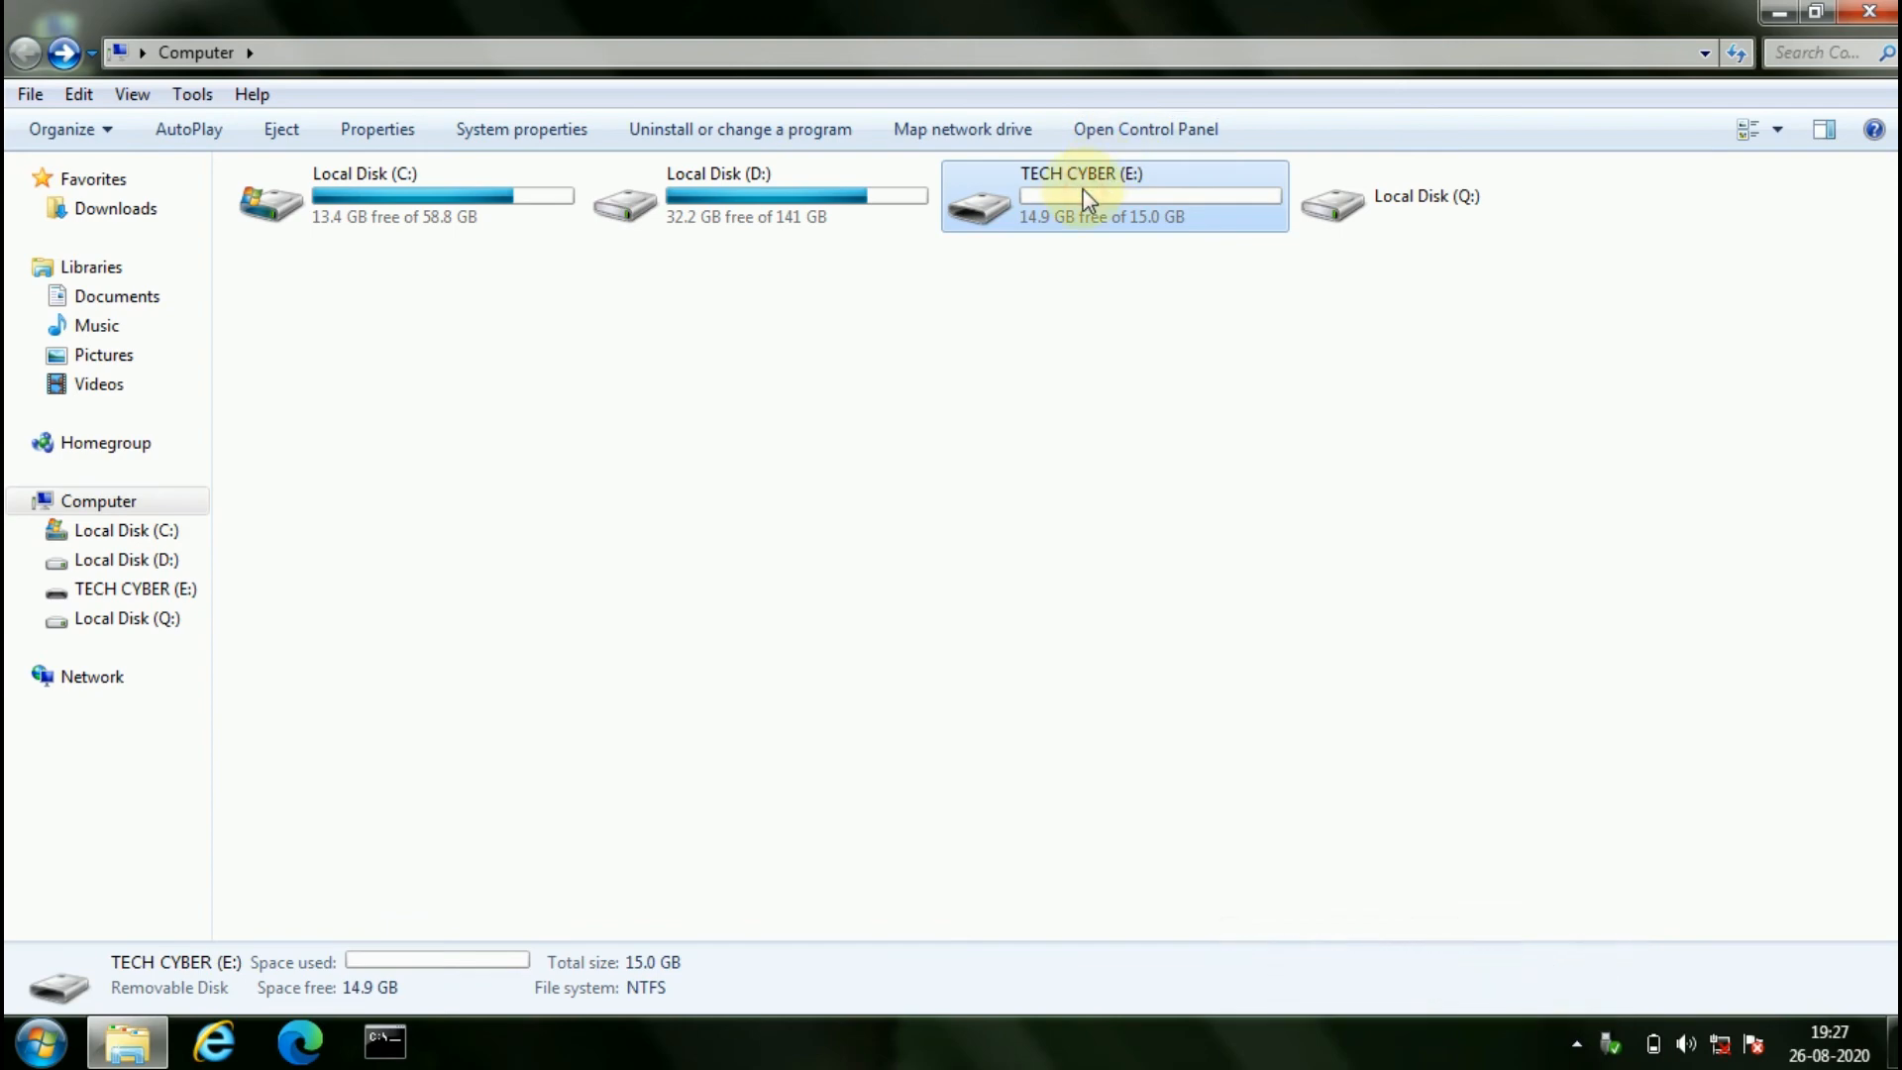
pyautogui.rightClick(1080, 200)
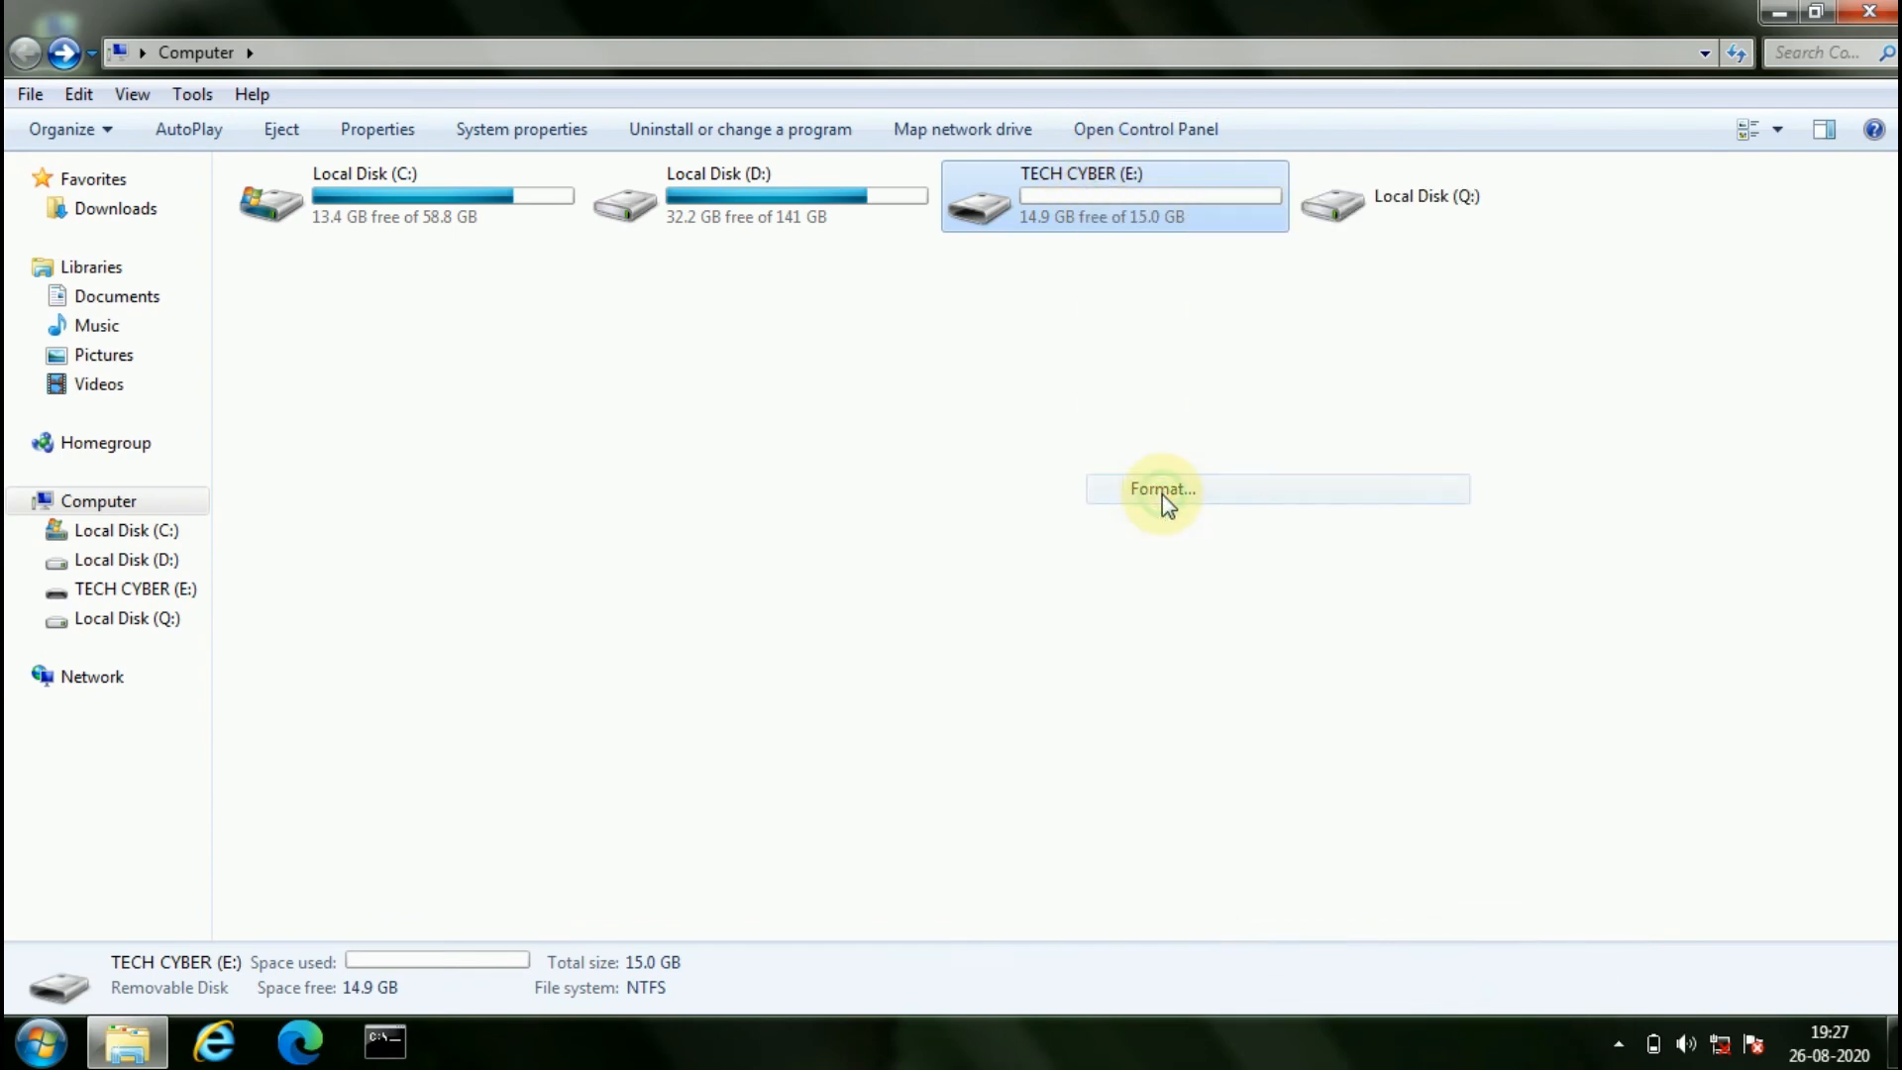
pyautogui.click(298, 812)
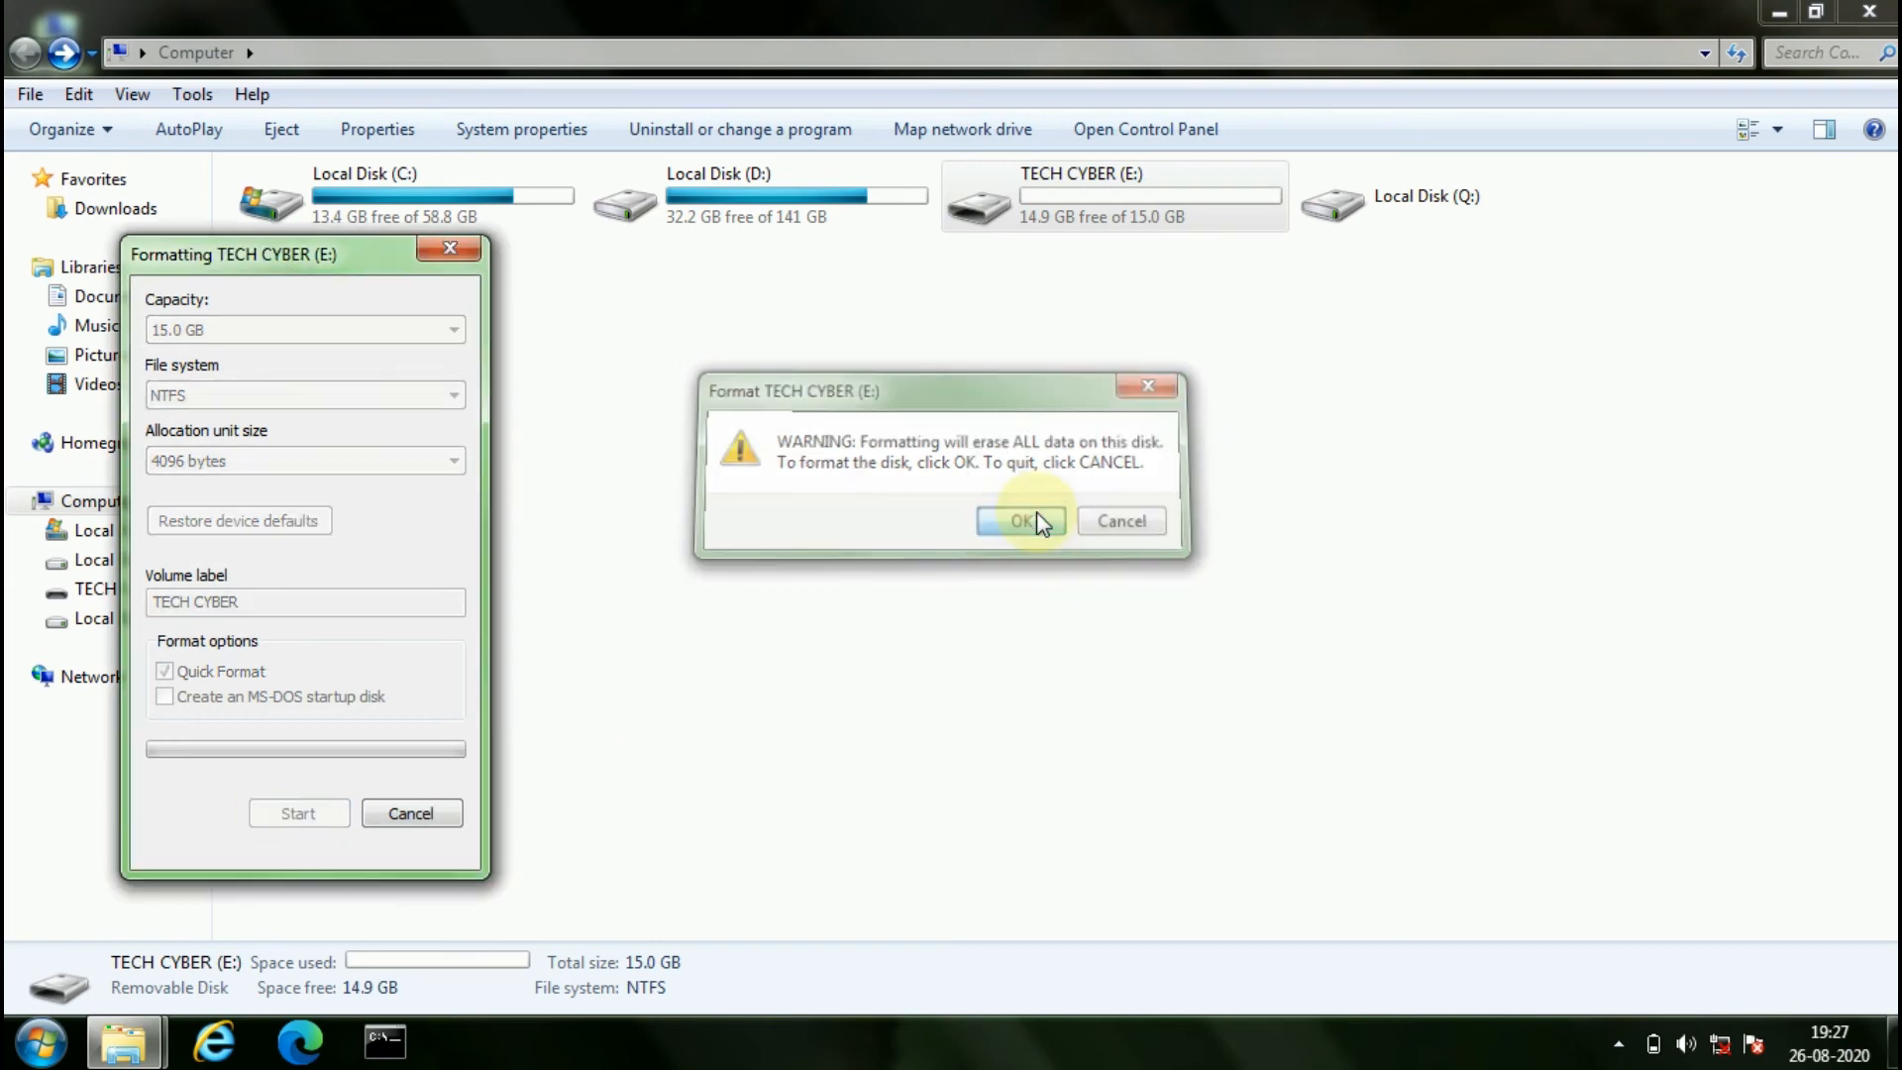
pyautogui.click(1020, 520)
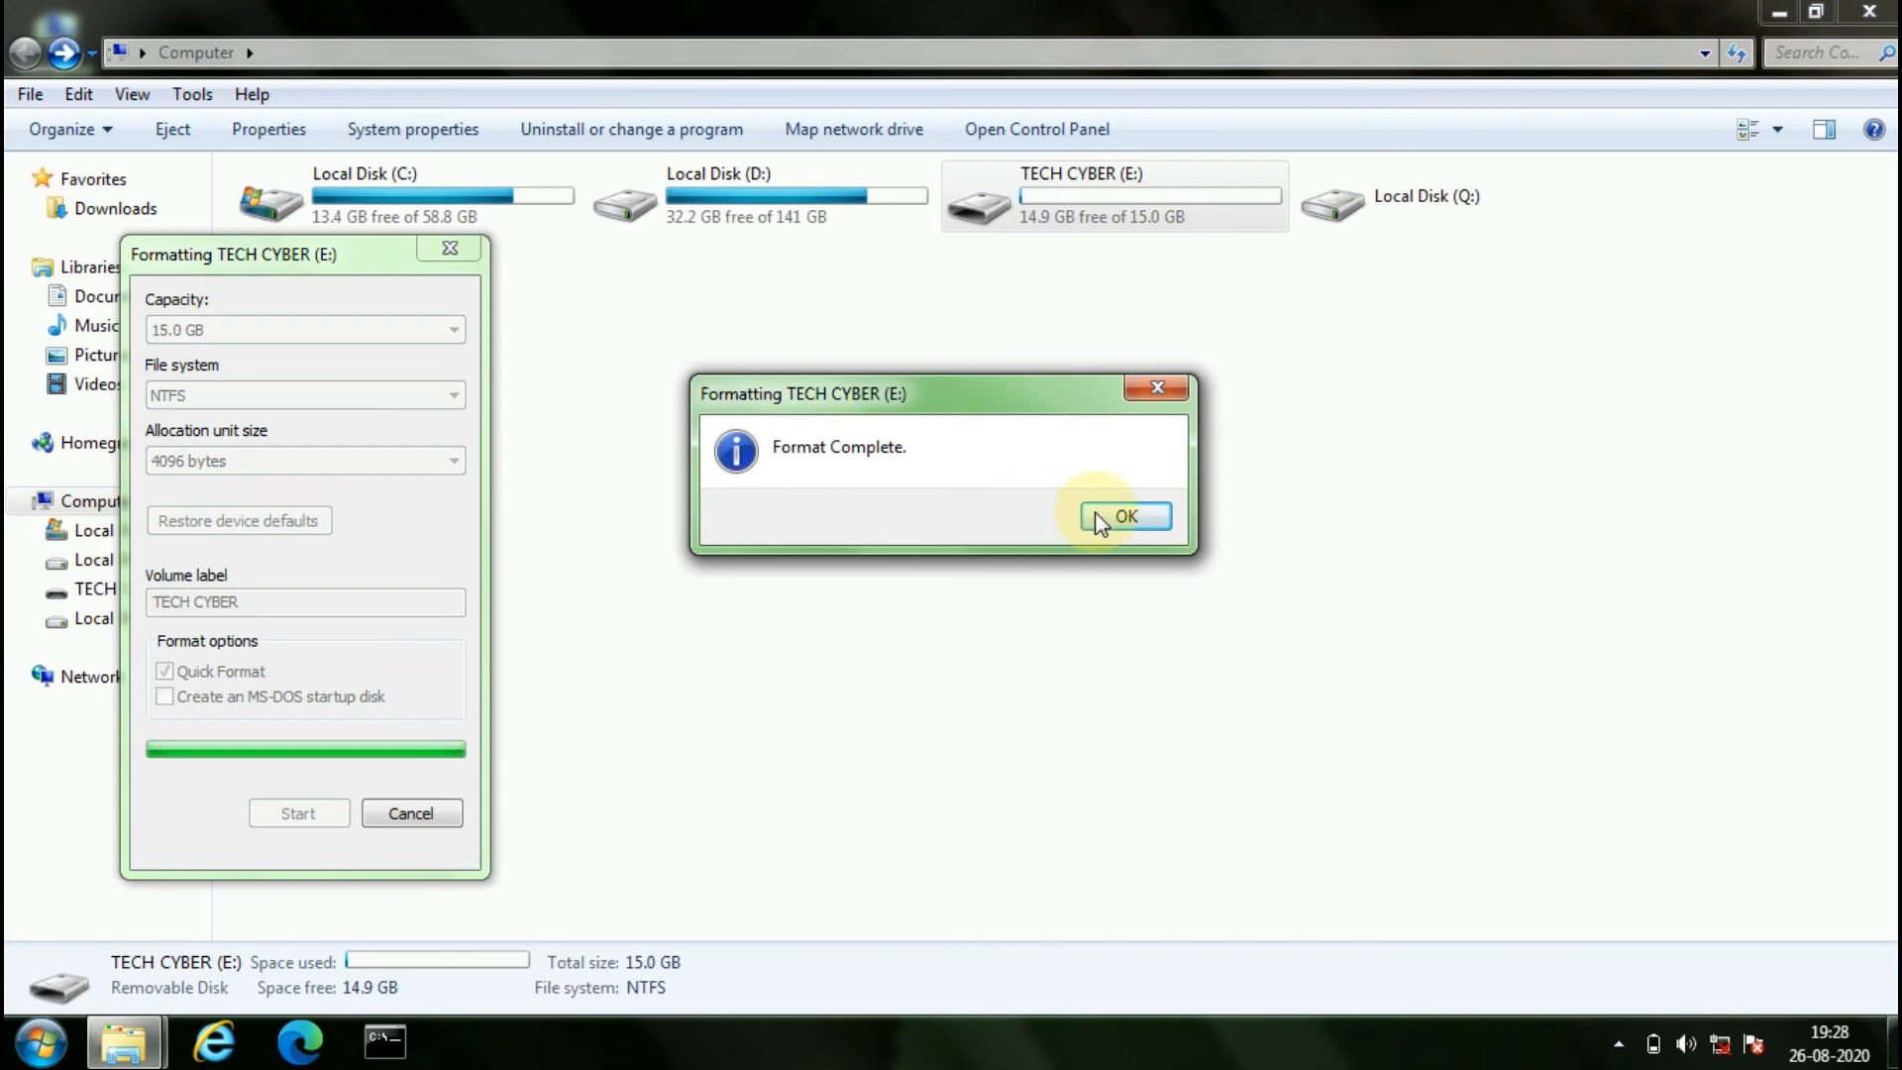
pyautogui.click(1122, 515)
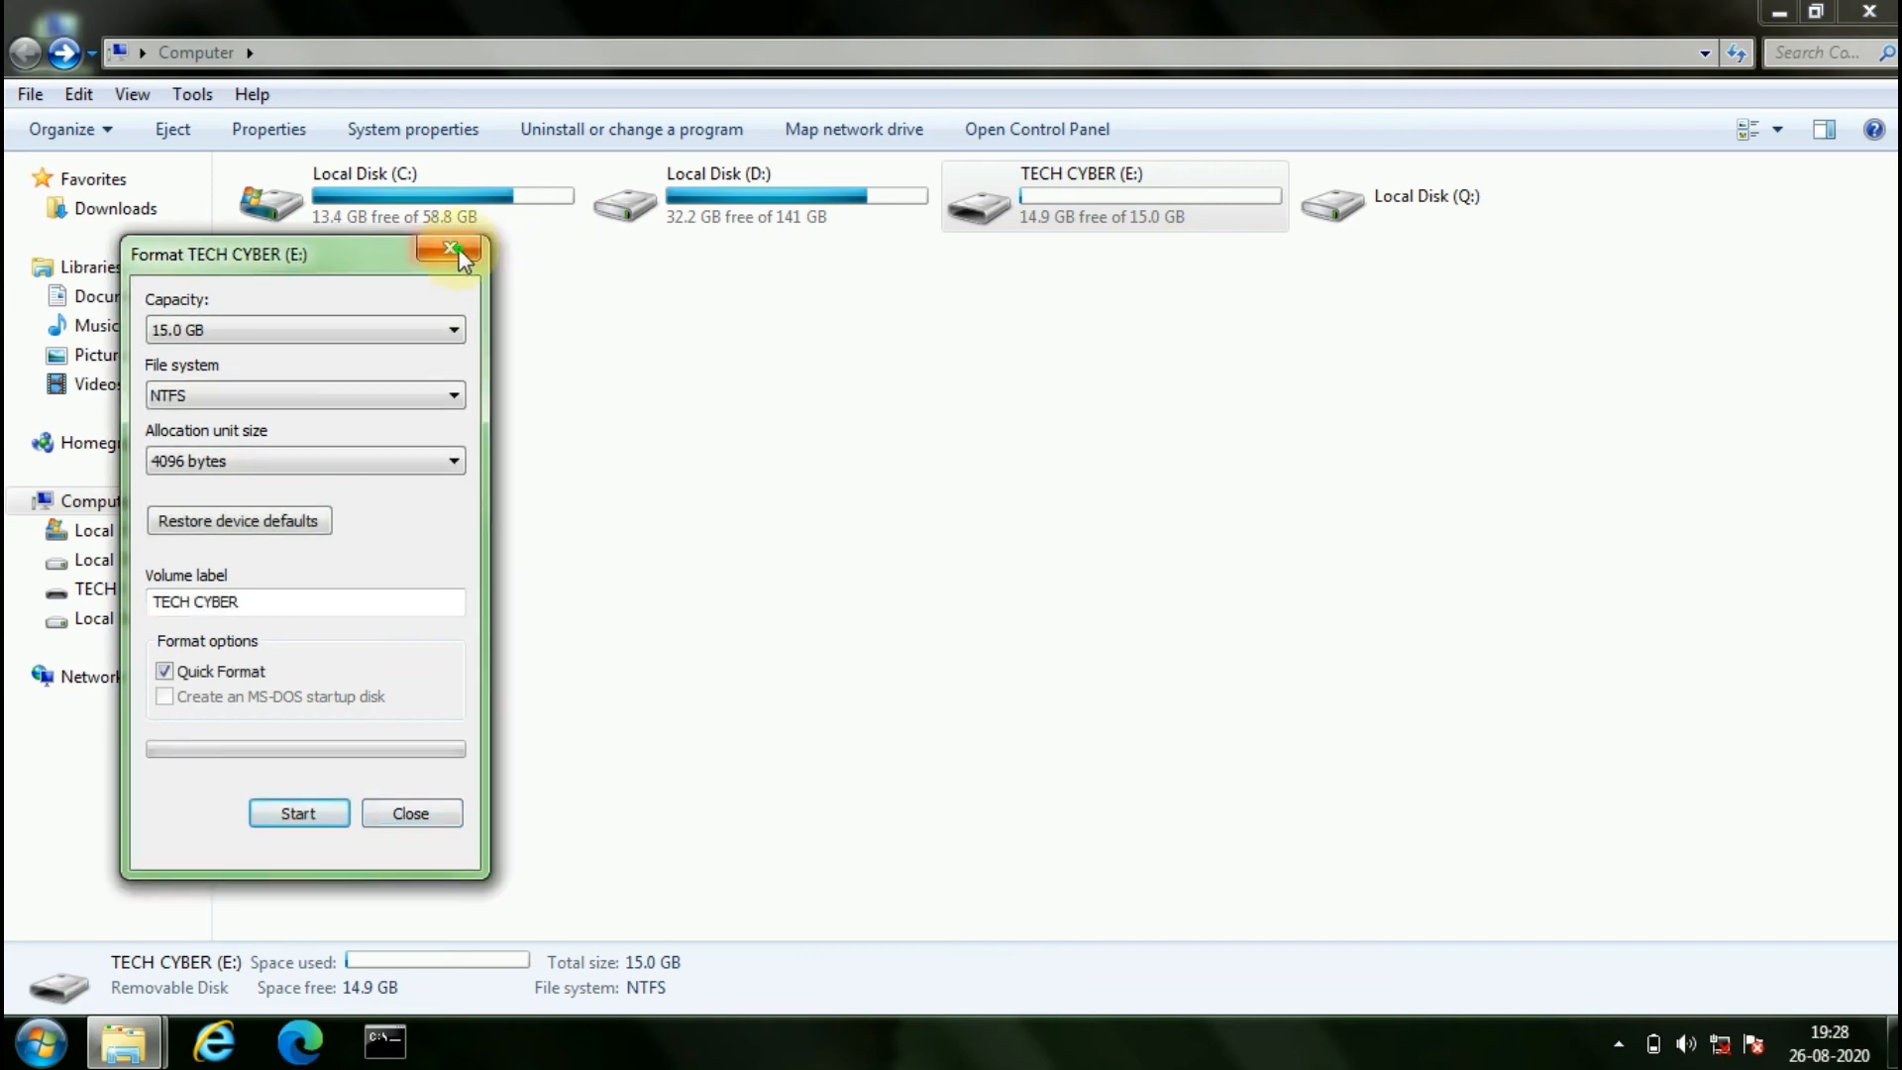
pyautogui.click(451, 250)
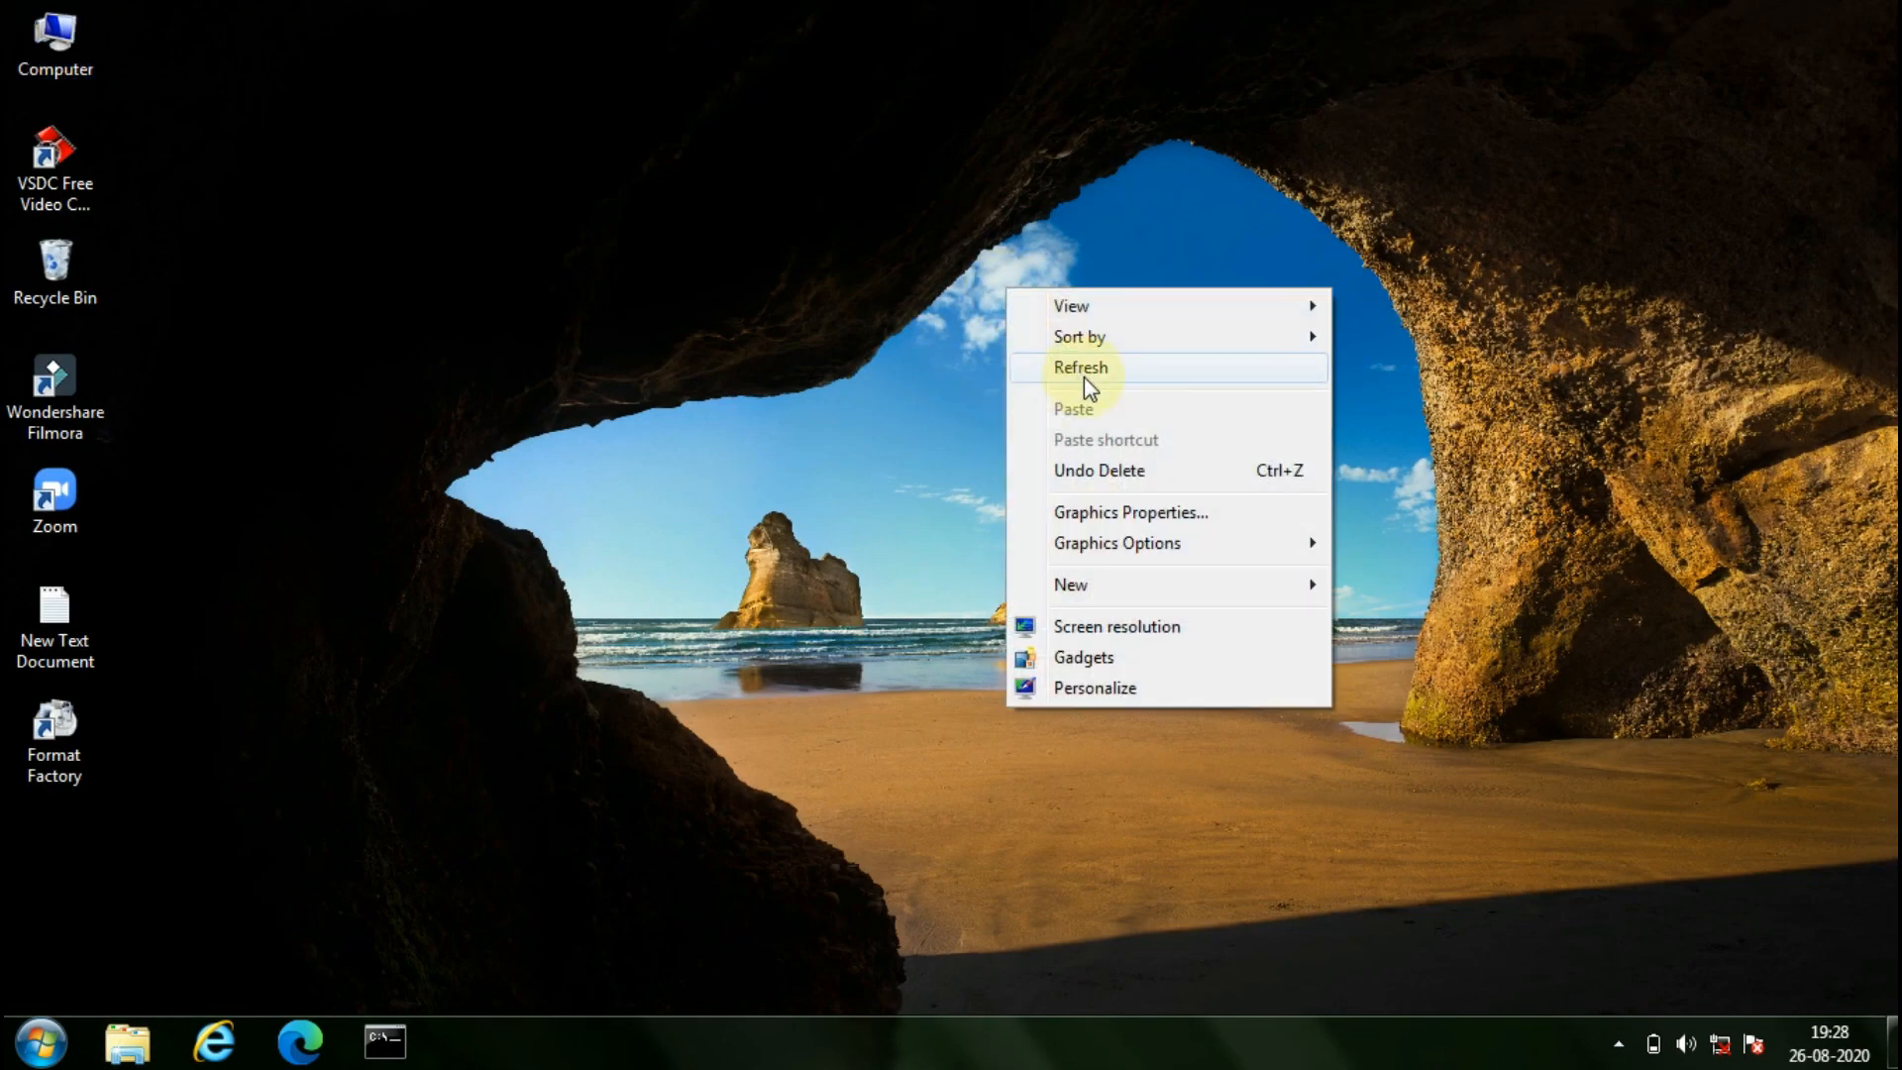
# Step: Refresh the desktop from its right-click menu
pyautogui.click(1081, 366)
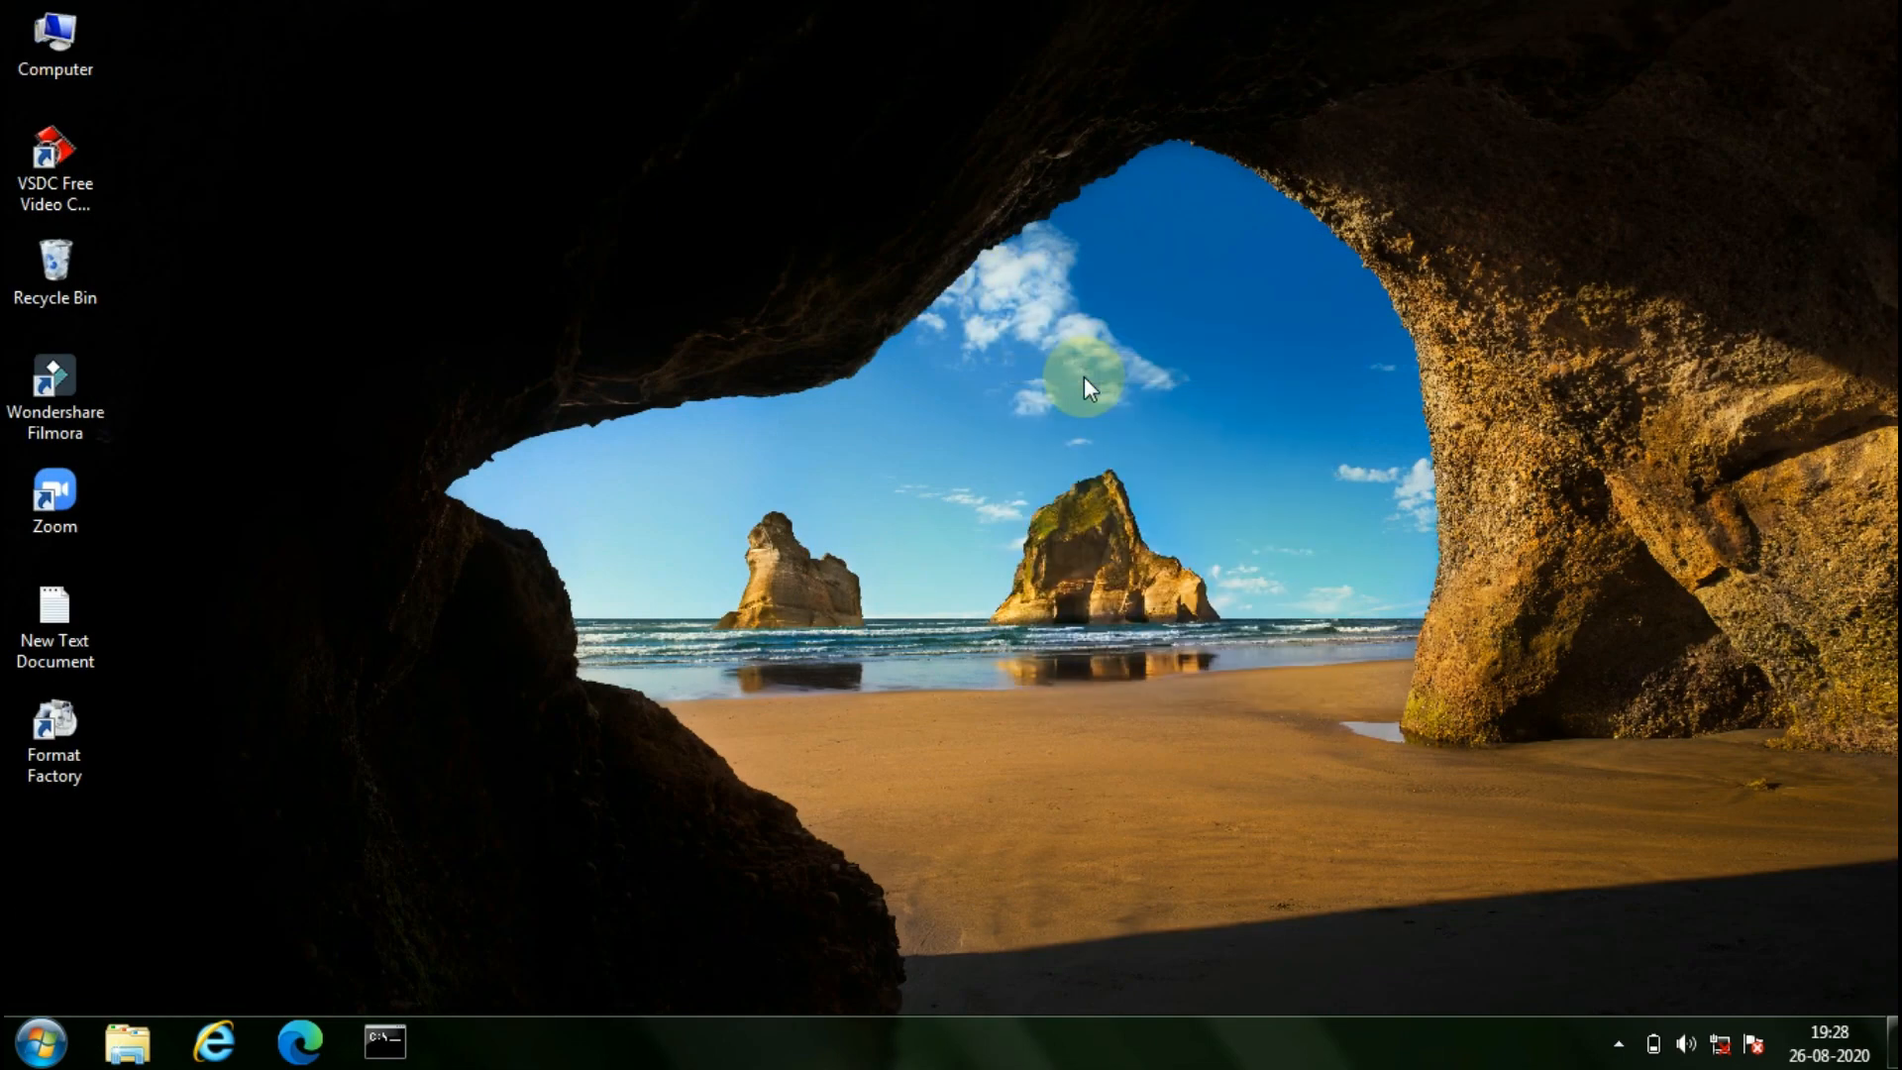